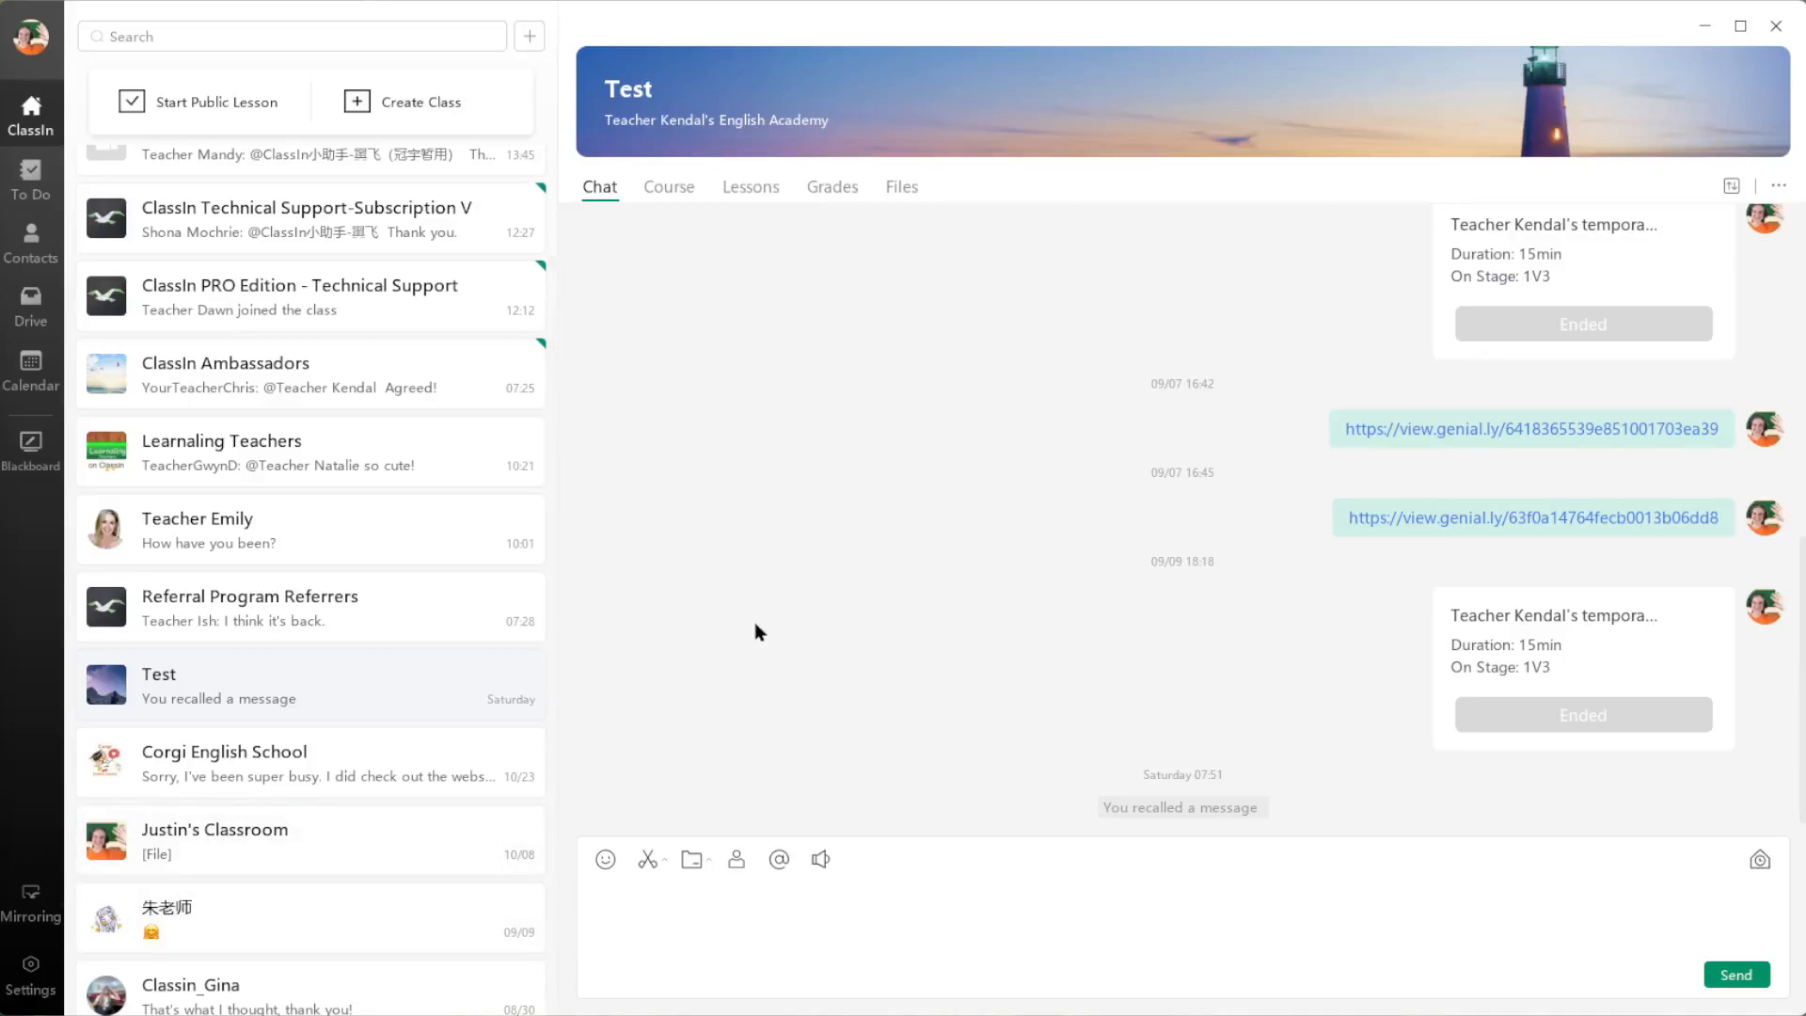
pyautogui.moveTo(795, 607)
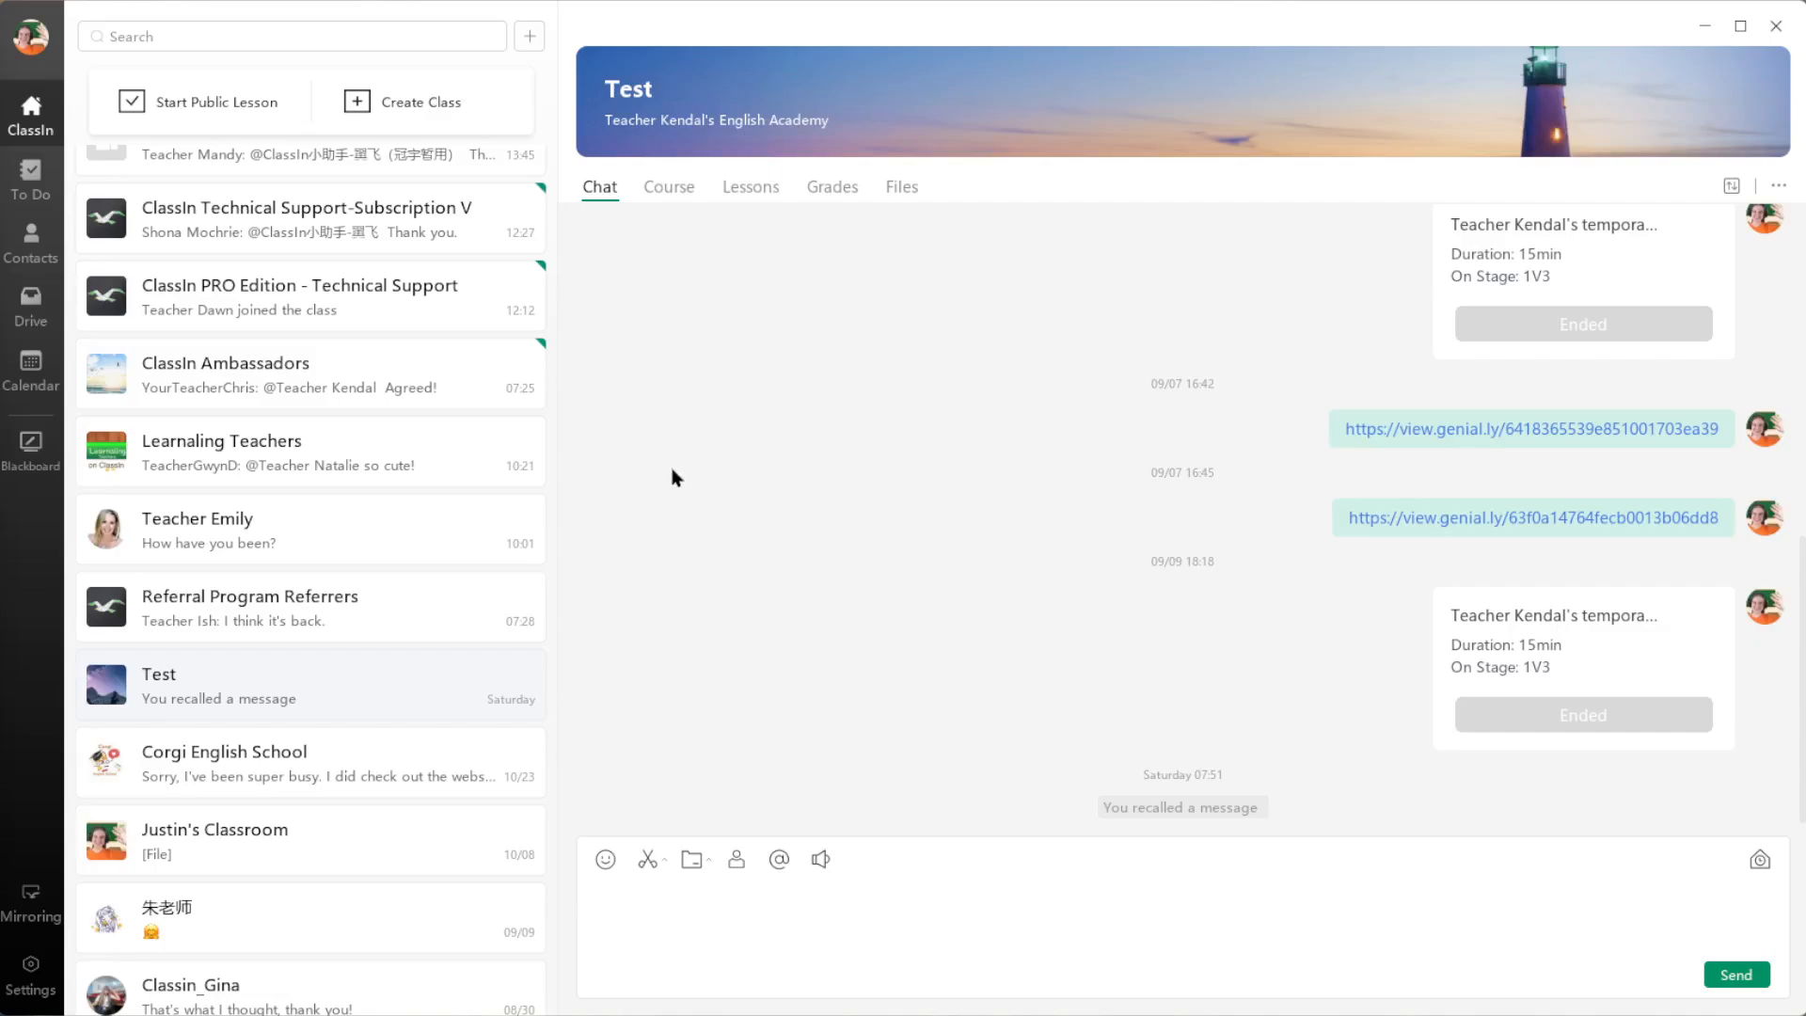
pyautogui.moveTo(678, 308)
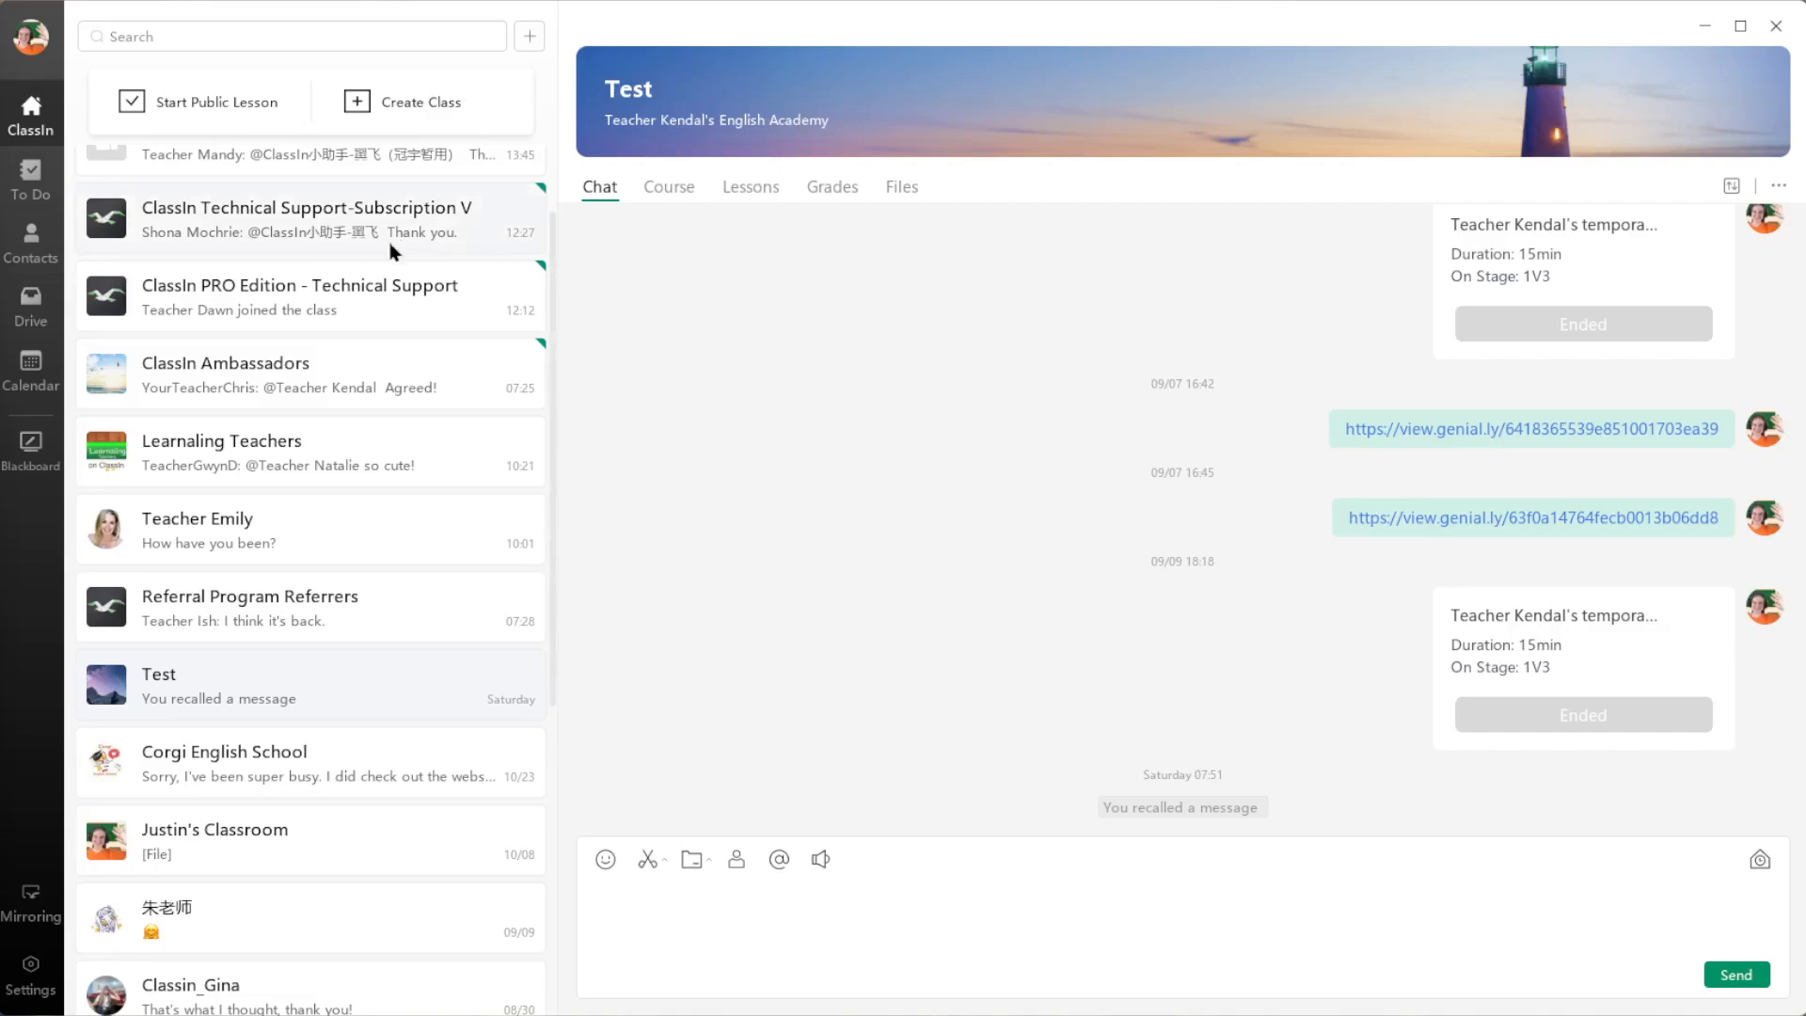
pyautogui.moveTo(288, 775)
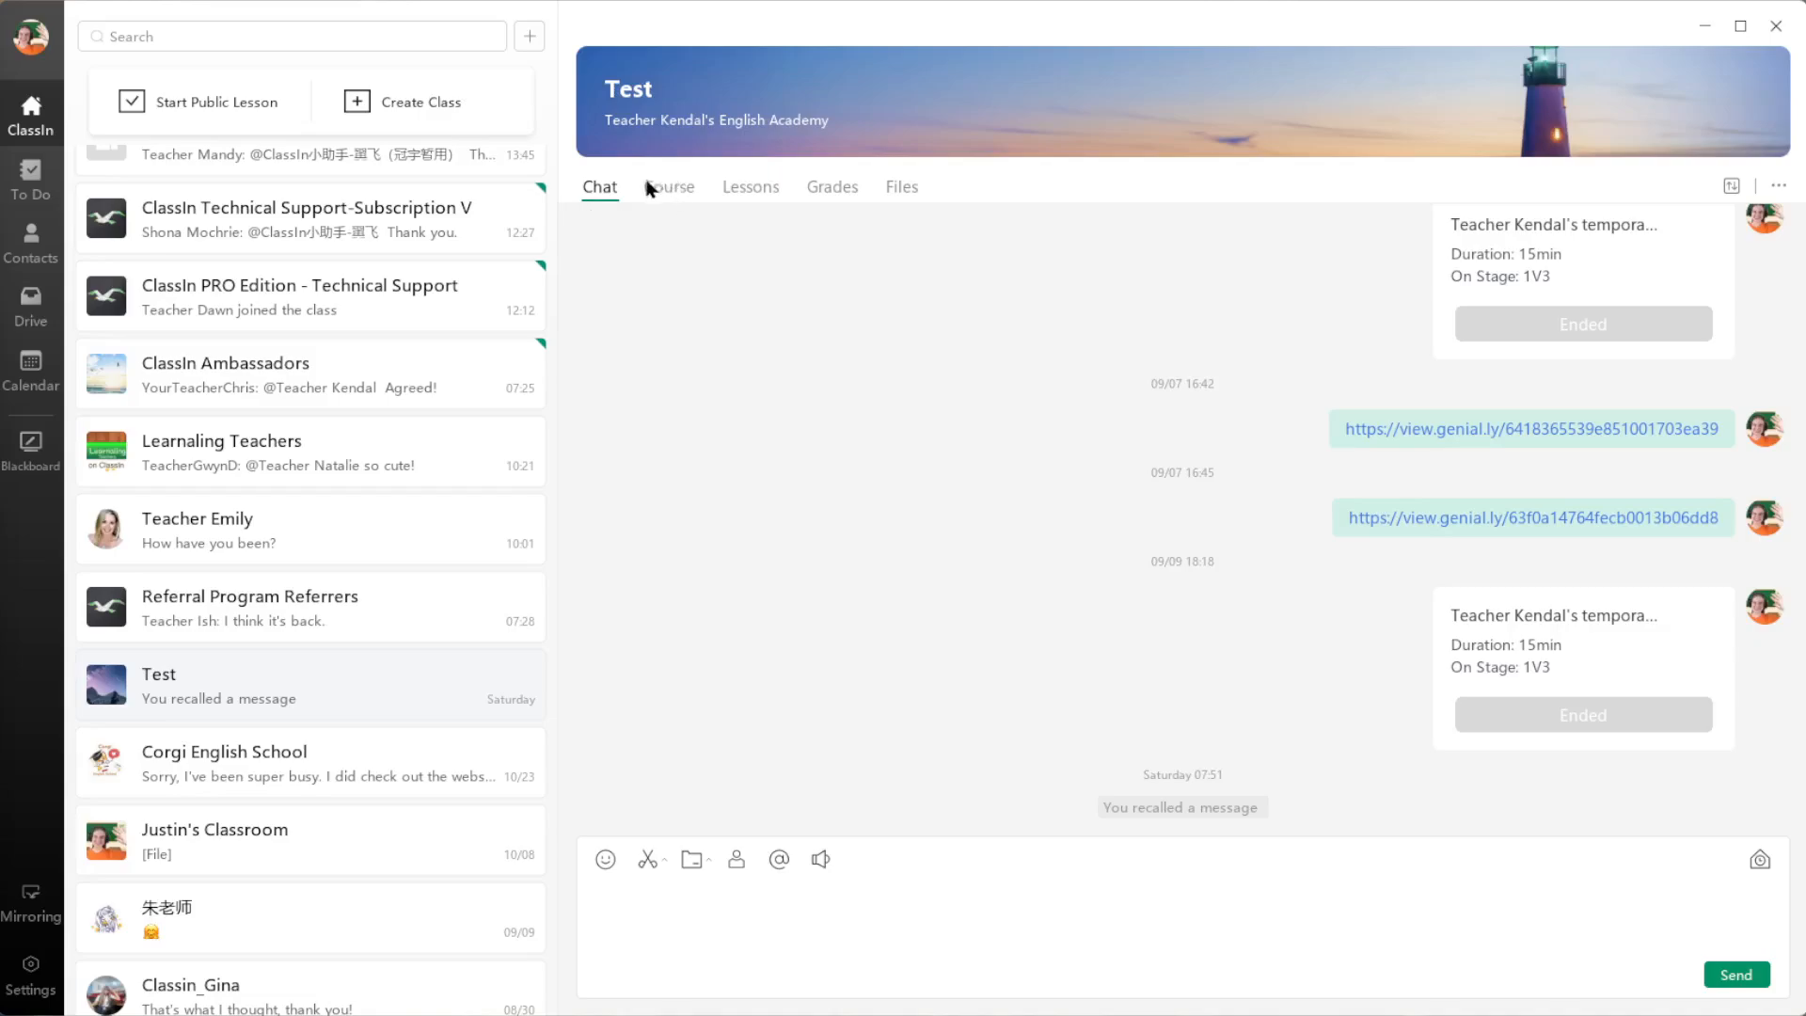
# Step: Show the Test class's Course activities and open the Create menu of activity types
pyautogui.click(668, 186)
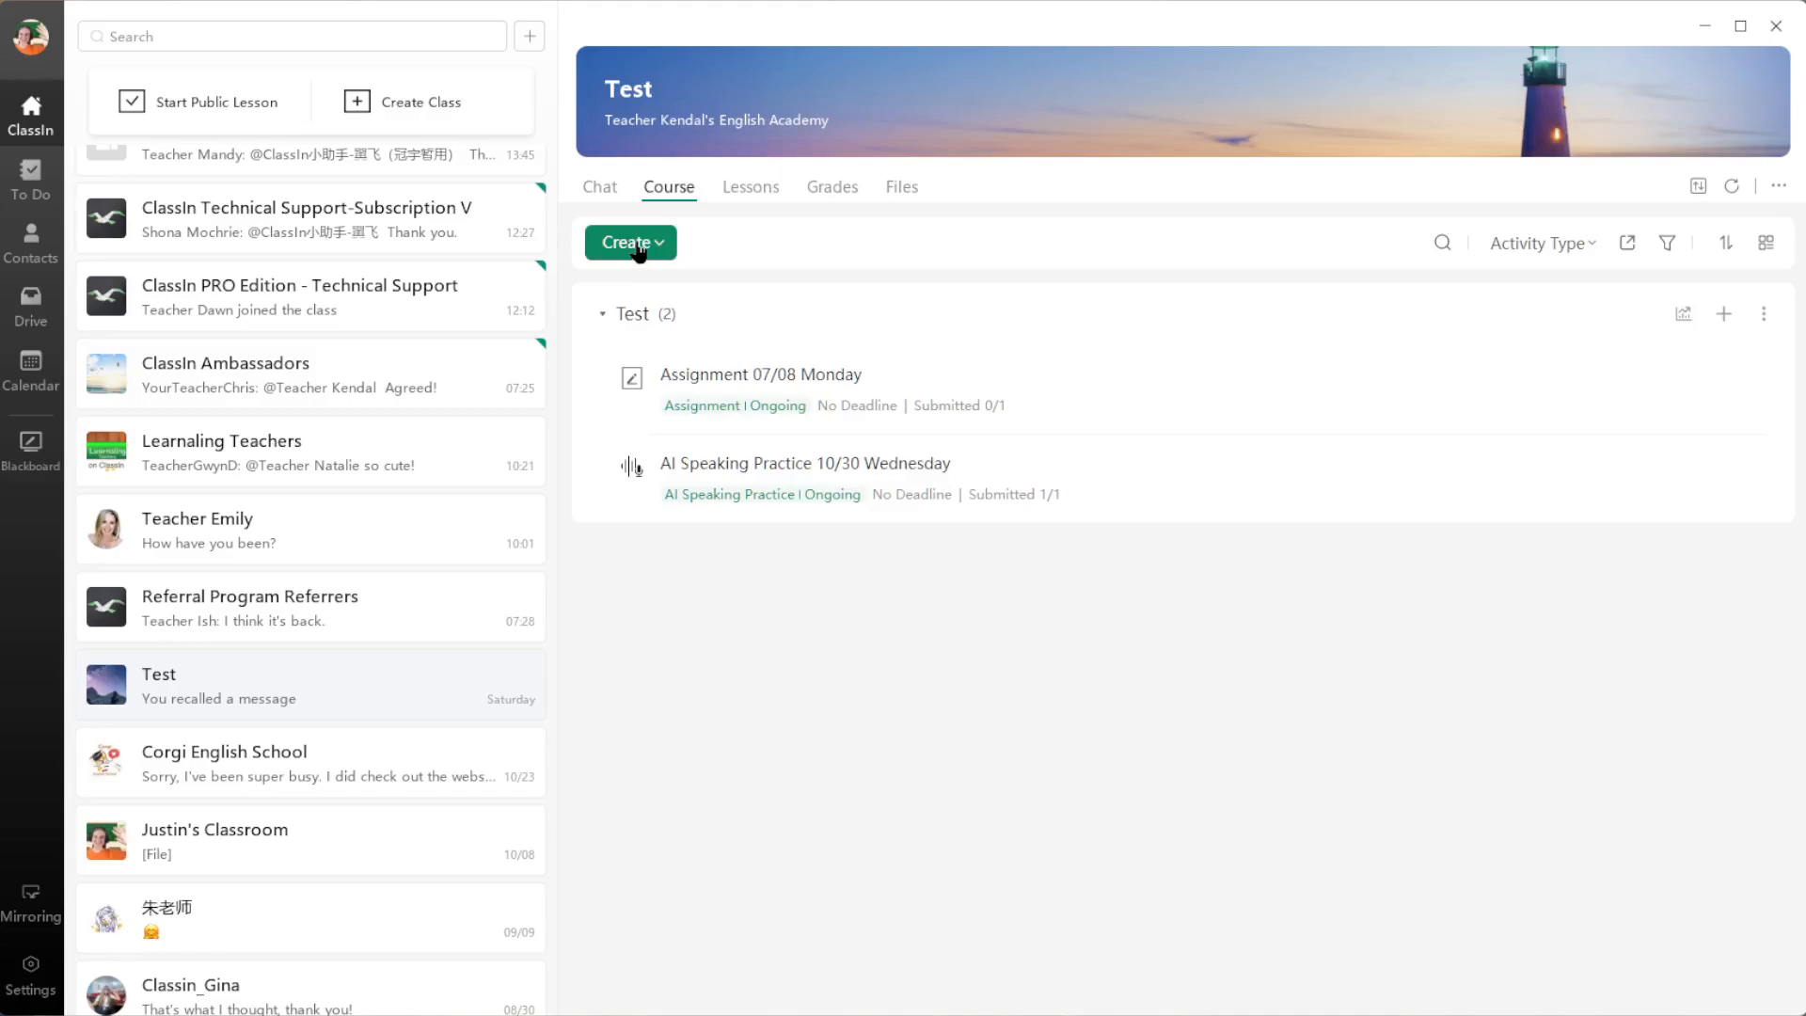
pyautogui.click(630, 241)
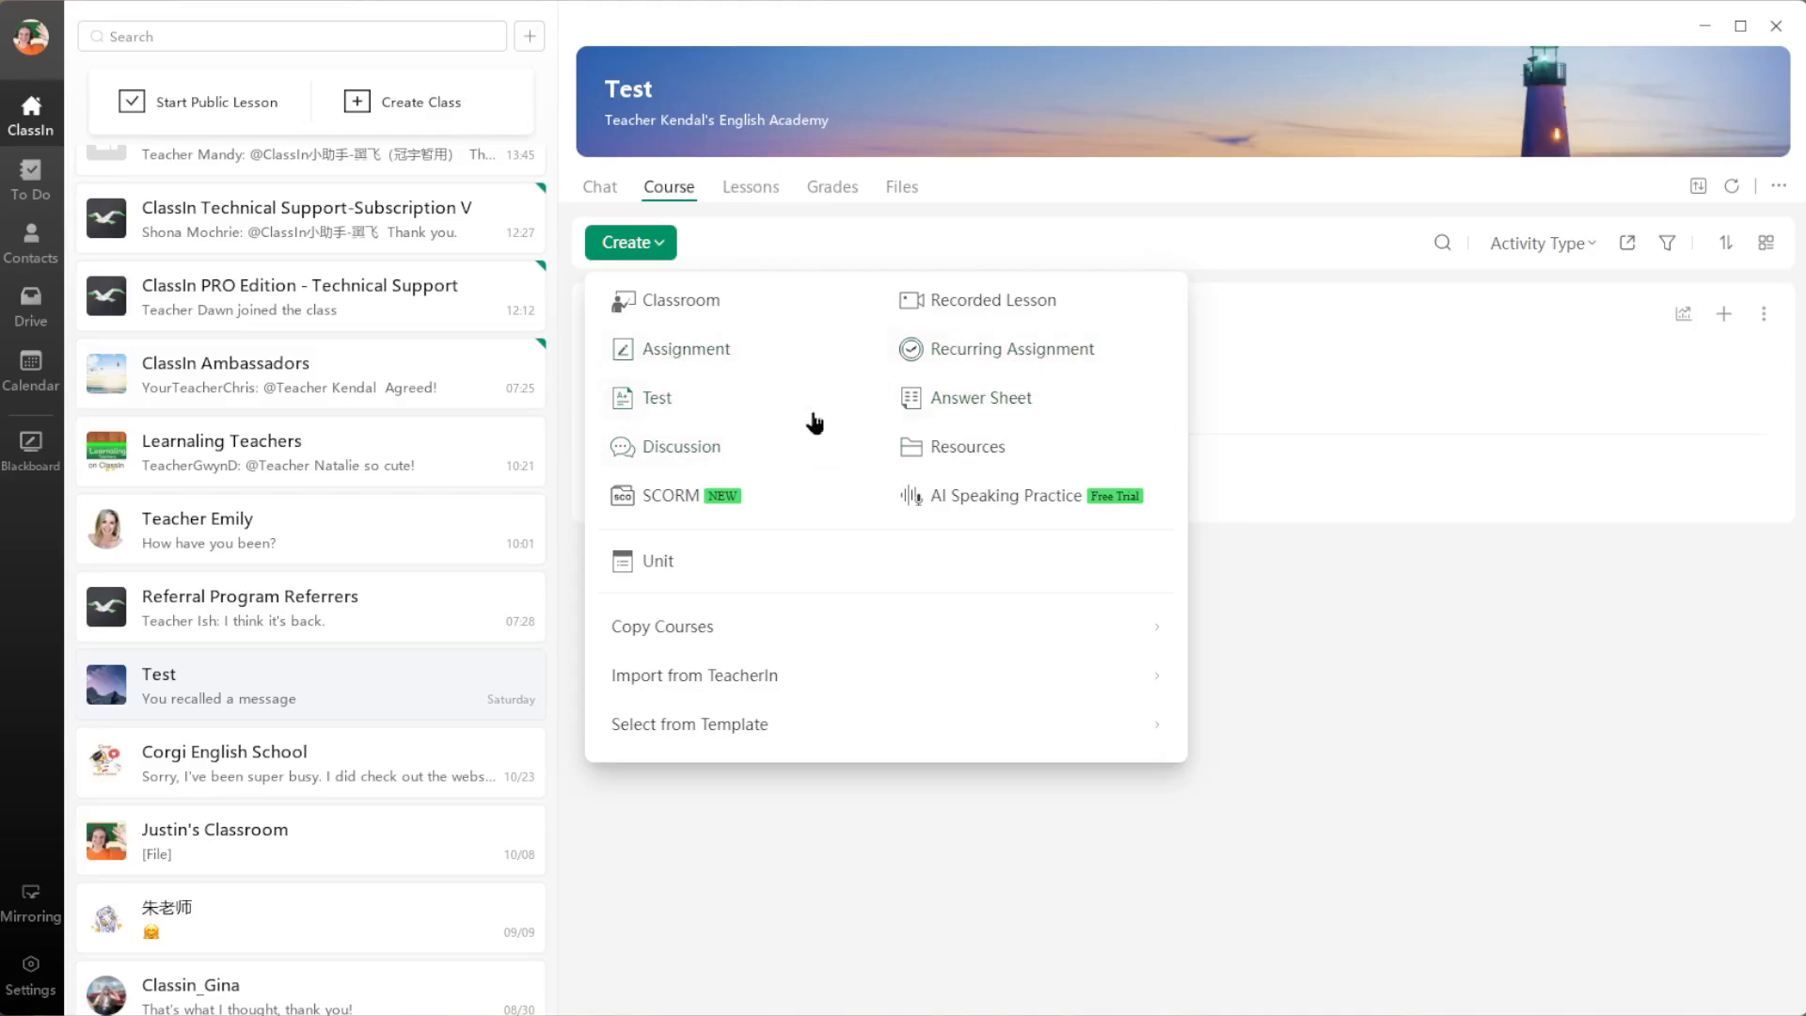
pyautogui.moveTo(995, 520)
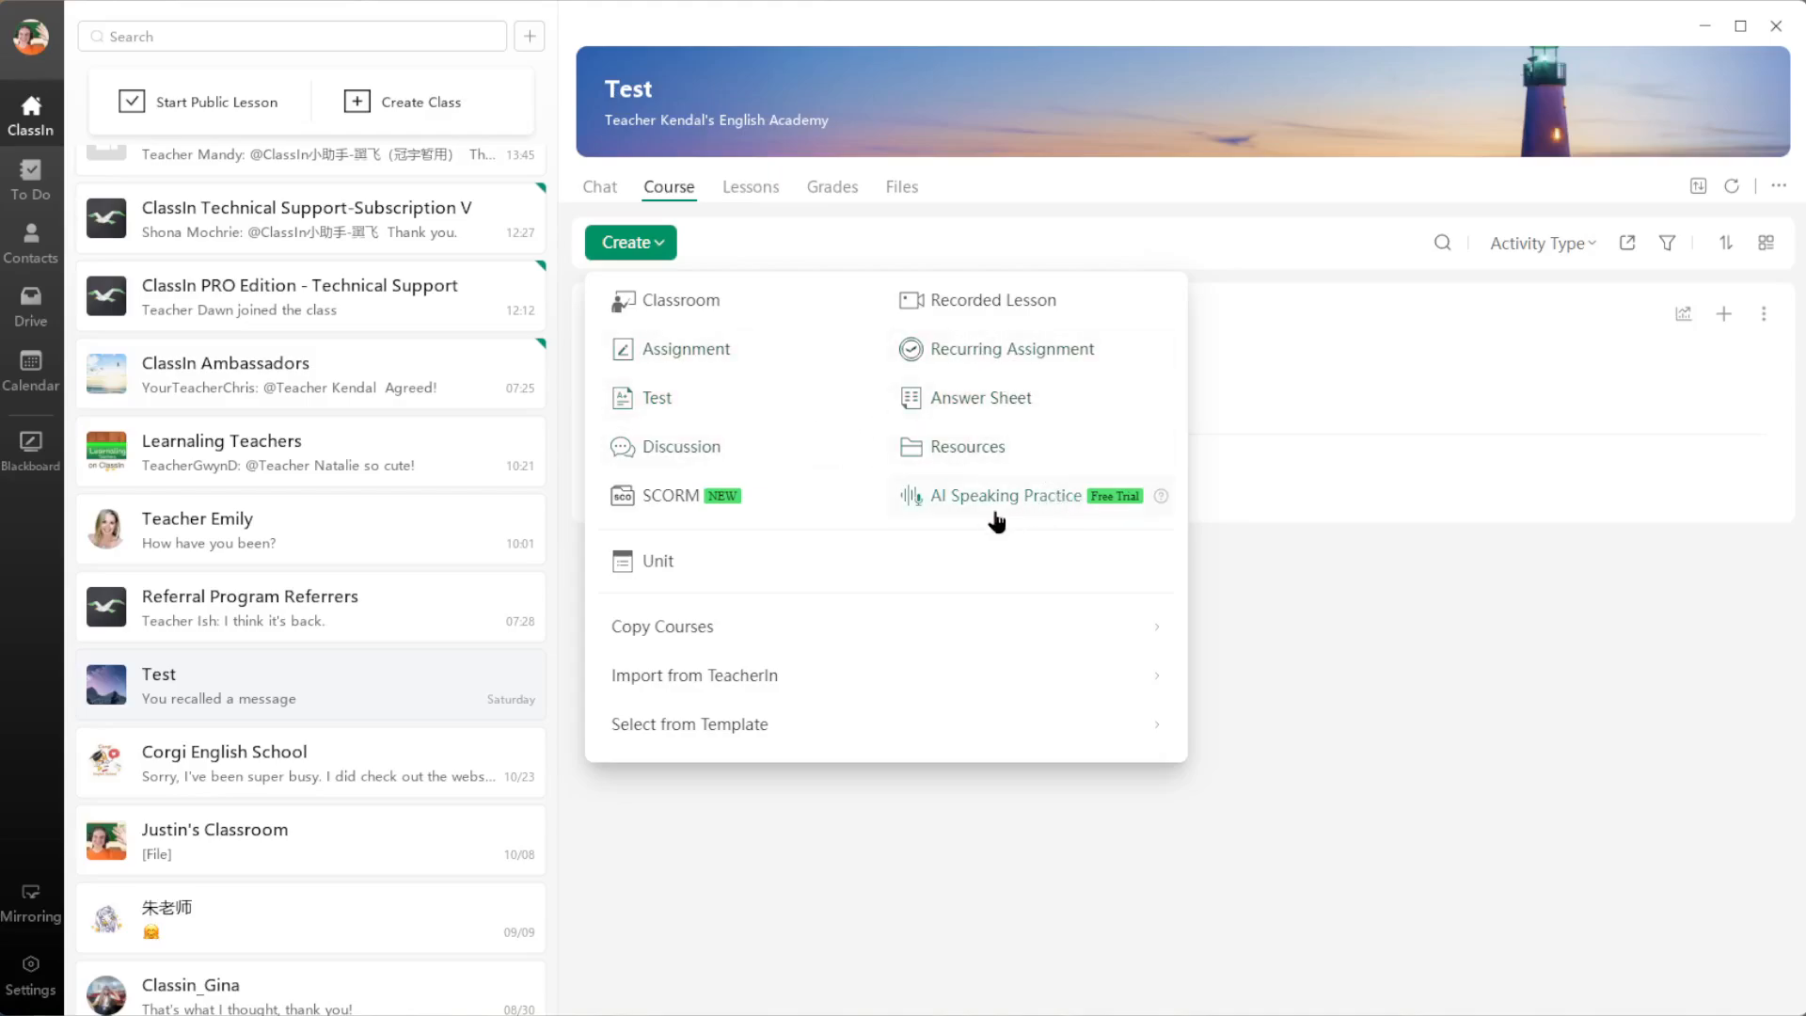
pyautogui.moveTo(949, 521)
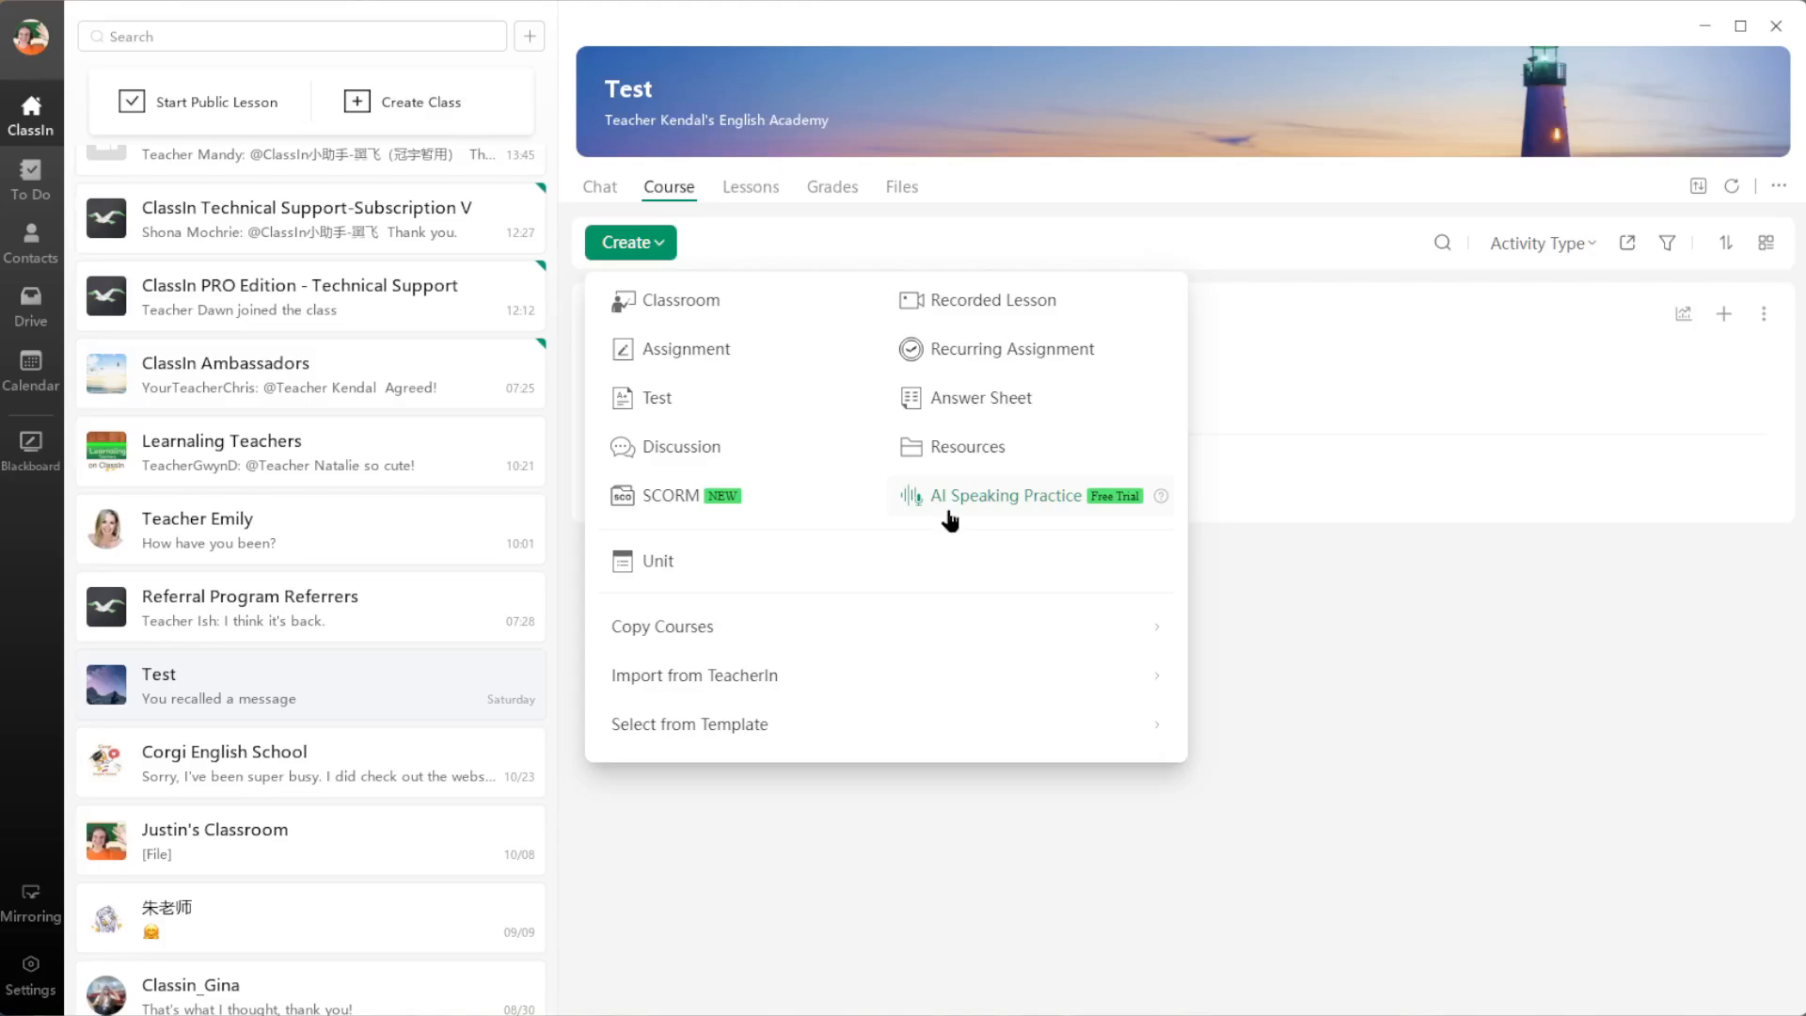
pyautogui.moveTo(1107, 512)
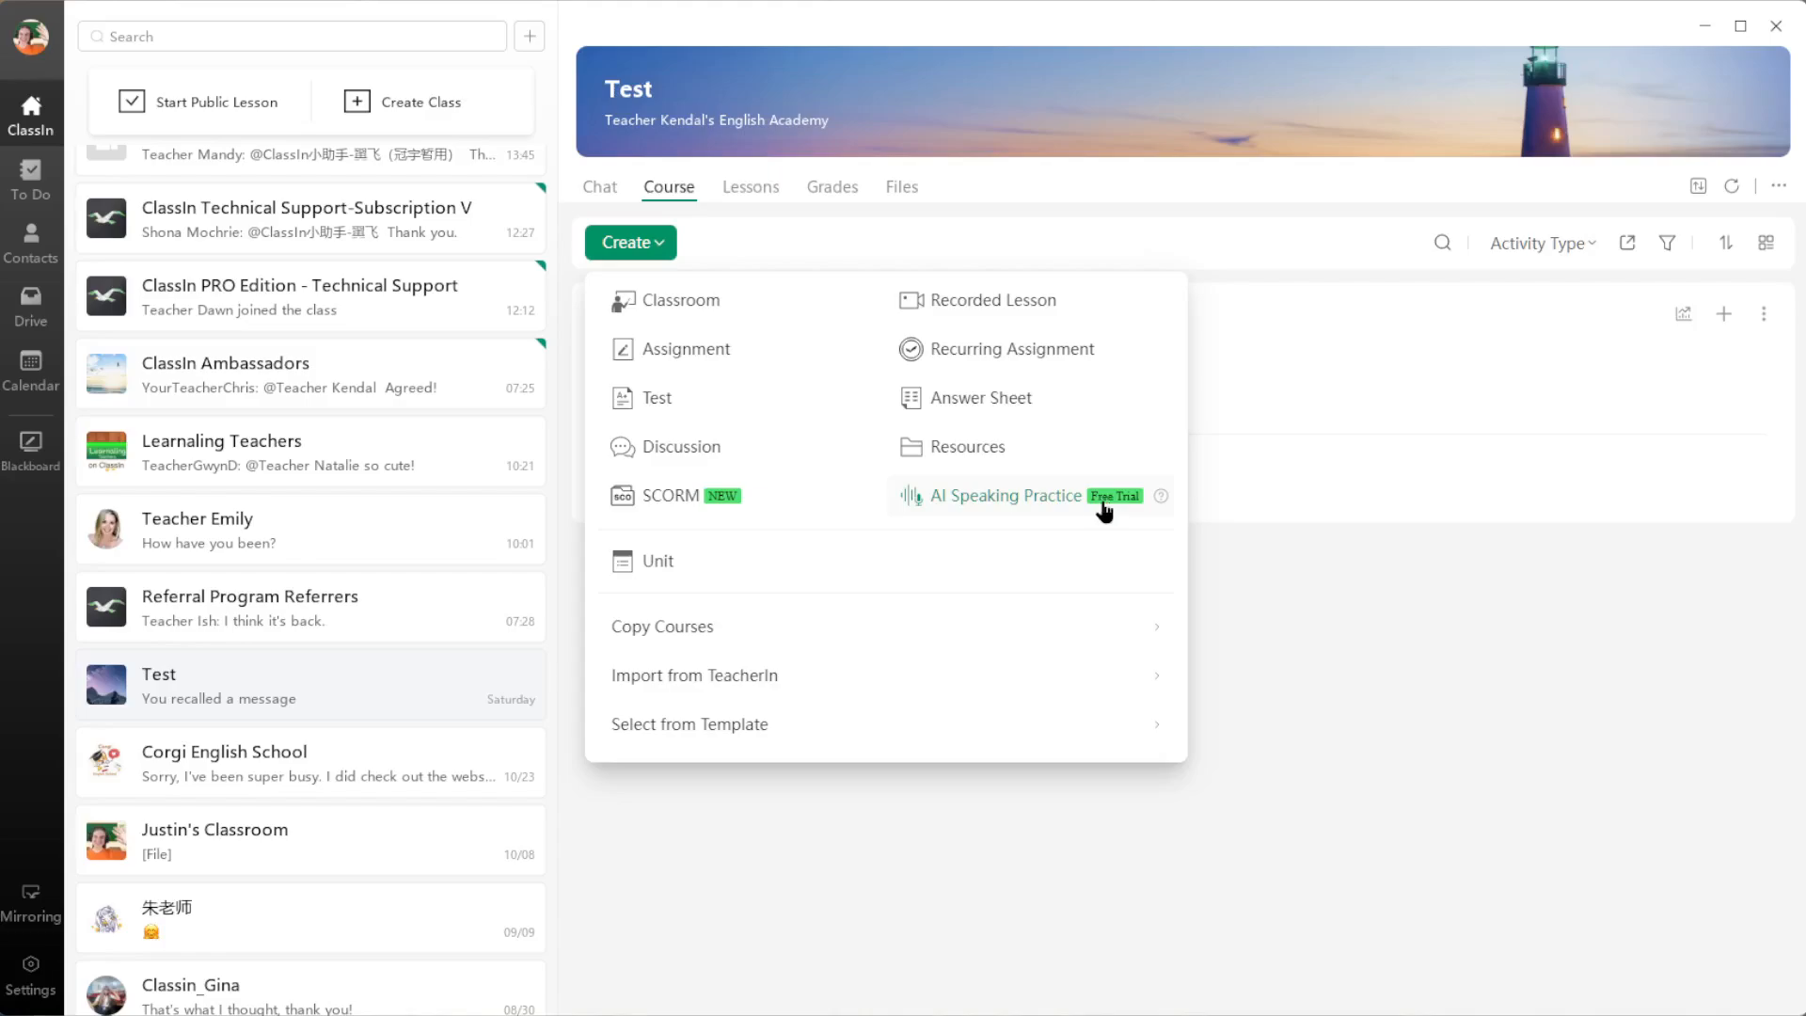
pyautogui.moveTo(1037, 504)
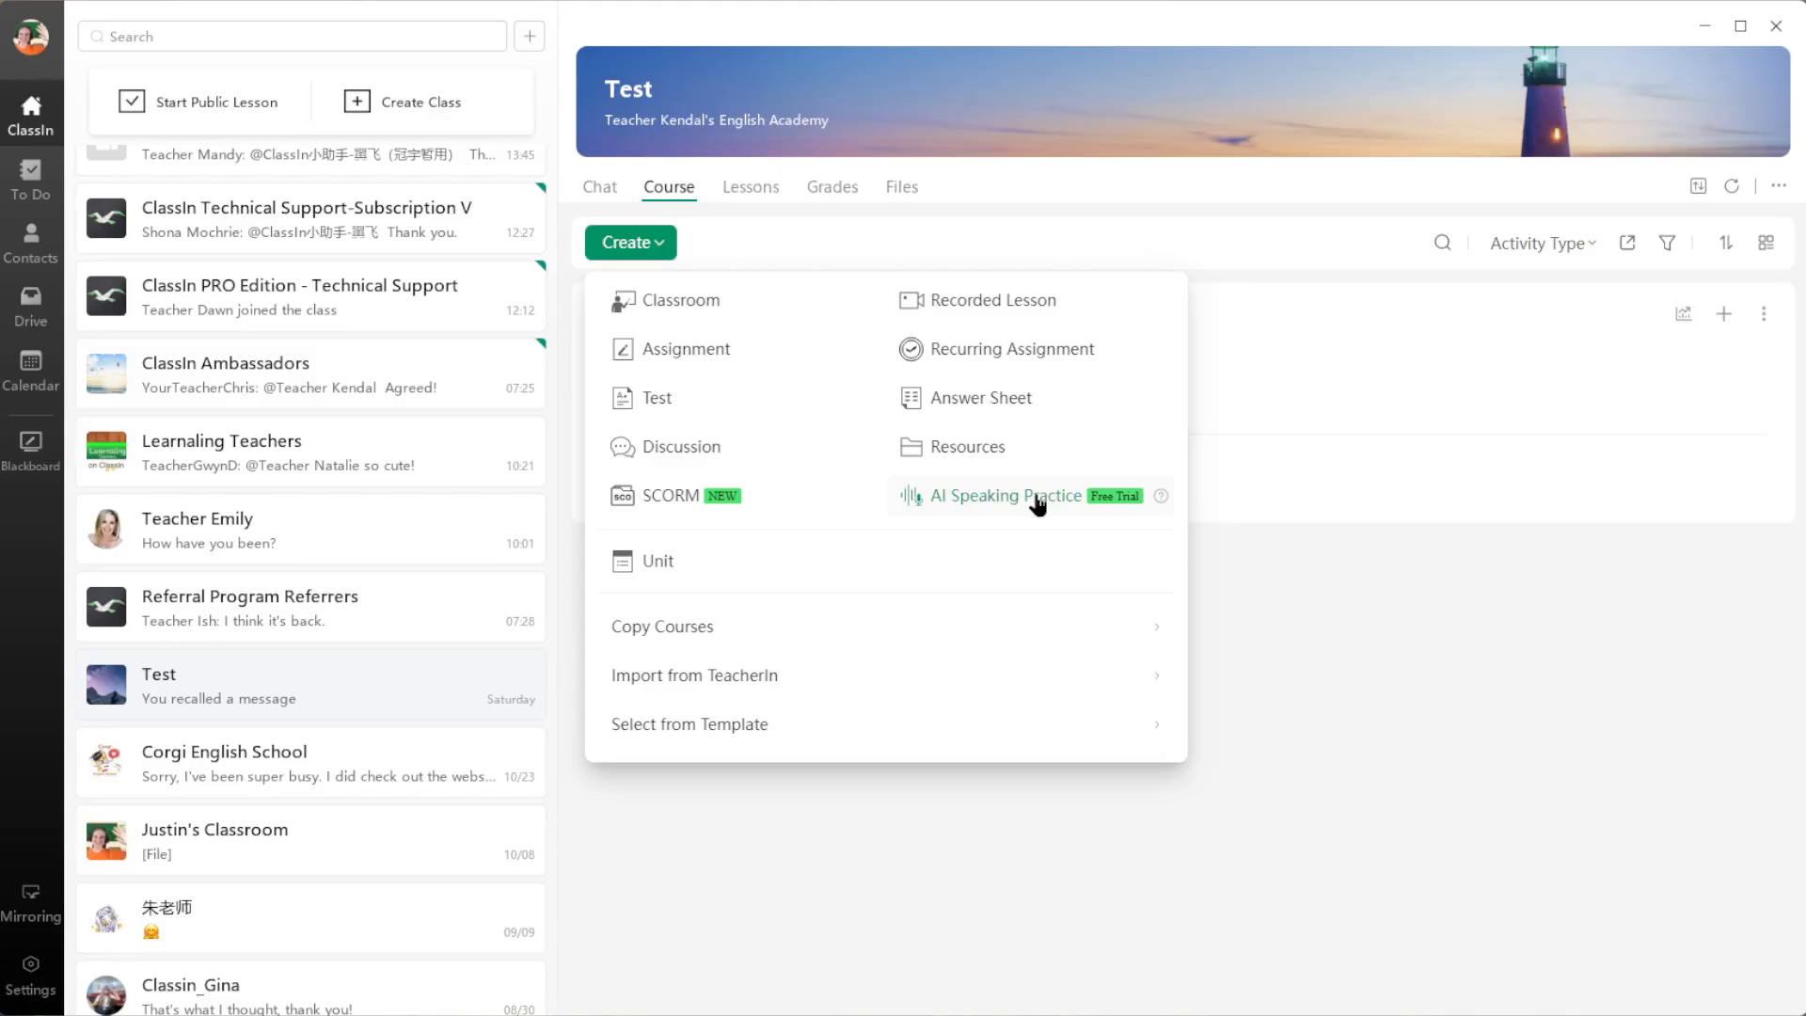
pyautogui.moveTo(996, 509)
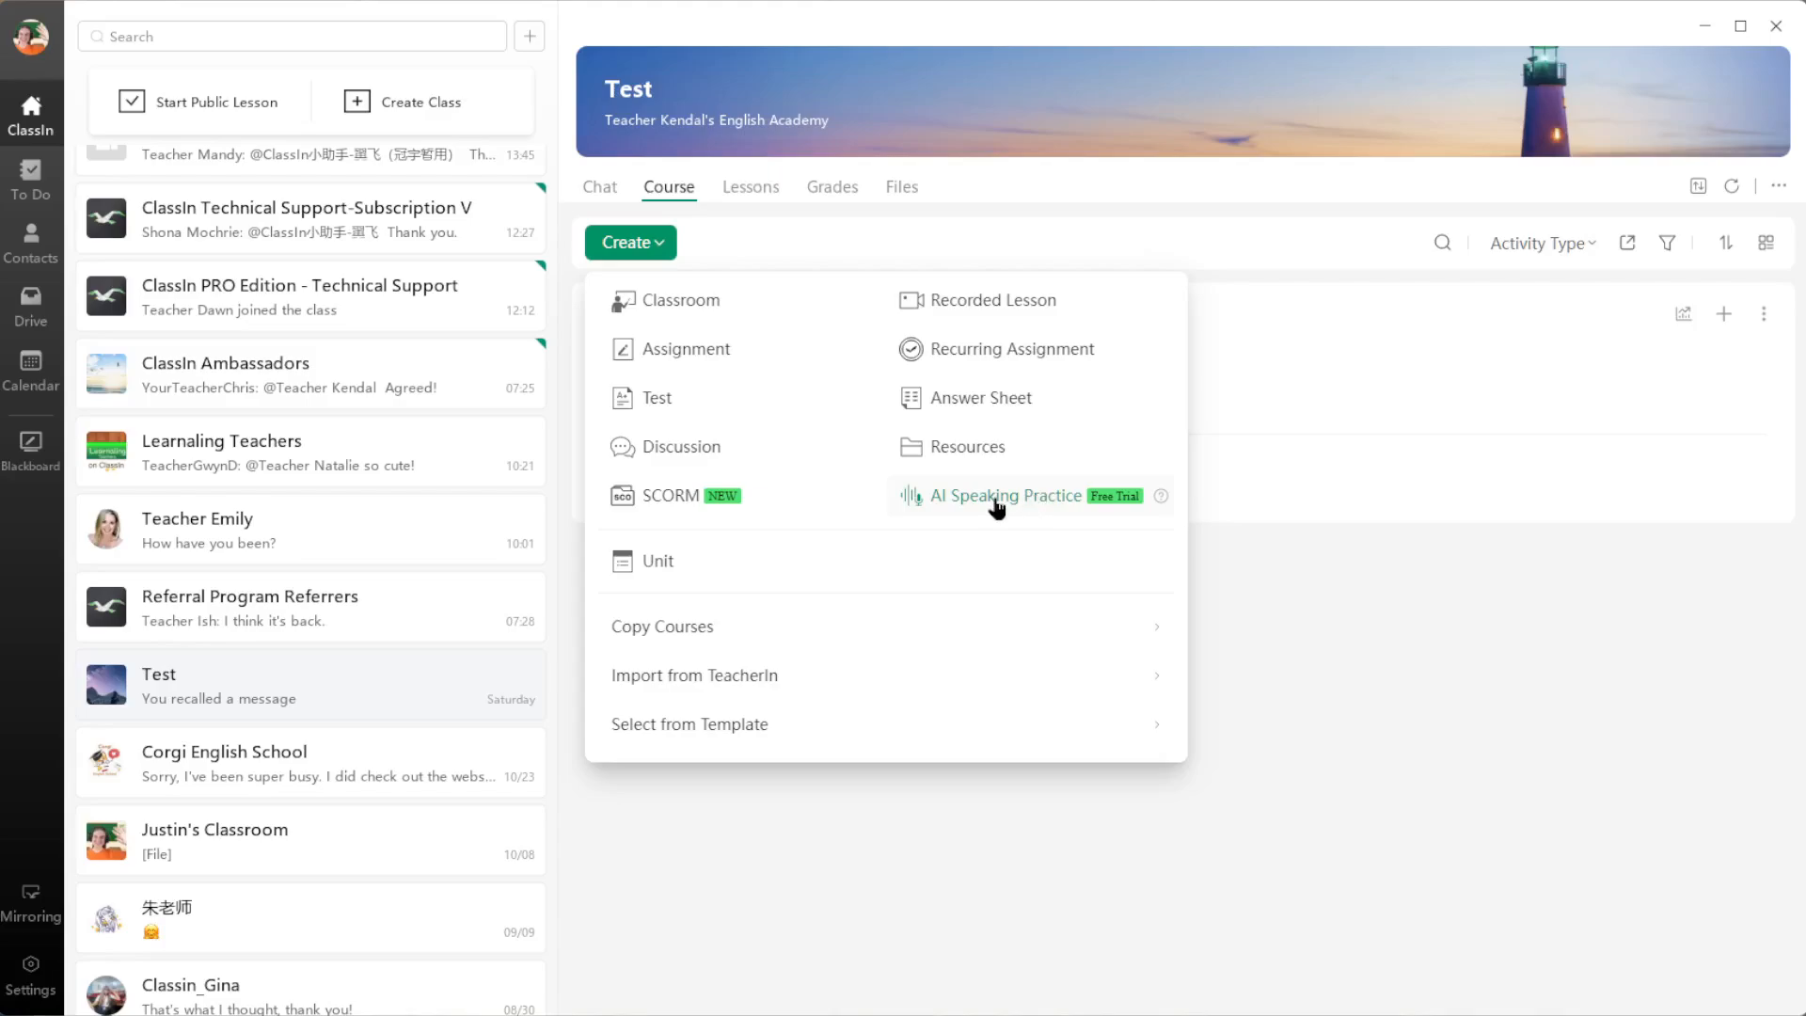
pyautogui.moveTo(981, 509)
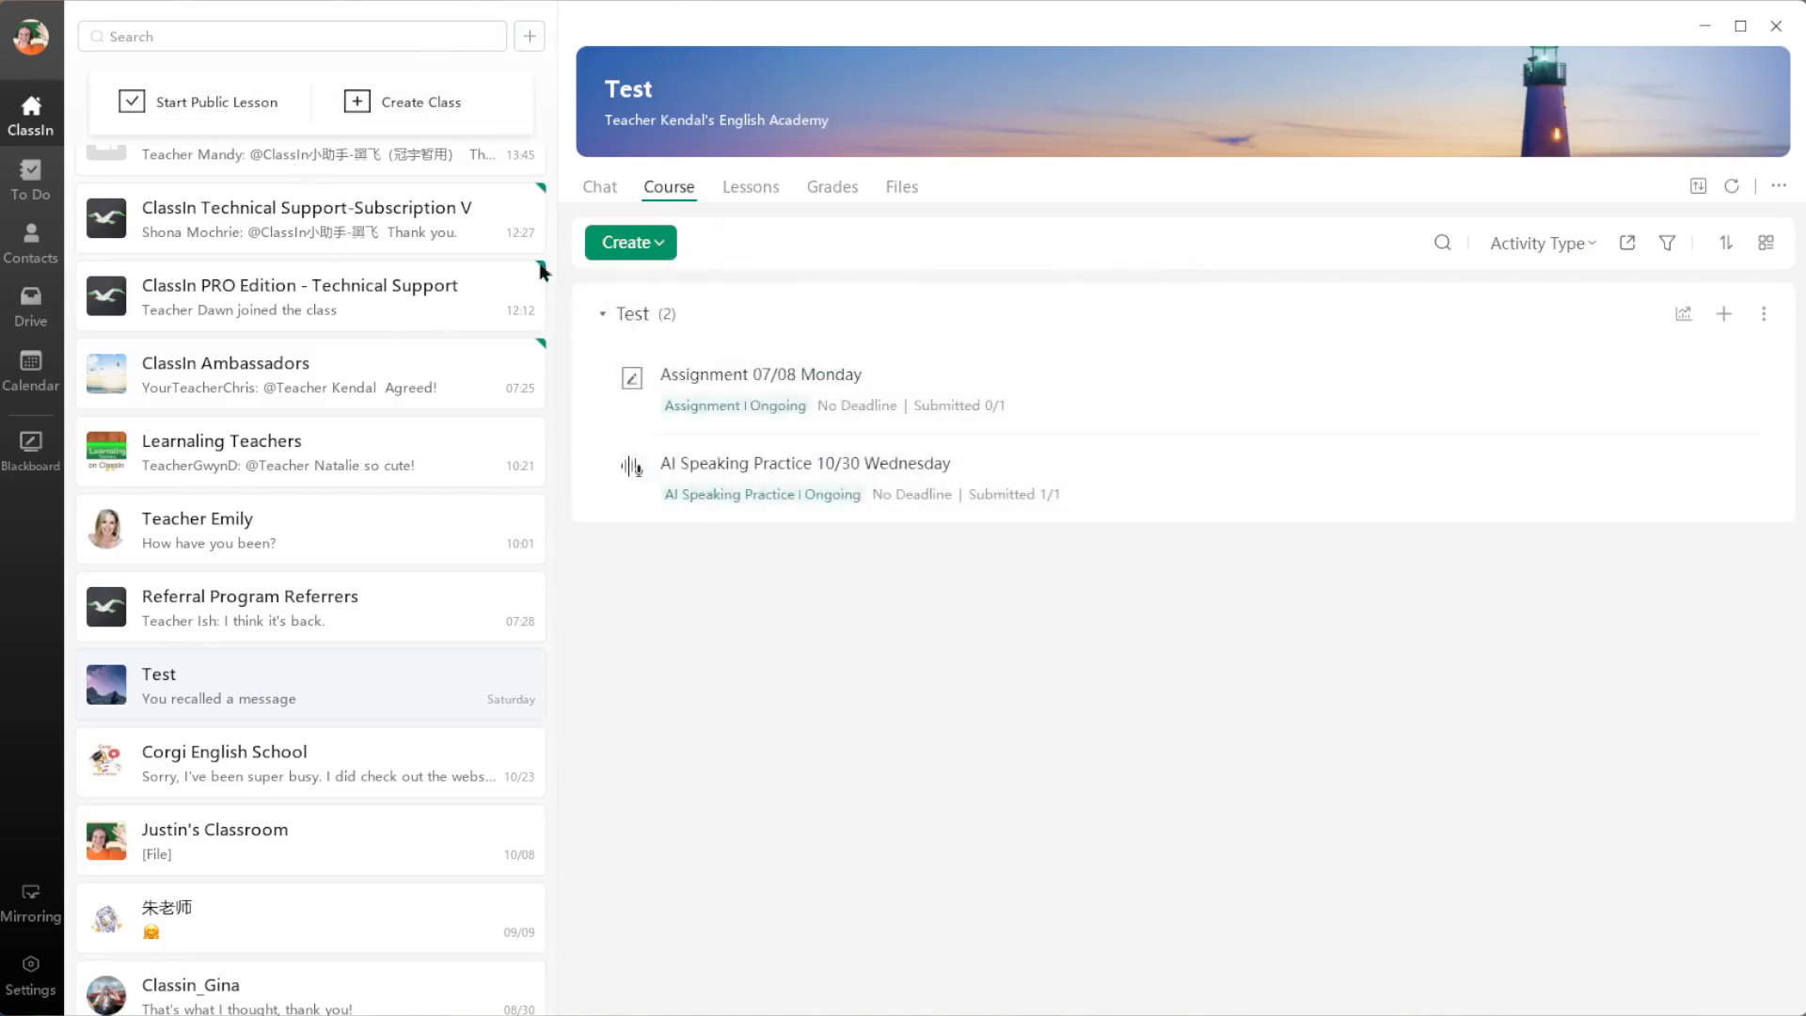
pyautogui.moveTo(503, 509)
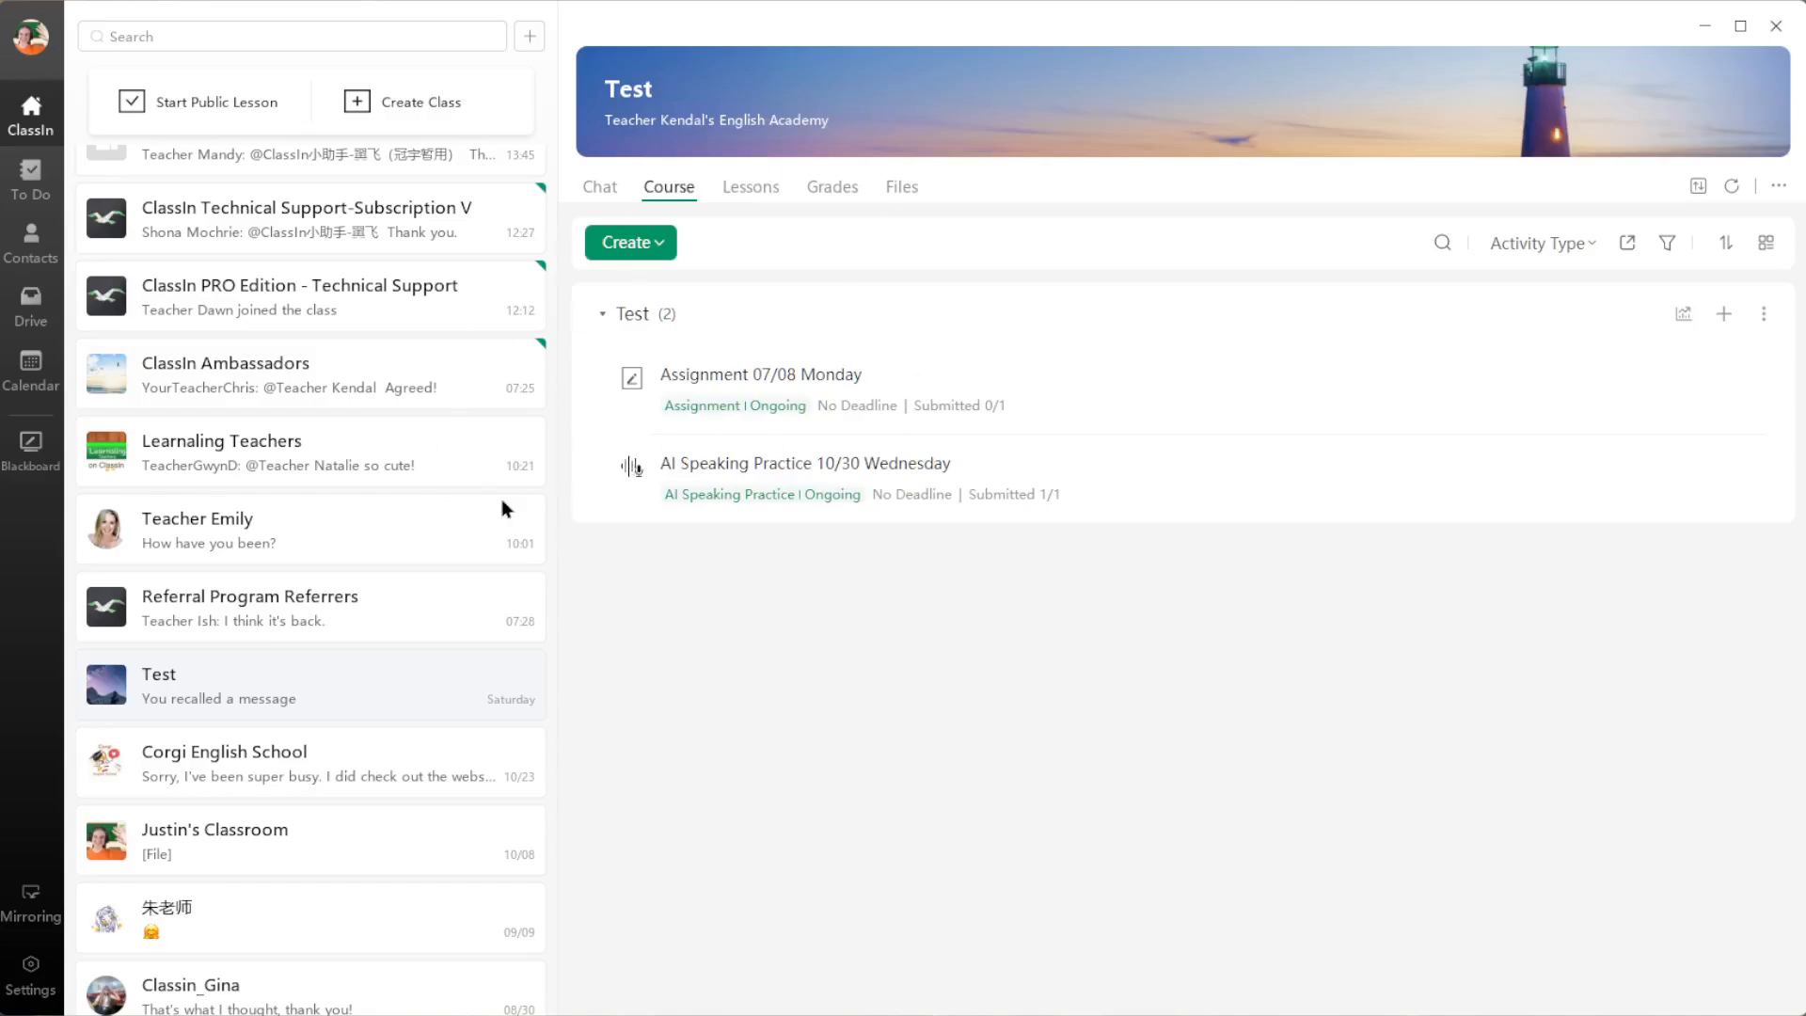
pyautogui.moveTo(745, 500)
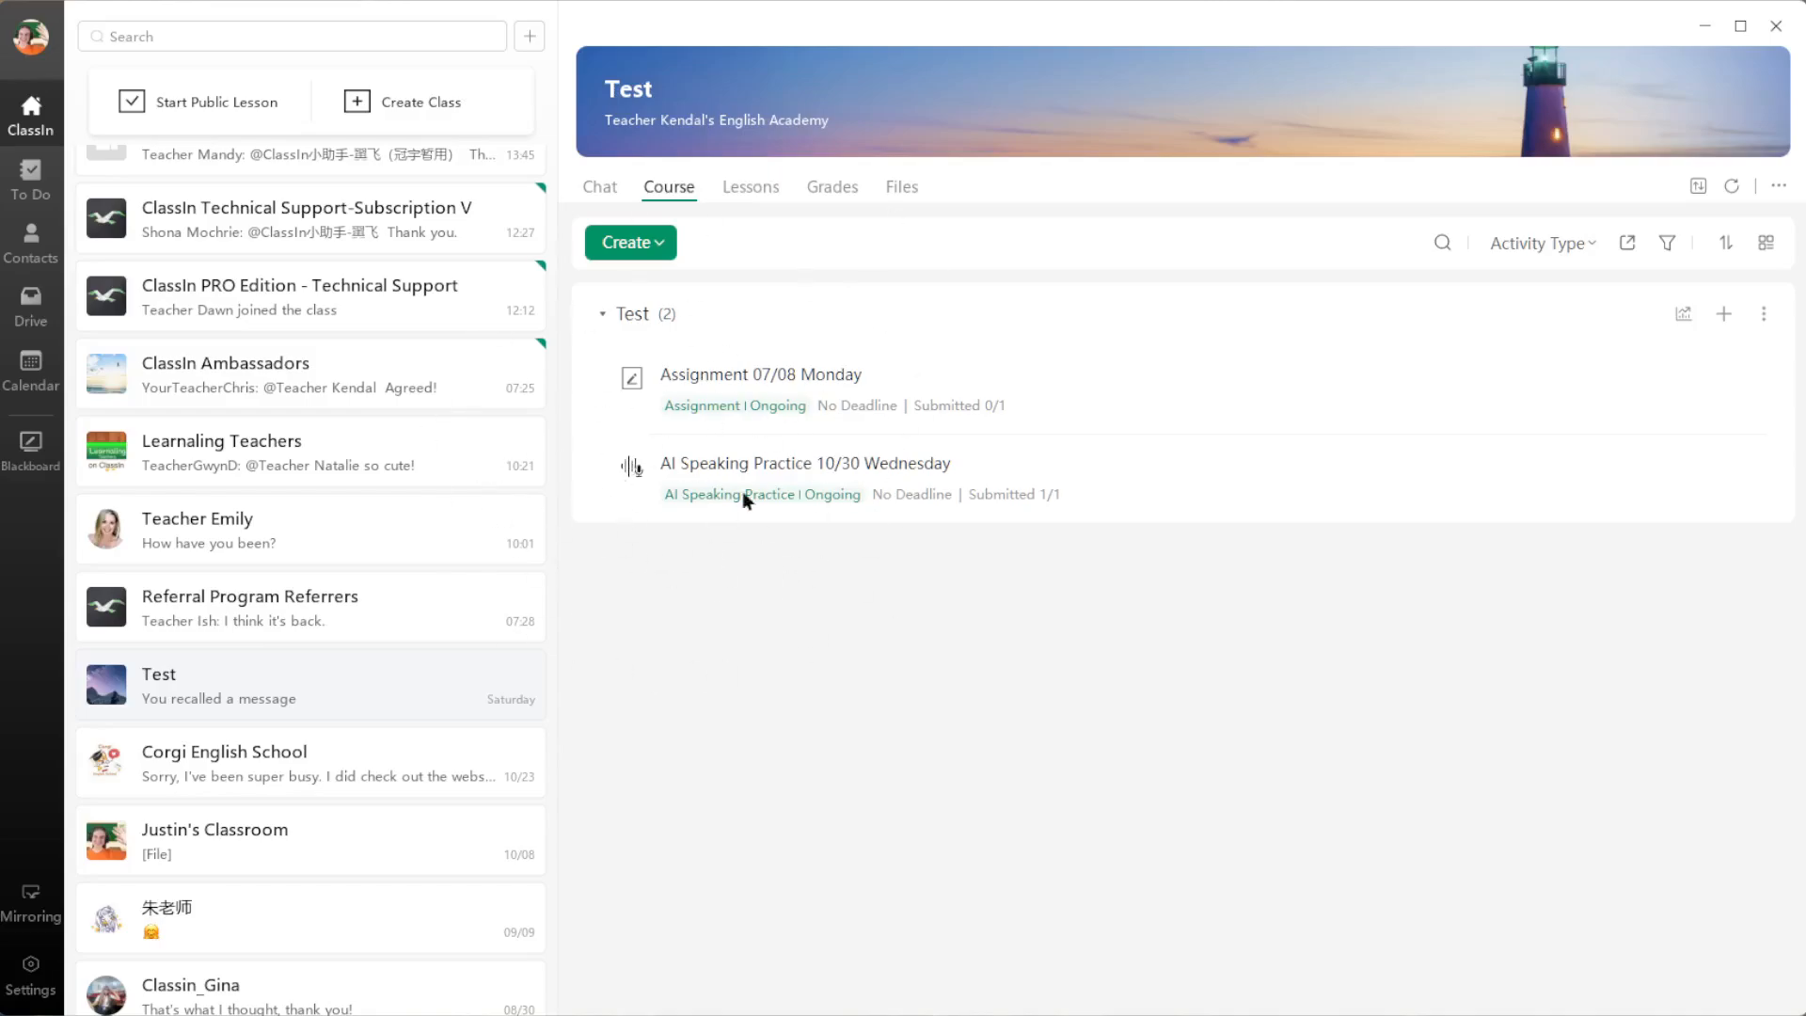
# Step: Create an AI Speaking Practice with 'car' as item 1, generating its audio and phonetics
pyautogui.click(804, 463)
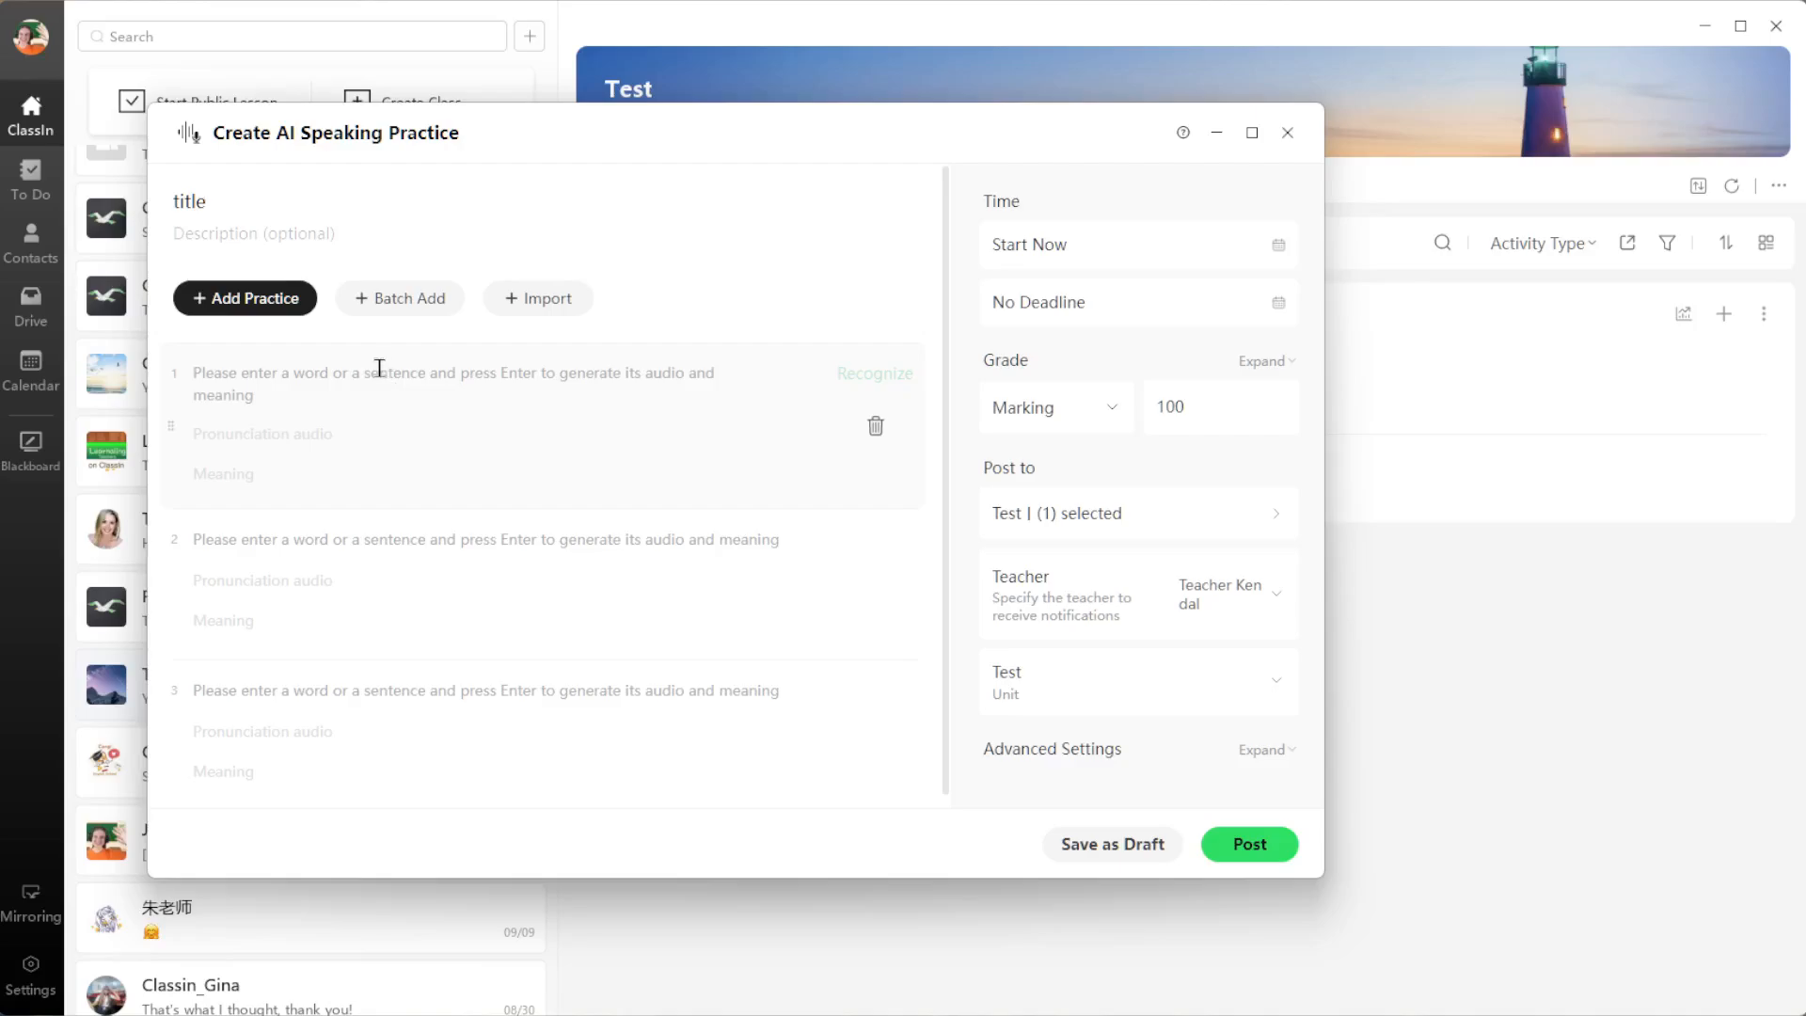
pyautogui.write('ca')
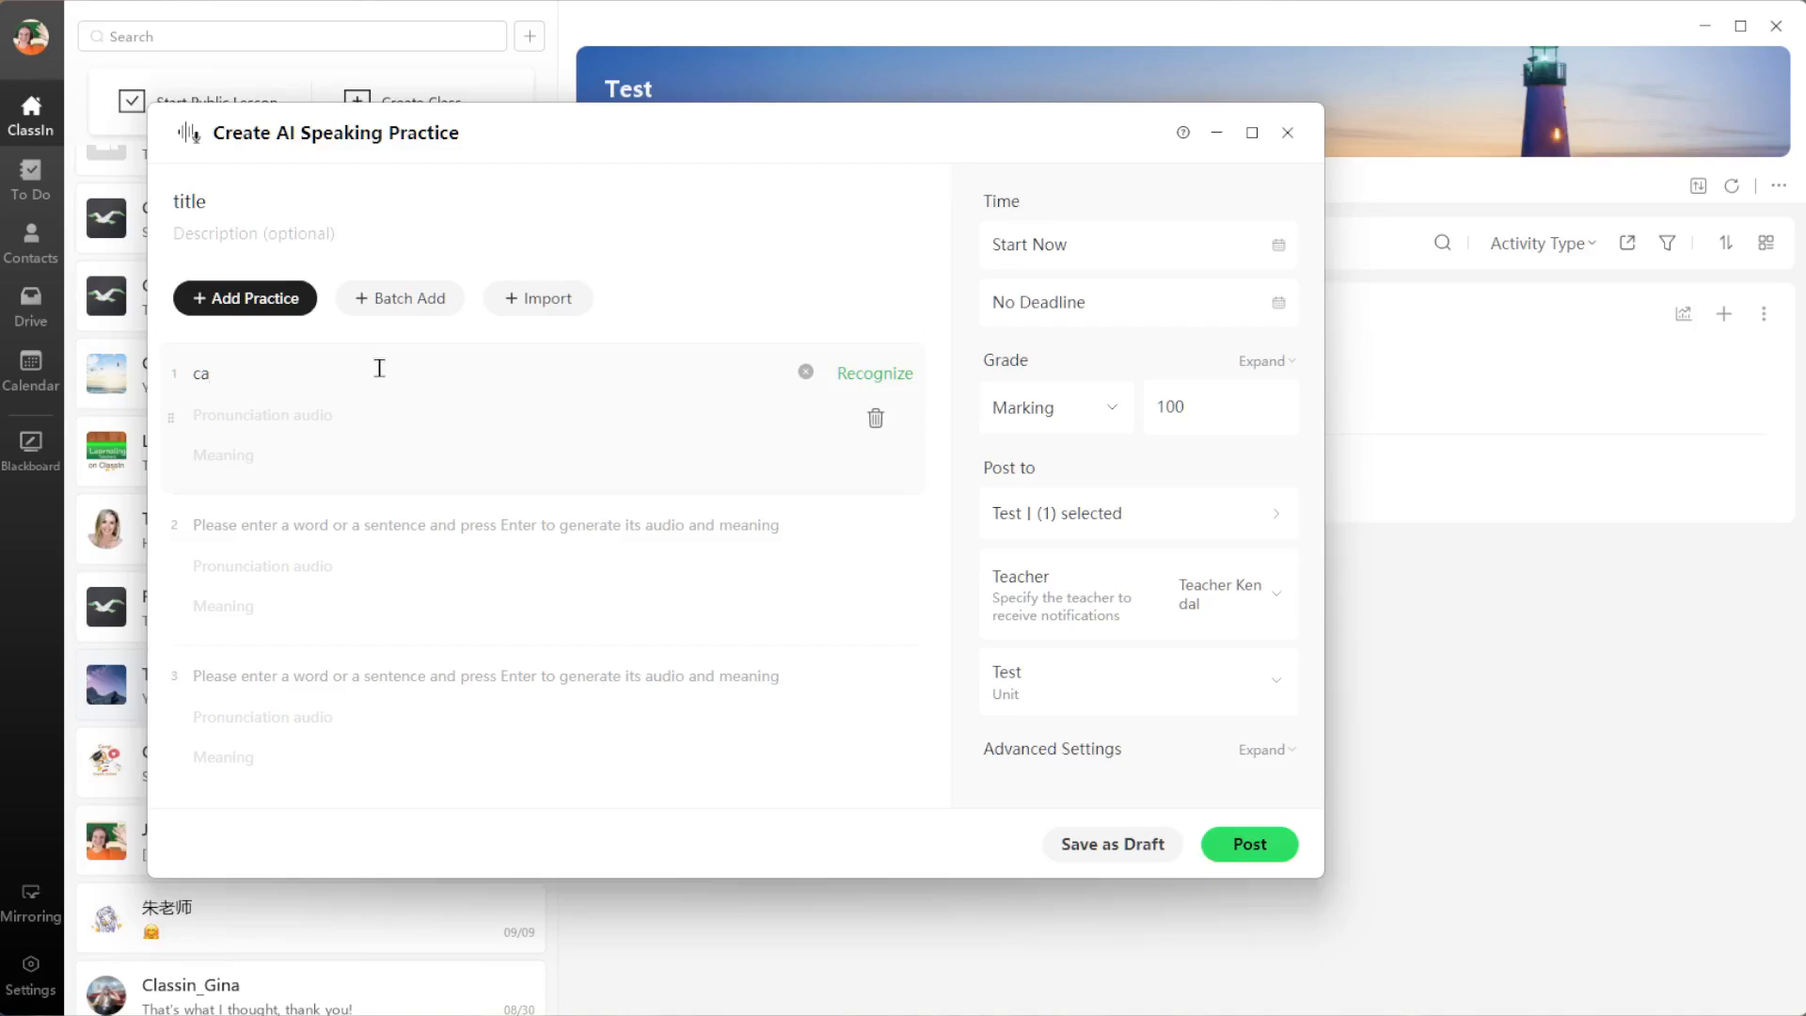
pyautogui.write('r')
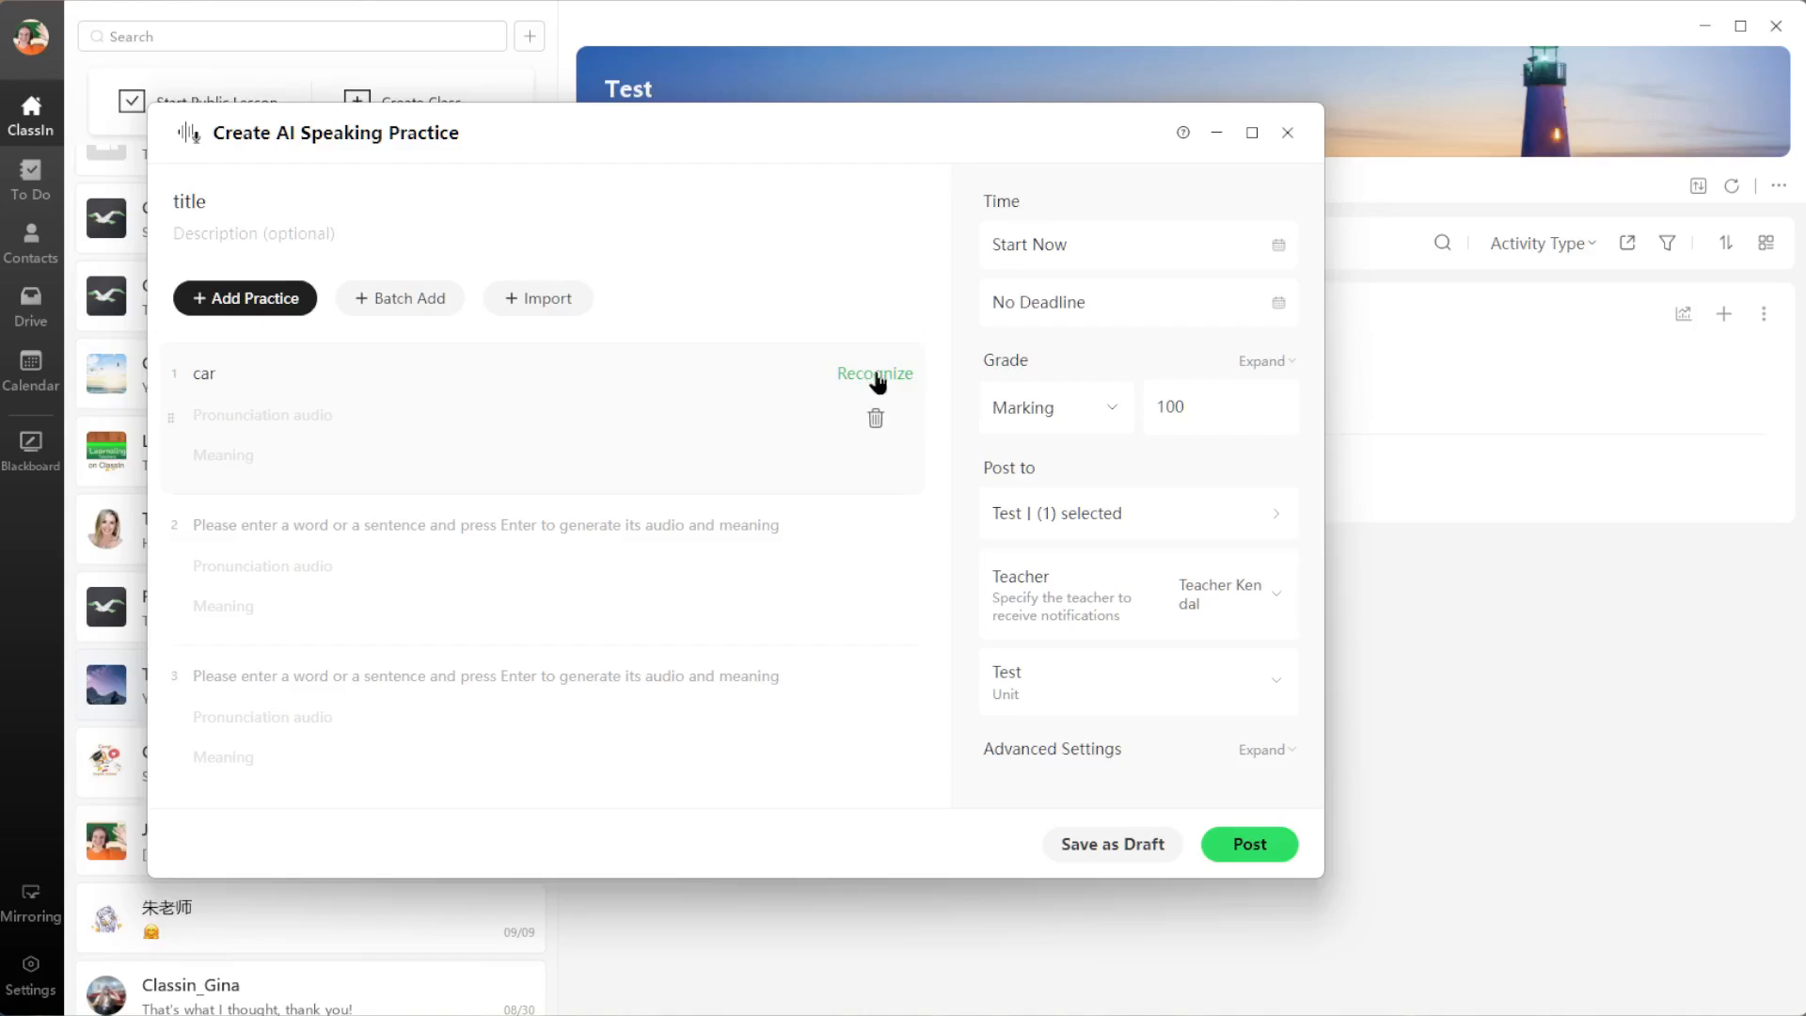
pyautogui.click(874, 373)
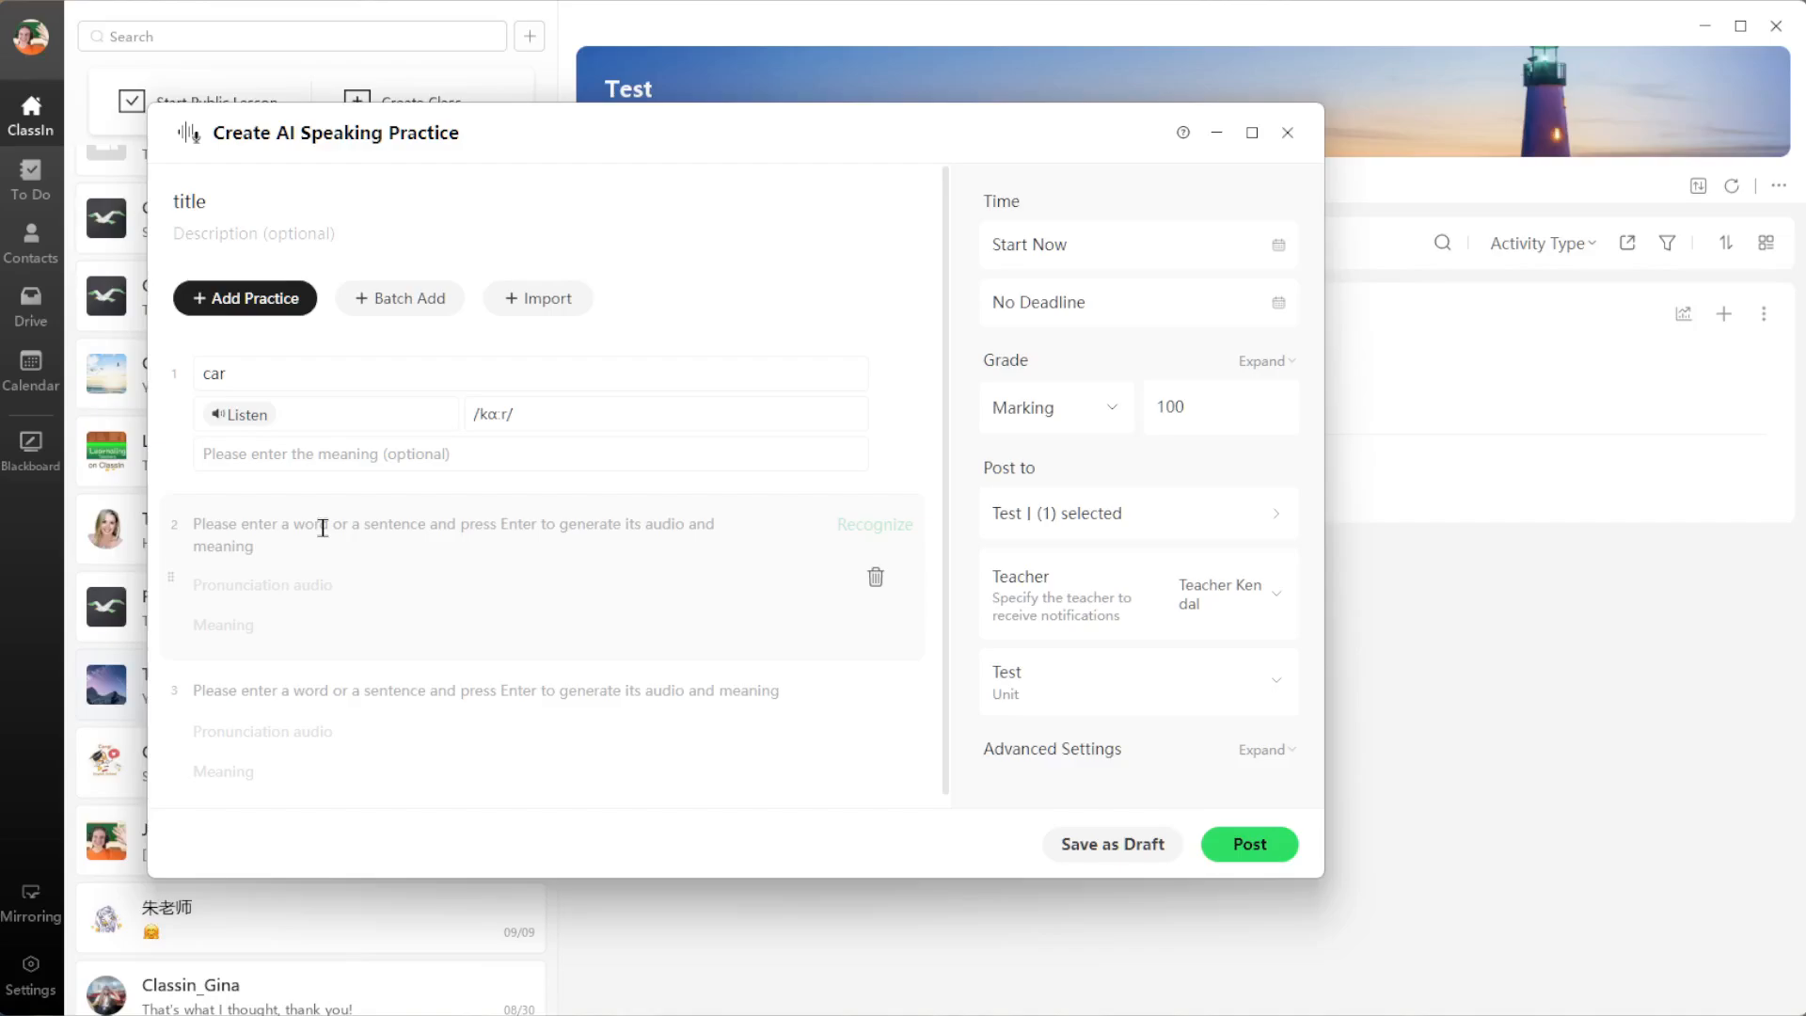
# Step: Enter 'I drive in the car' as practice item 2 and generate its audio
pyautogui.click(507, 453)
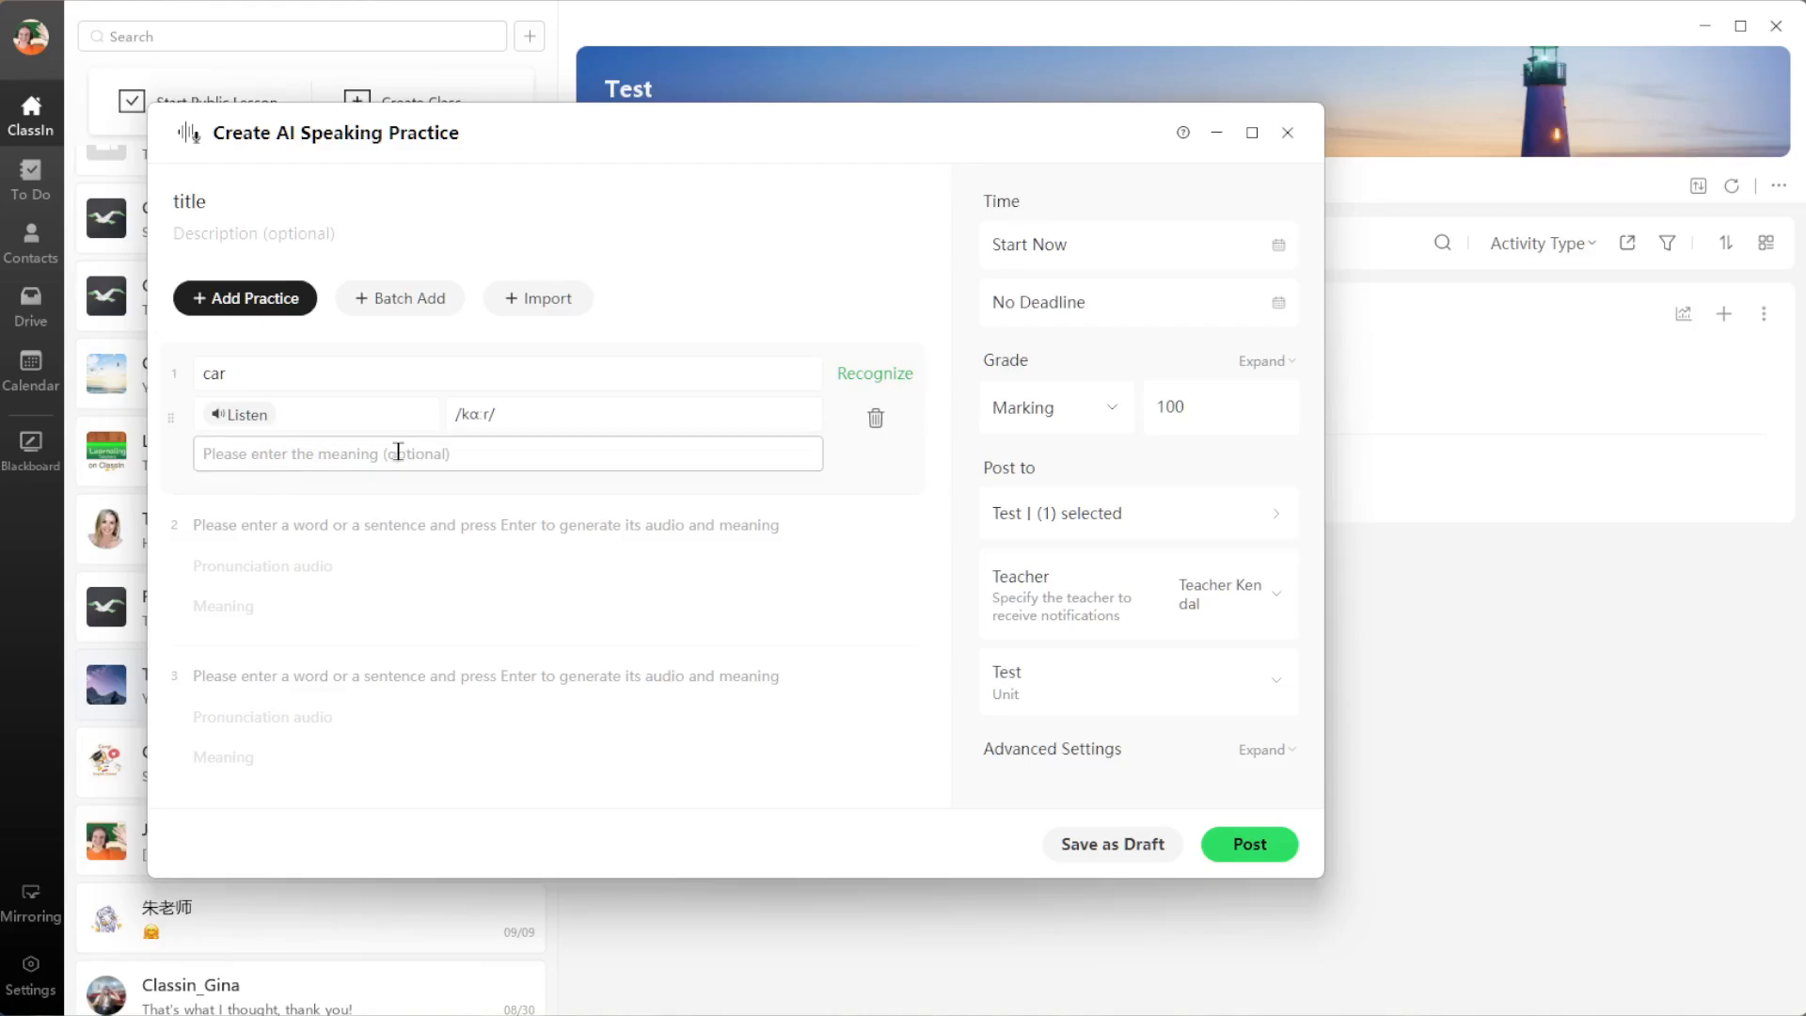
pyautogui.click(461, 372)
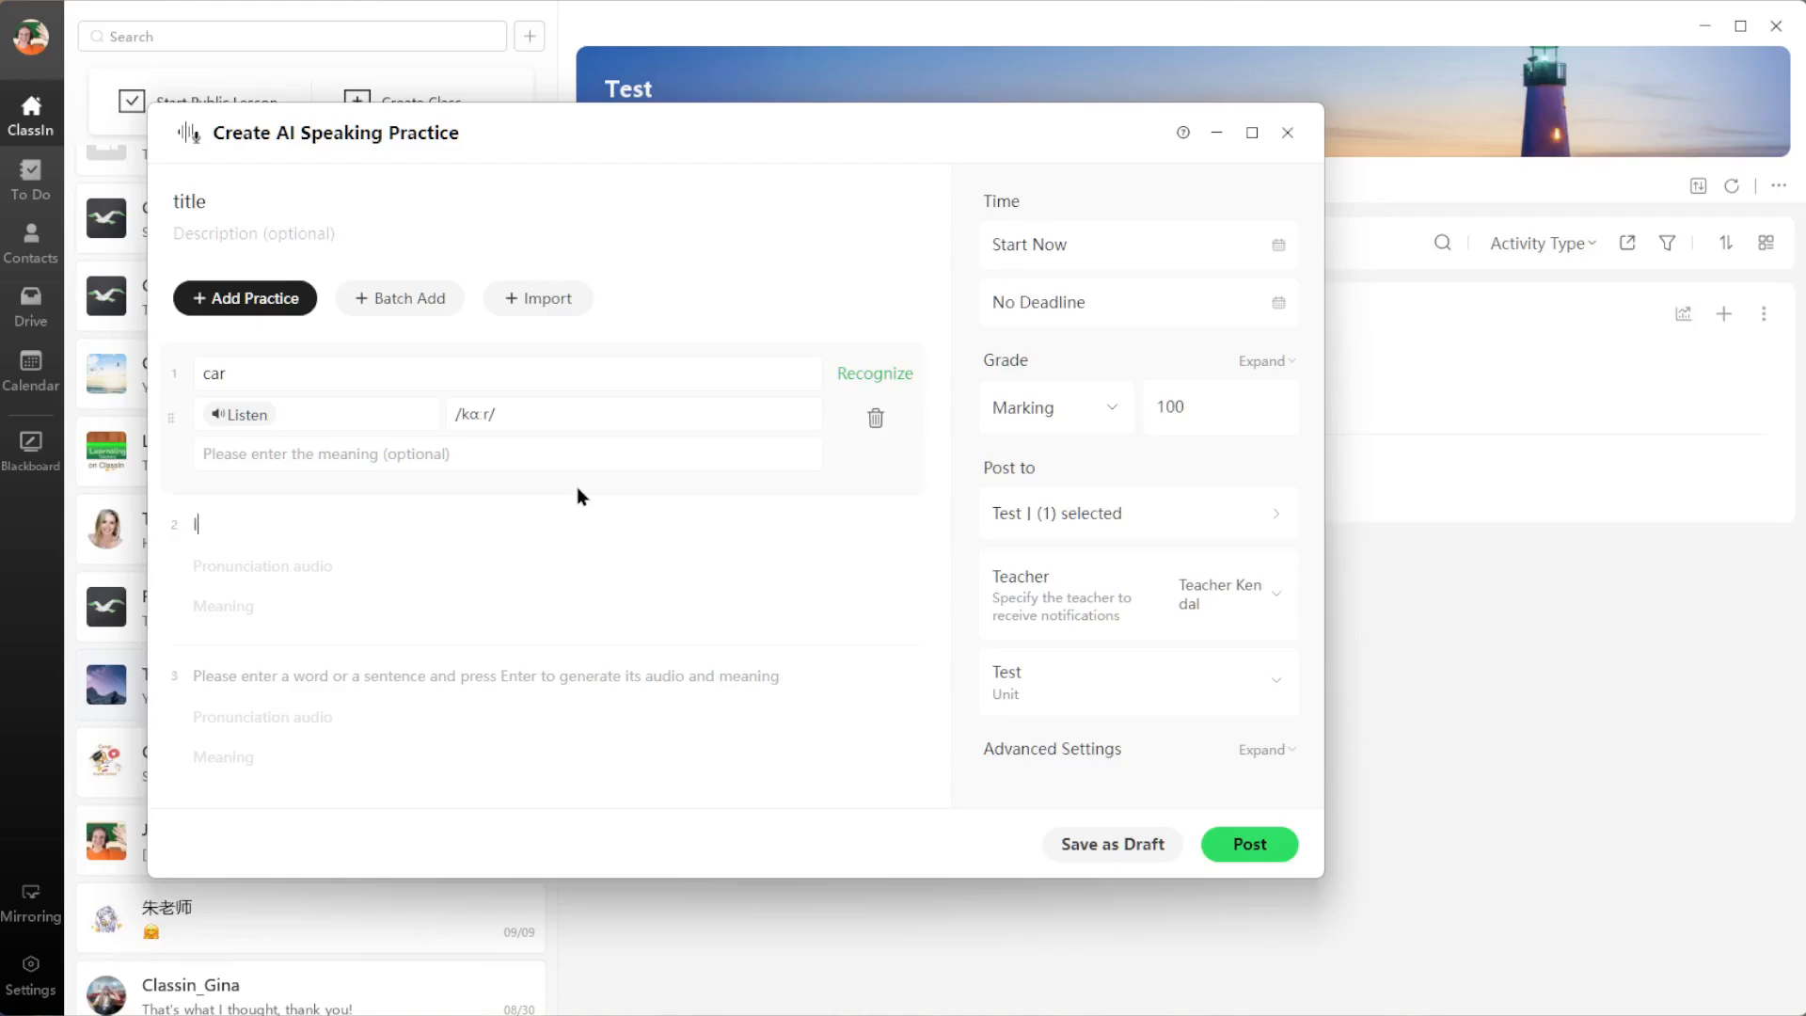
pyautogui.write('I drive')
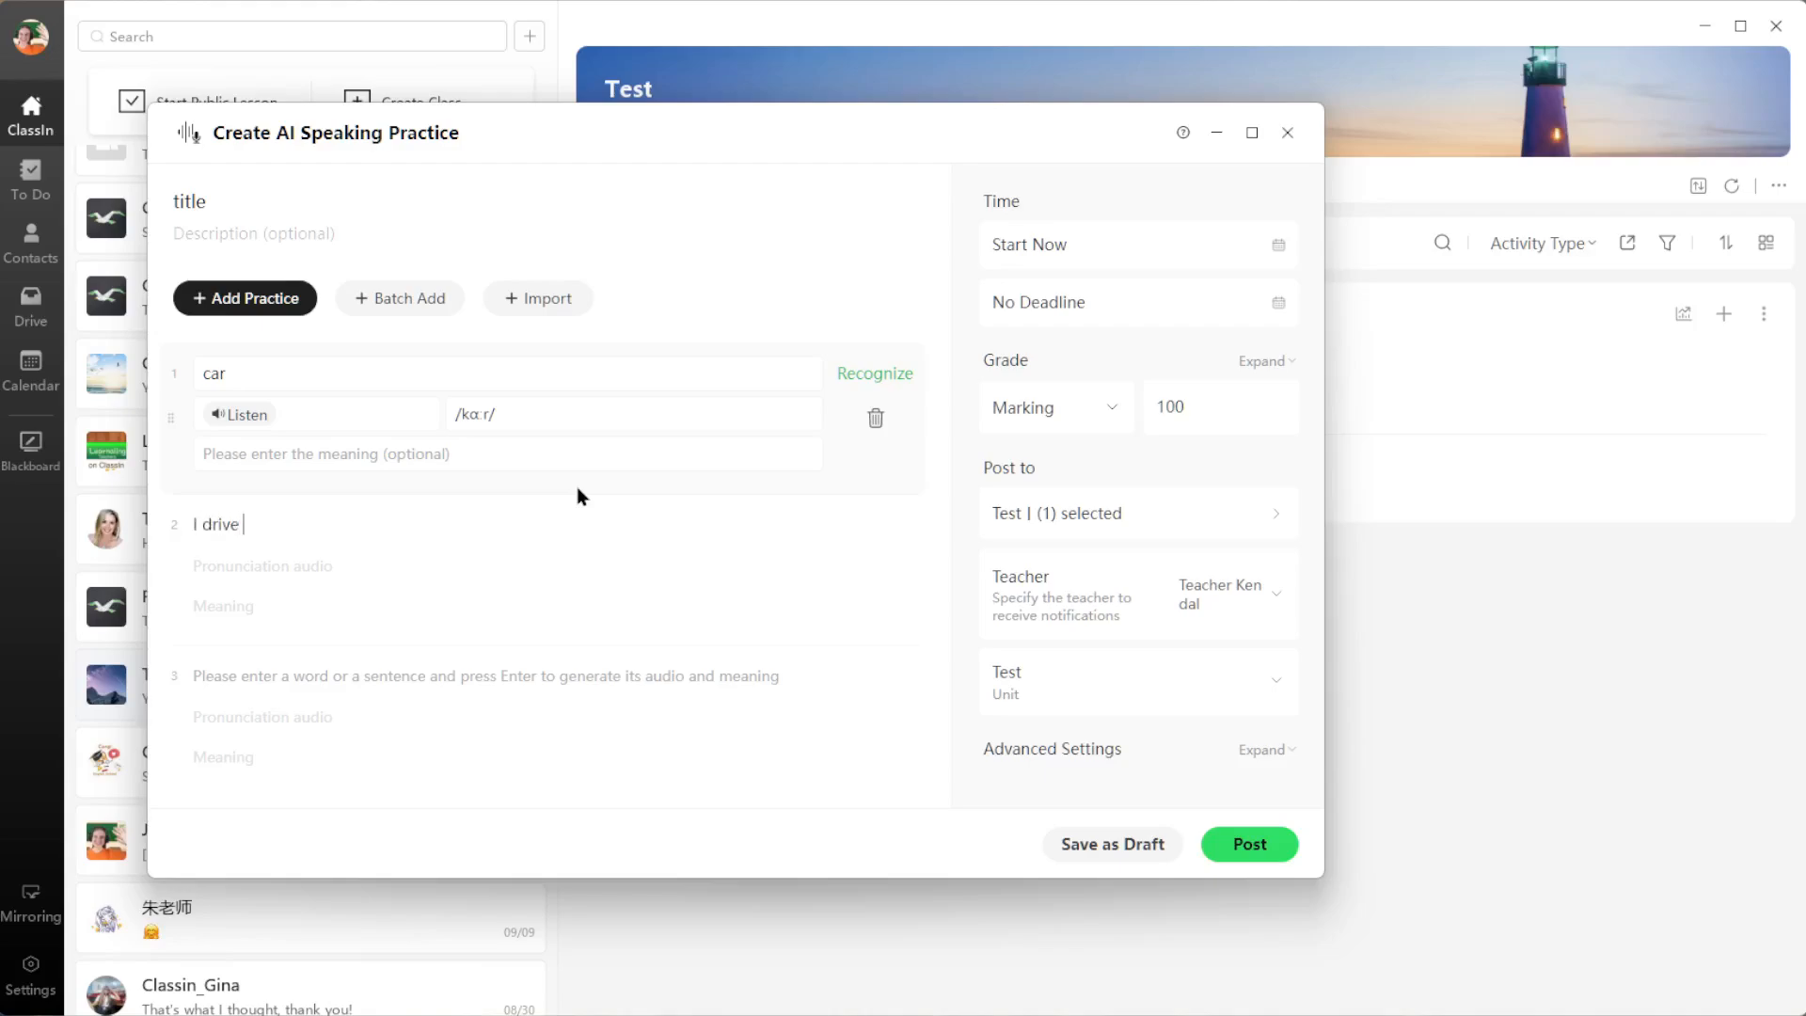
pyautogui.write('in the car.')
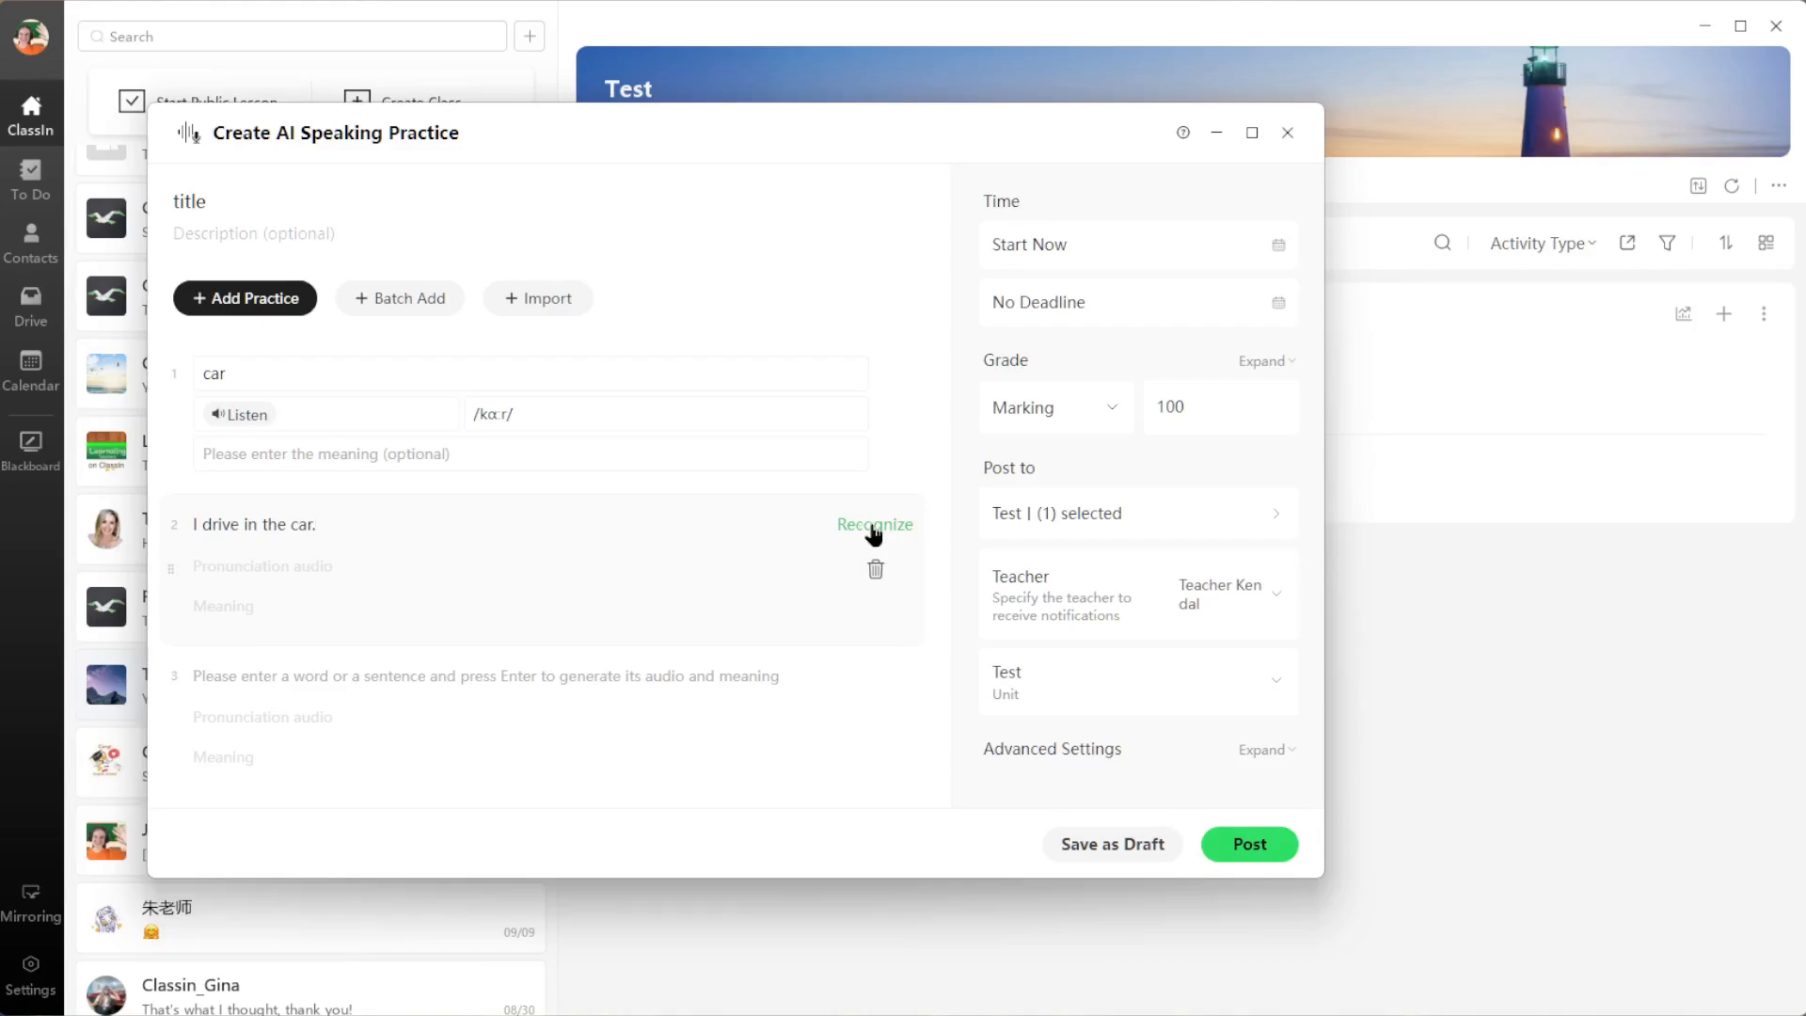
pyautogui.click(874, 524)
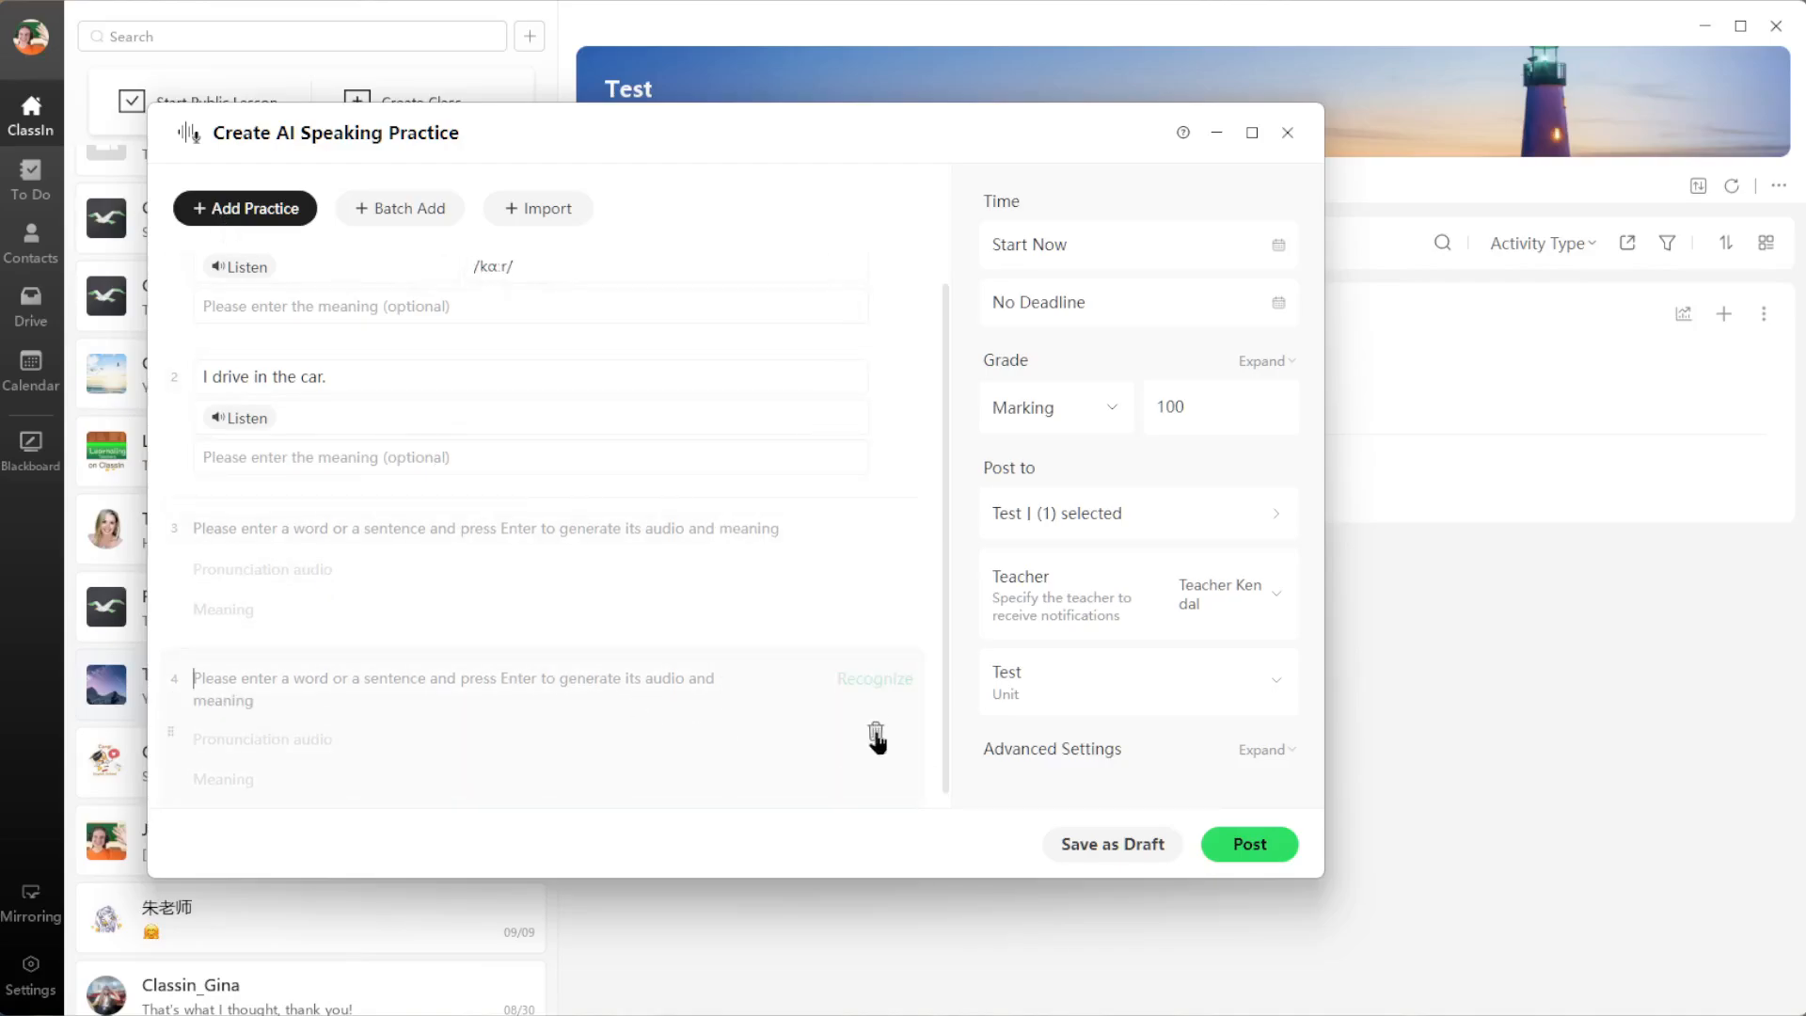
# Step: Delete the empty practice items 3 and 4
pyautogui.click(876, 738)
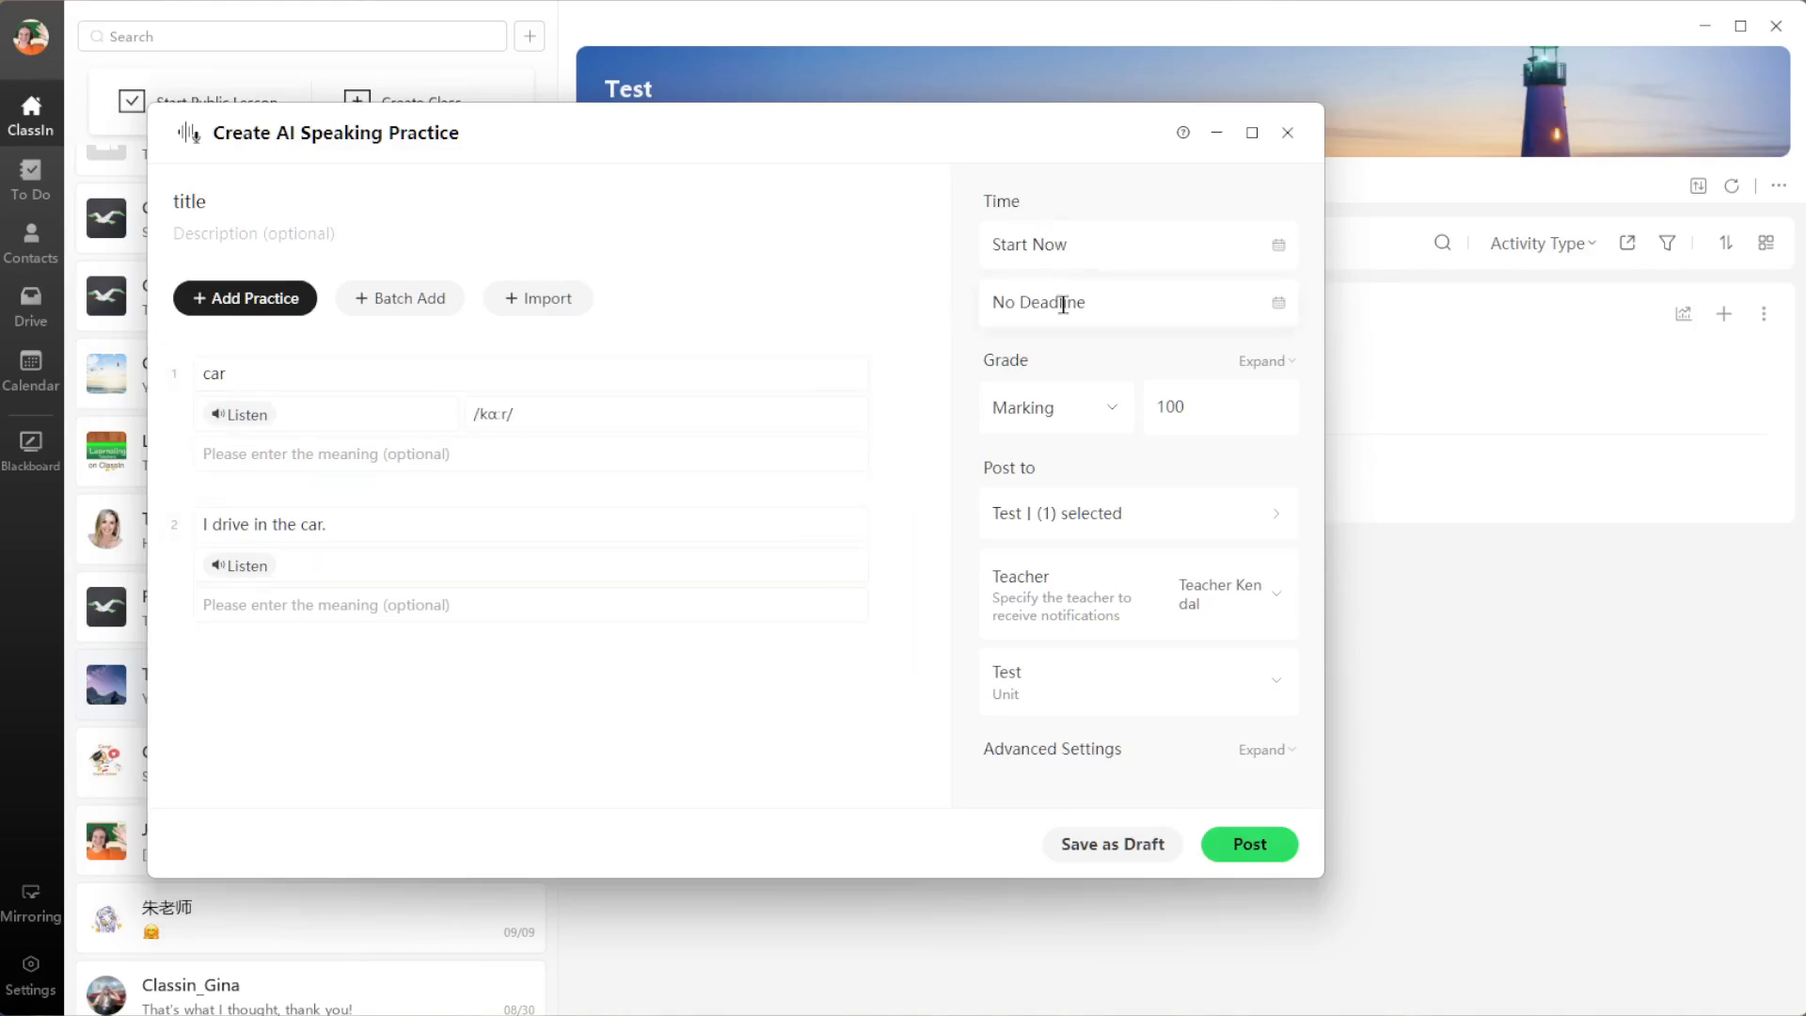
pyautogui.moveTo(1115, 635)
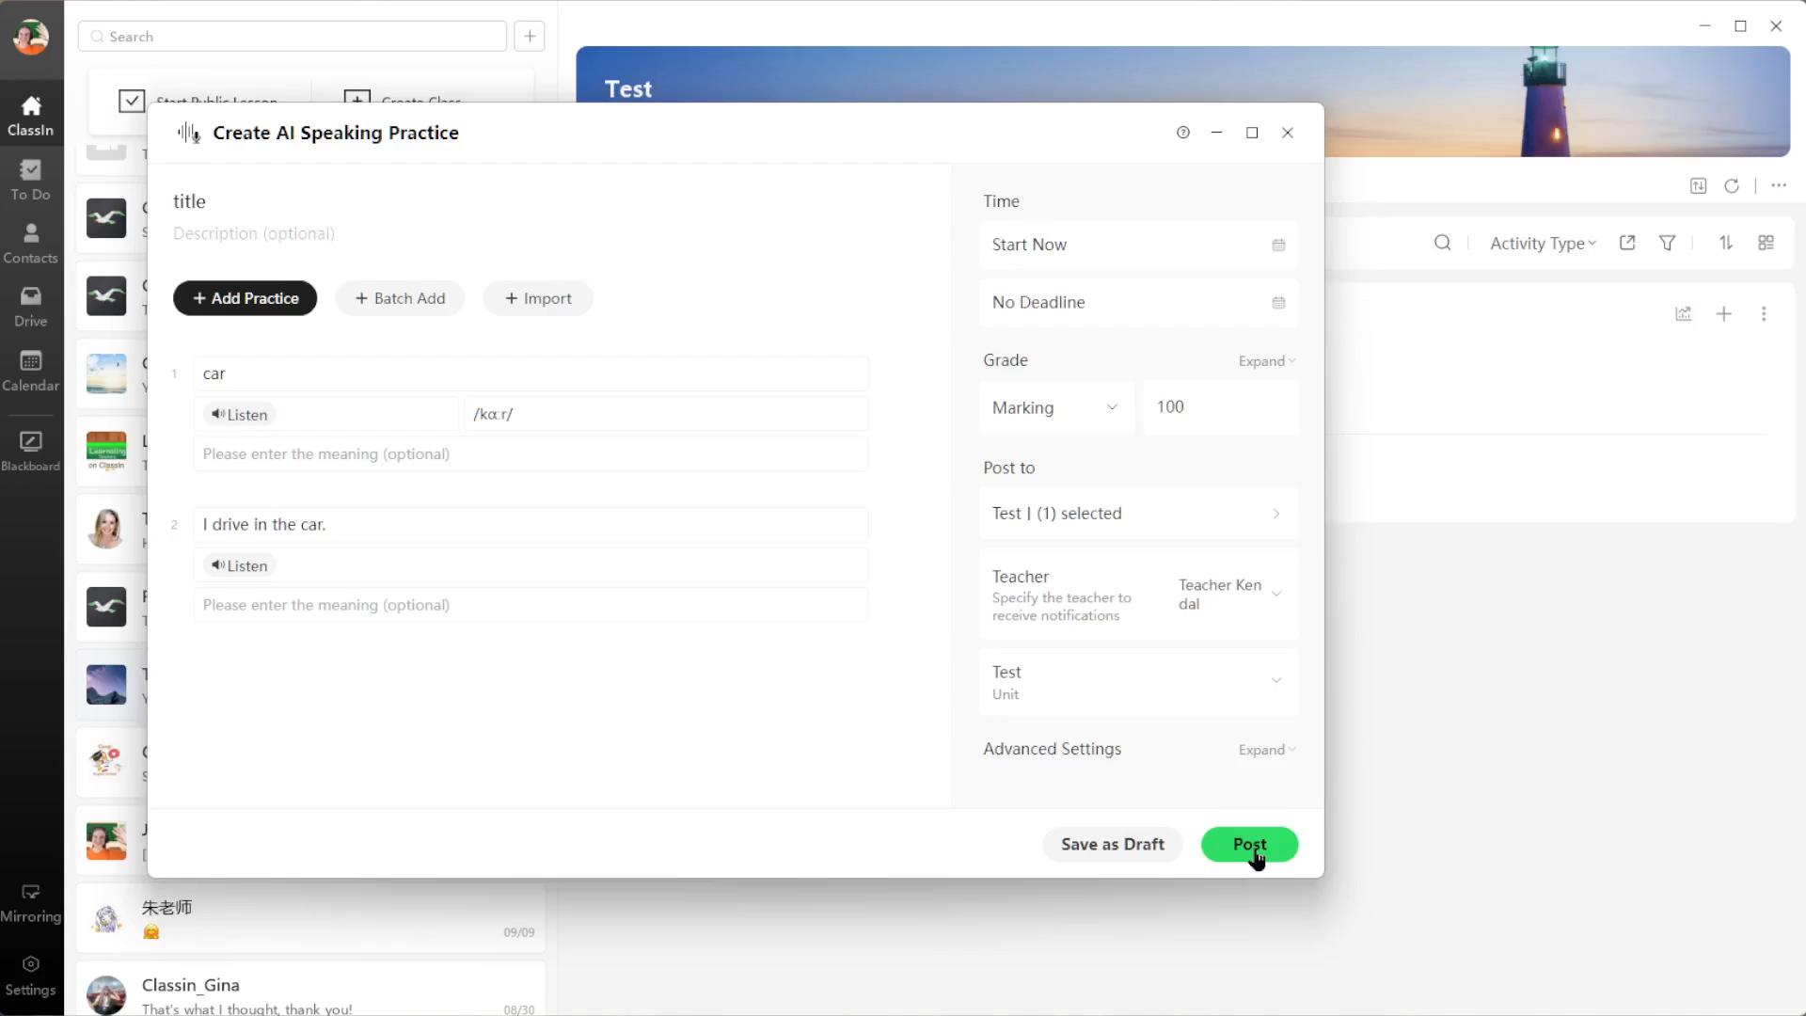
# Step: Post the AI Speaking Practice to Test class and dismiss the Created confirmation
pyautogui.click(1248, 845)
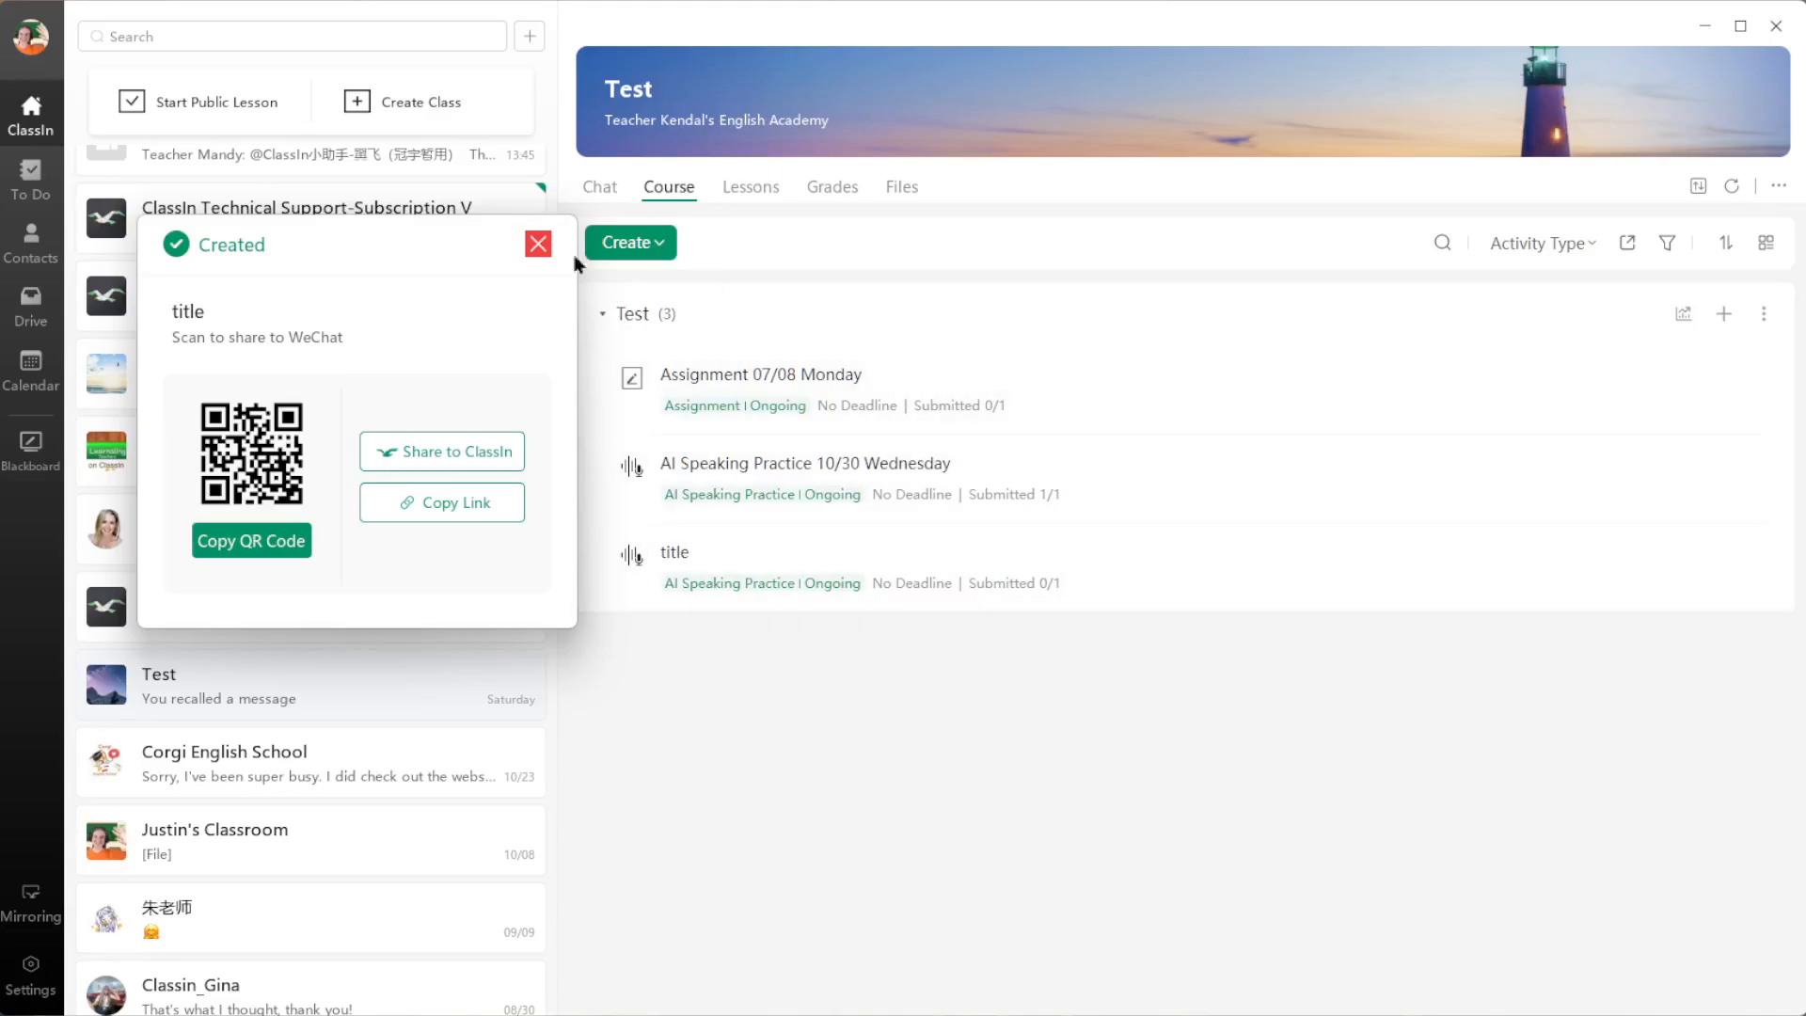
pyautogui.click(599, 186)
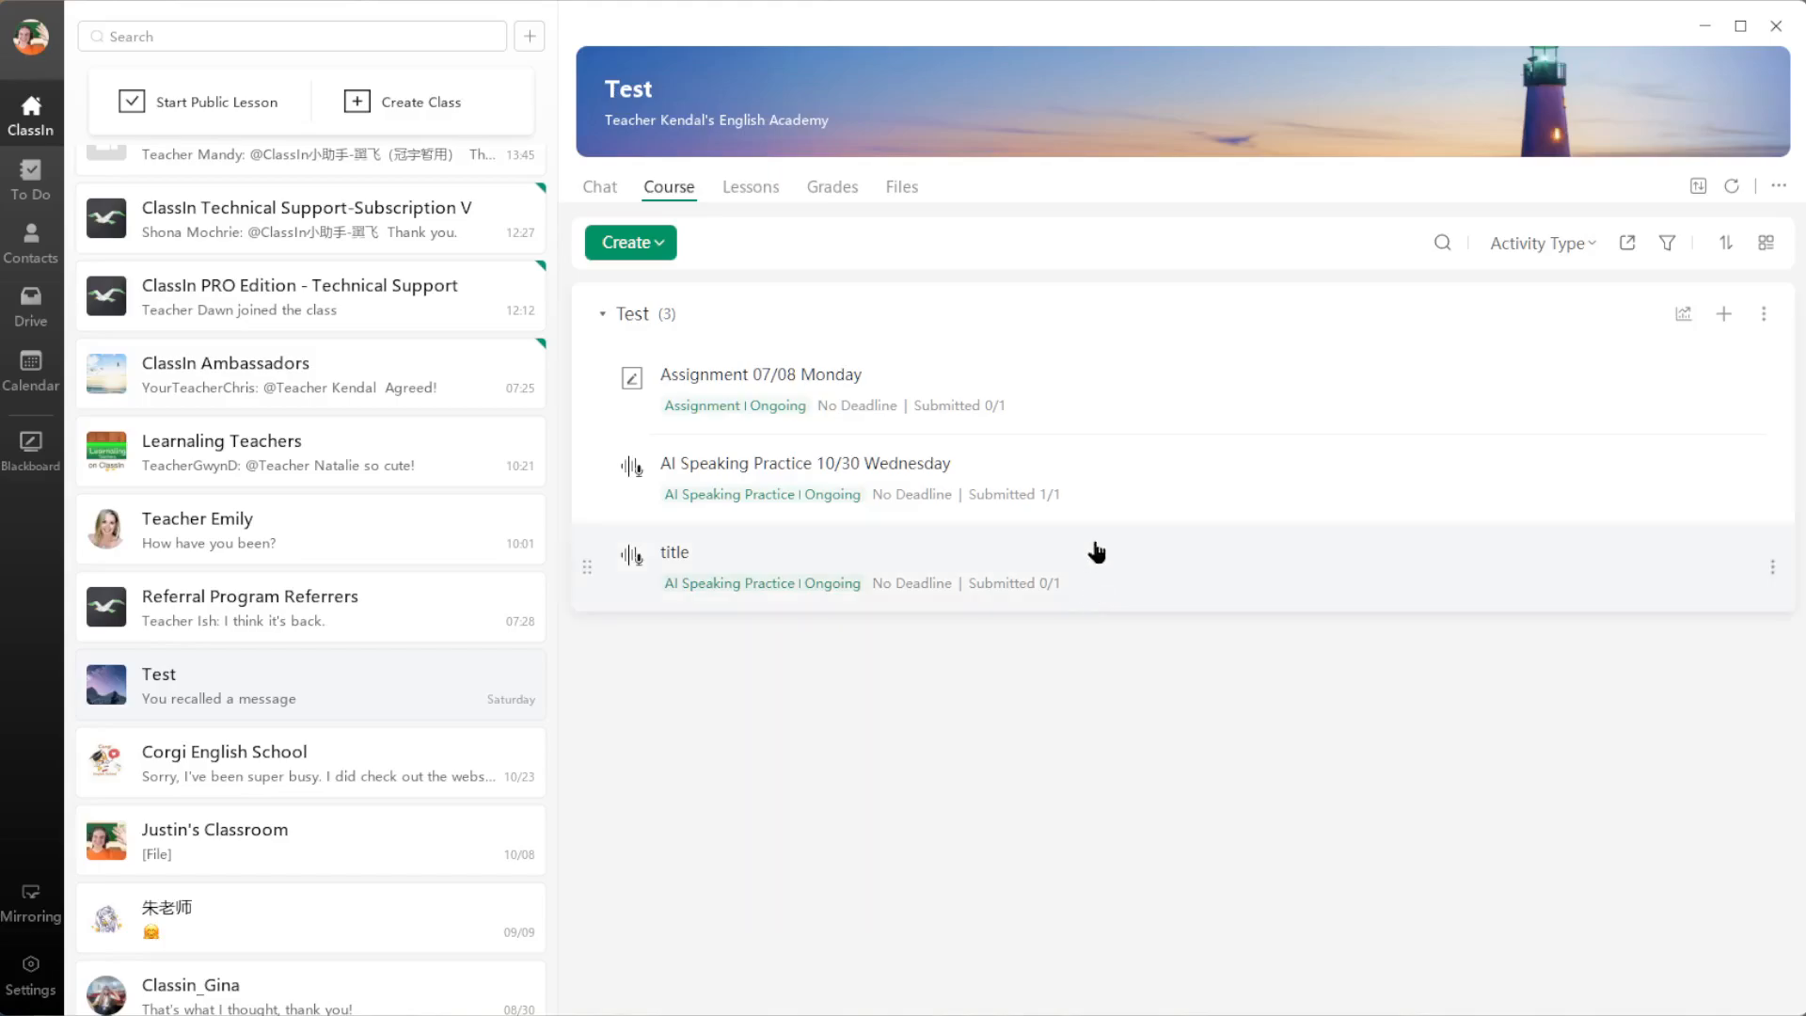
pyautogui.moveTo(1144, 486)
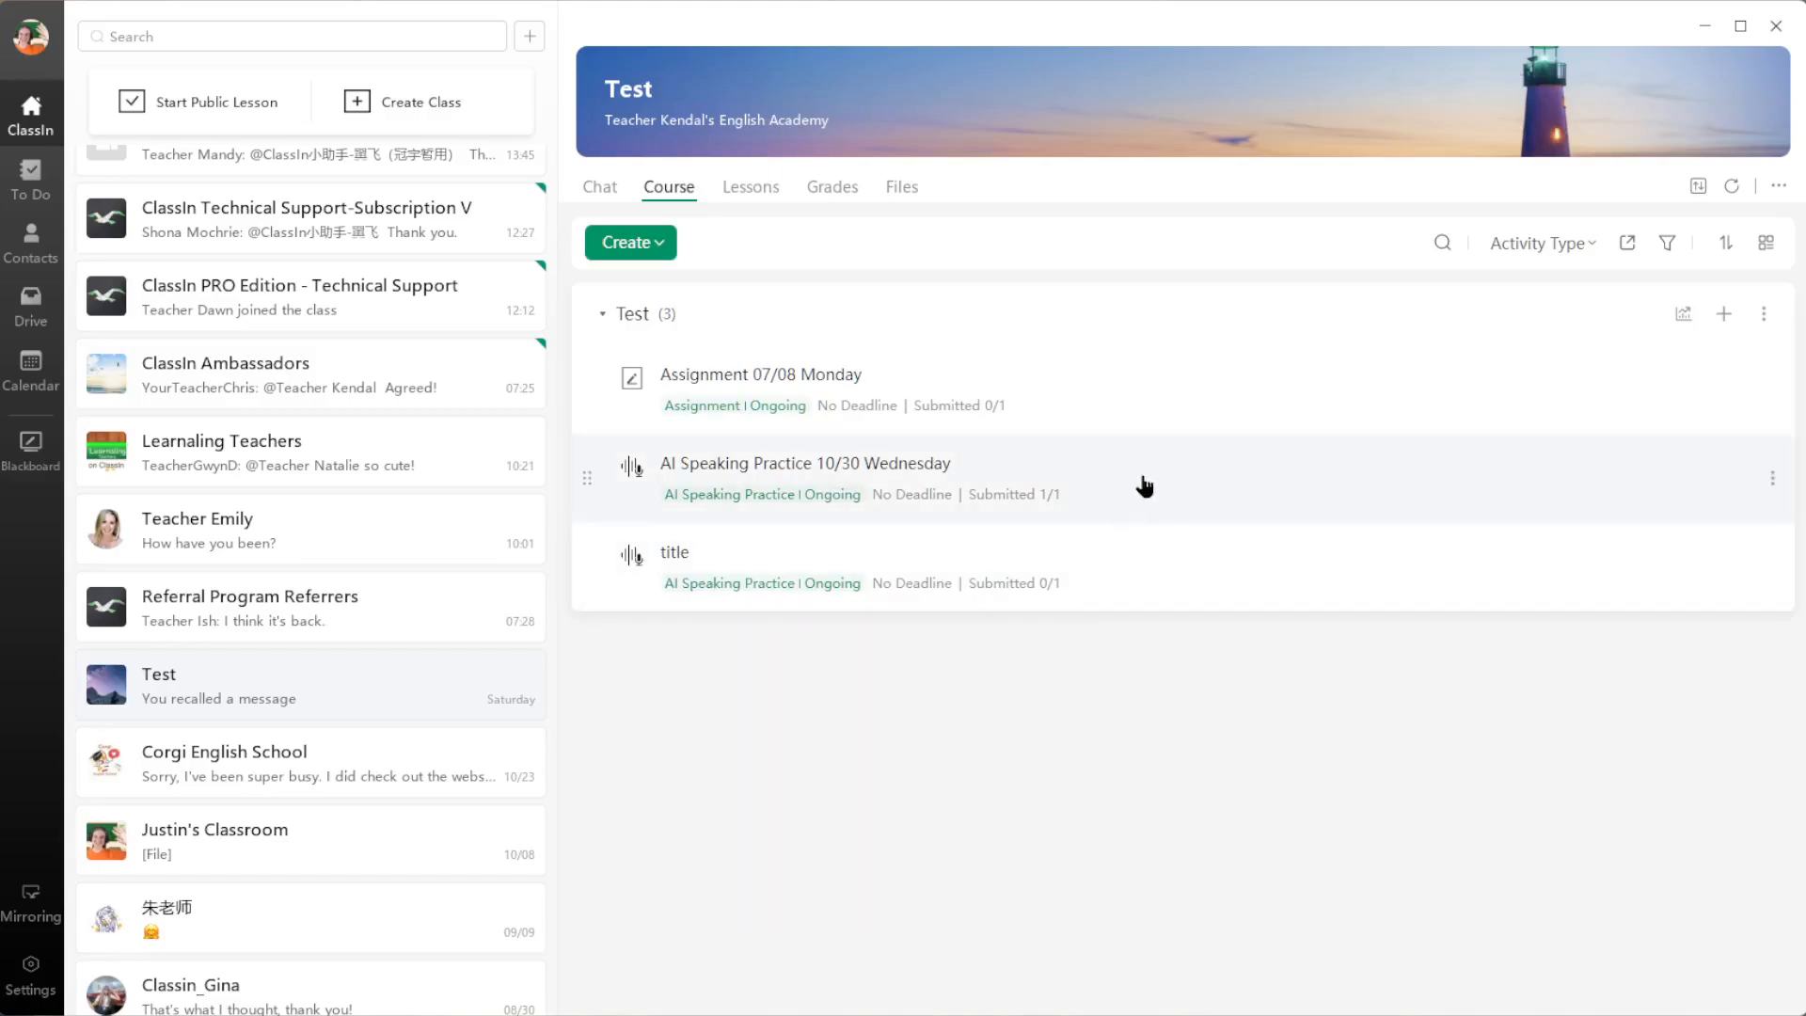
pyautogui.moveTo(1138, 514)
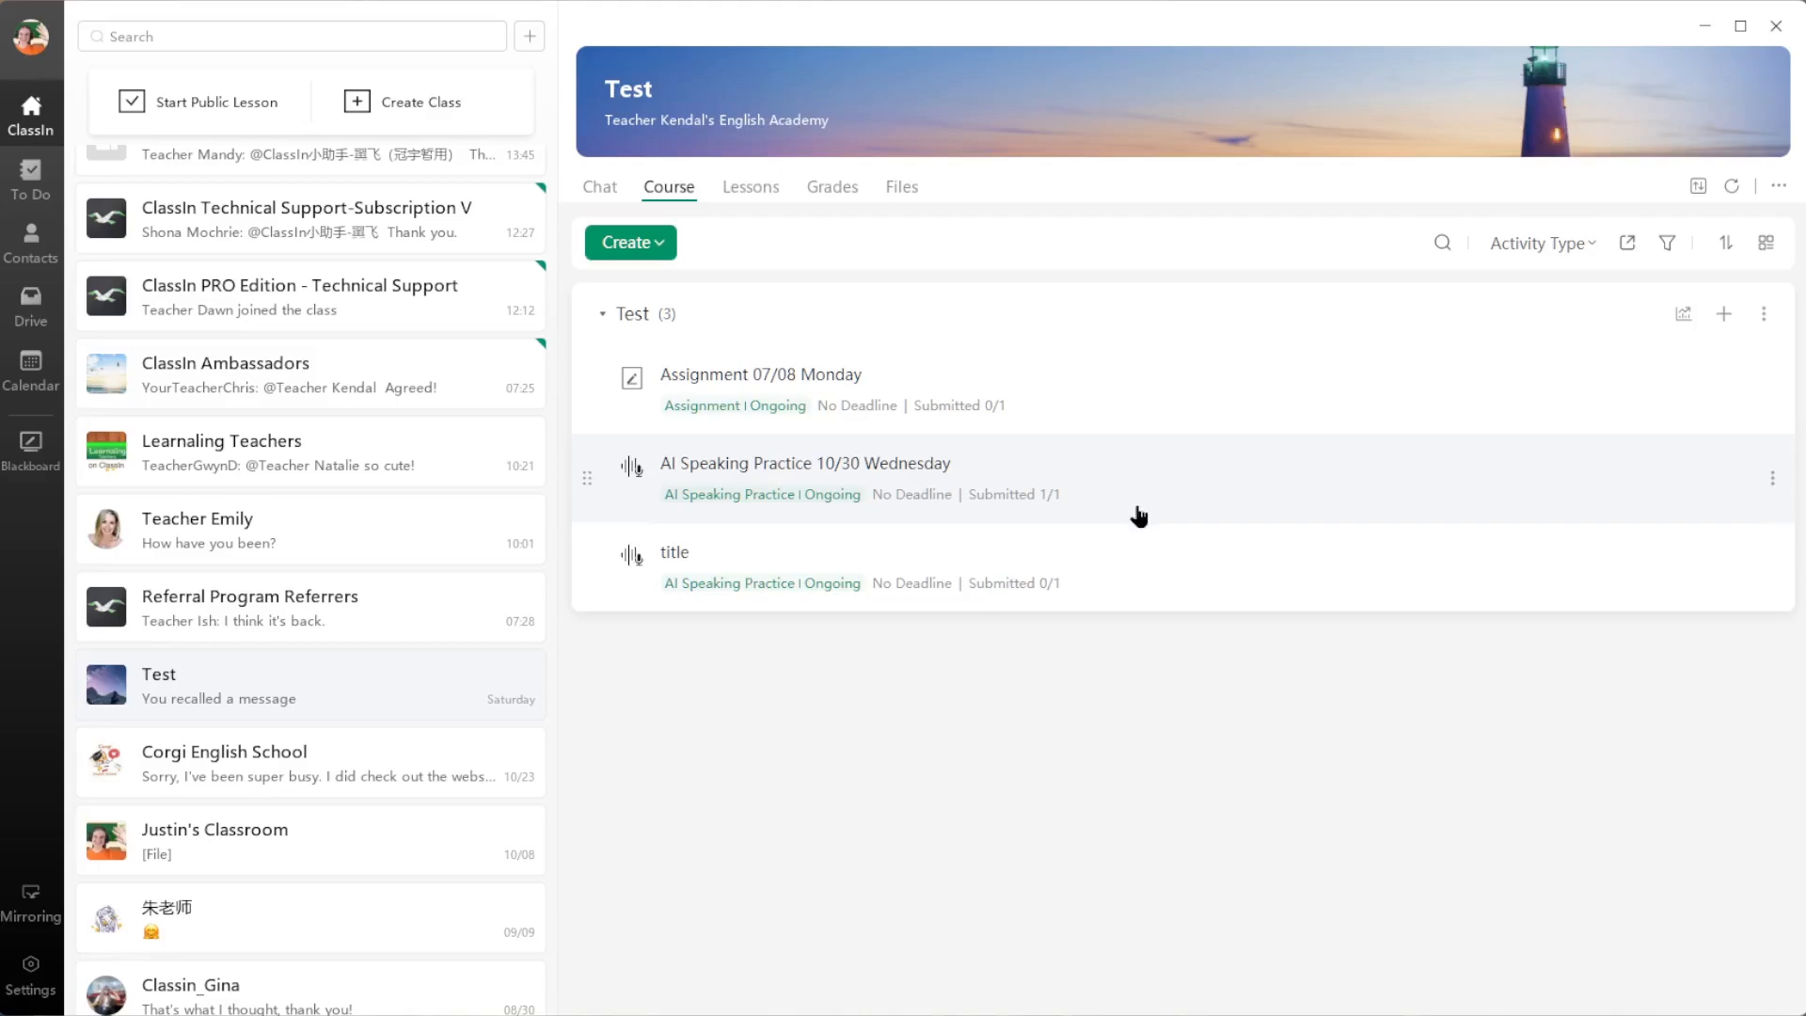
pyautogui.moveTo(1135, 450)
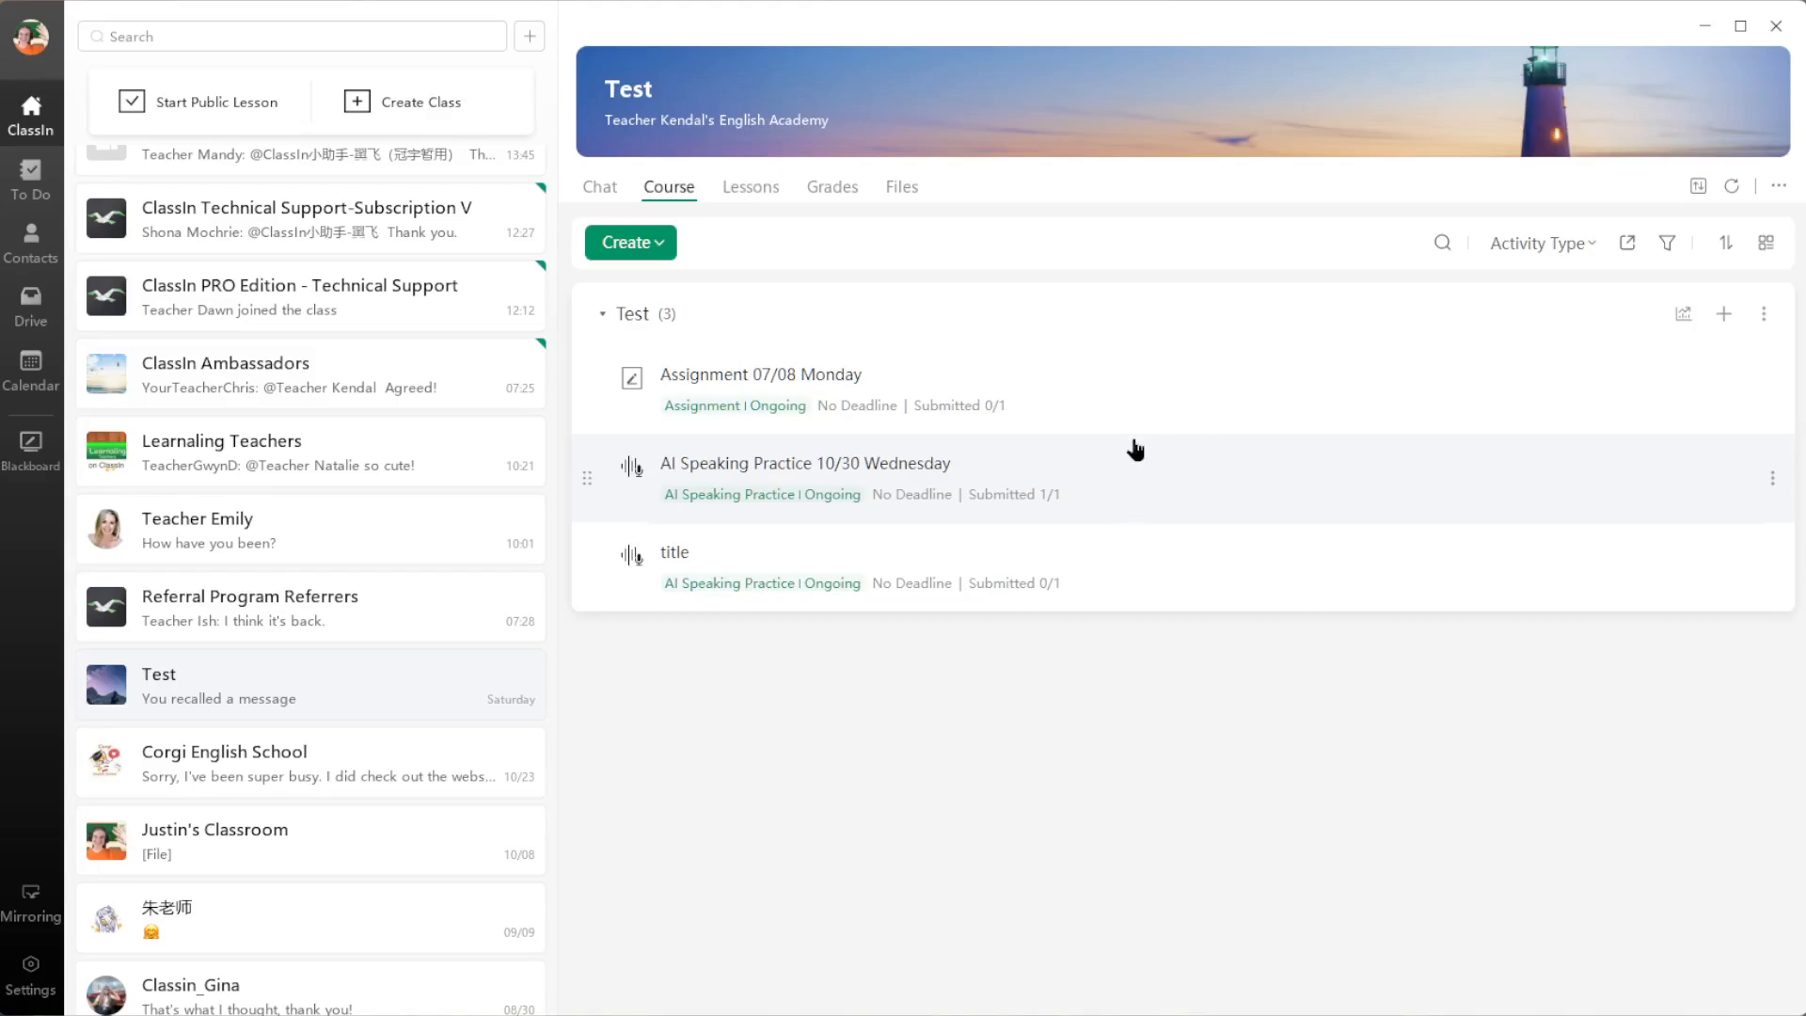
pyautogui.moveTo(1127, 499)
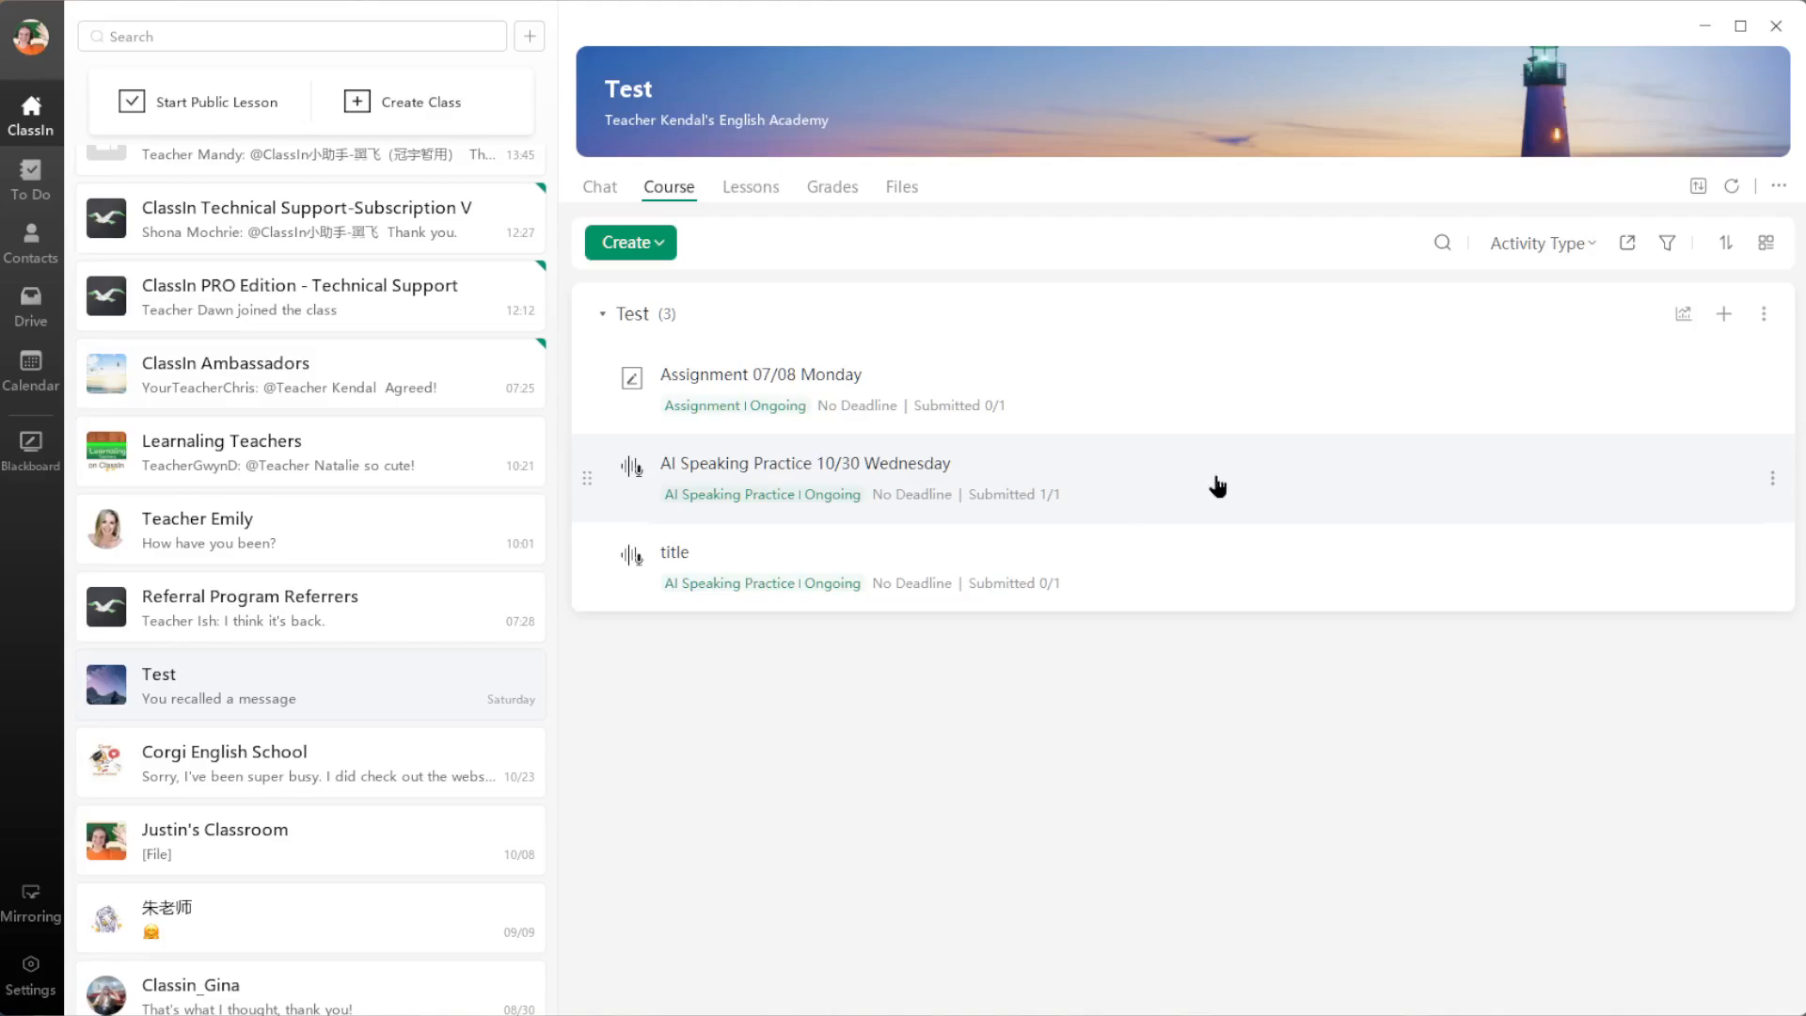
pyautogui.moveTo(933, 559)
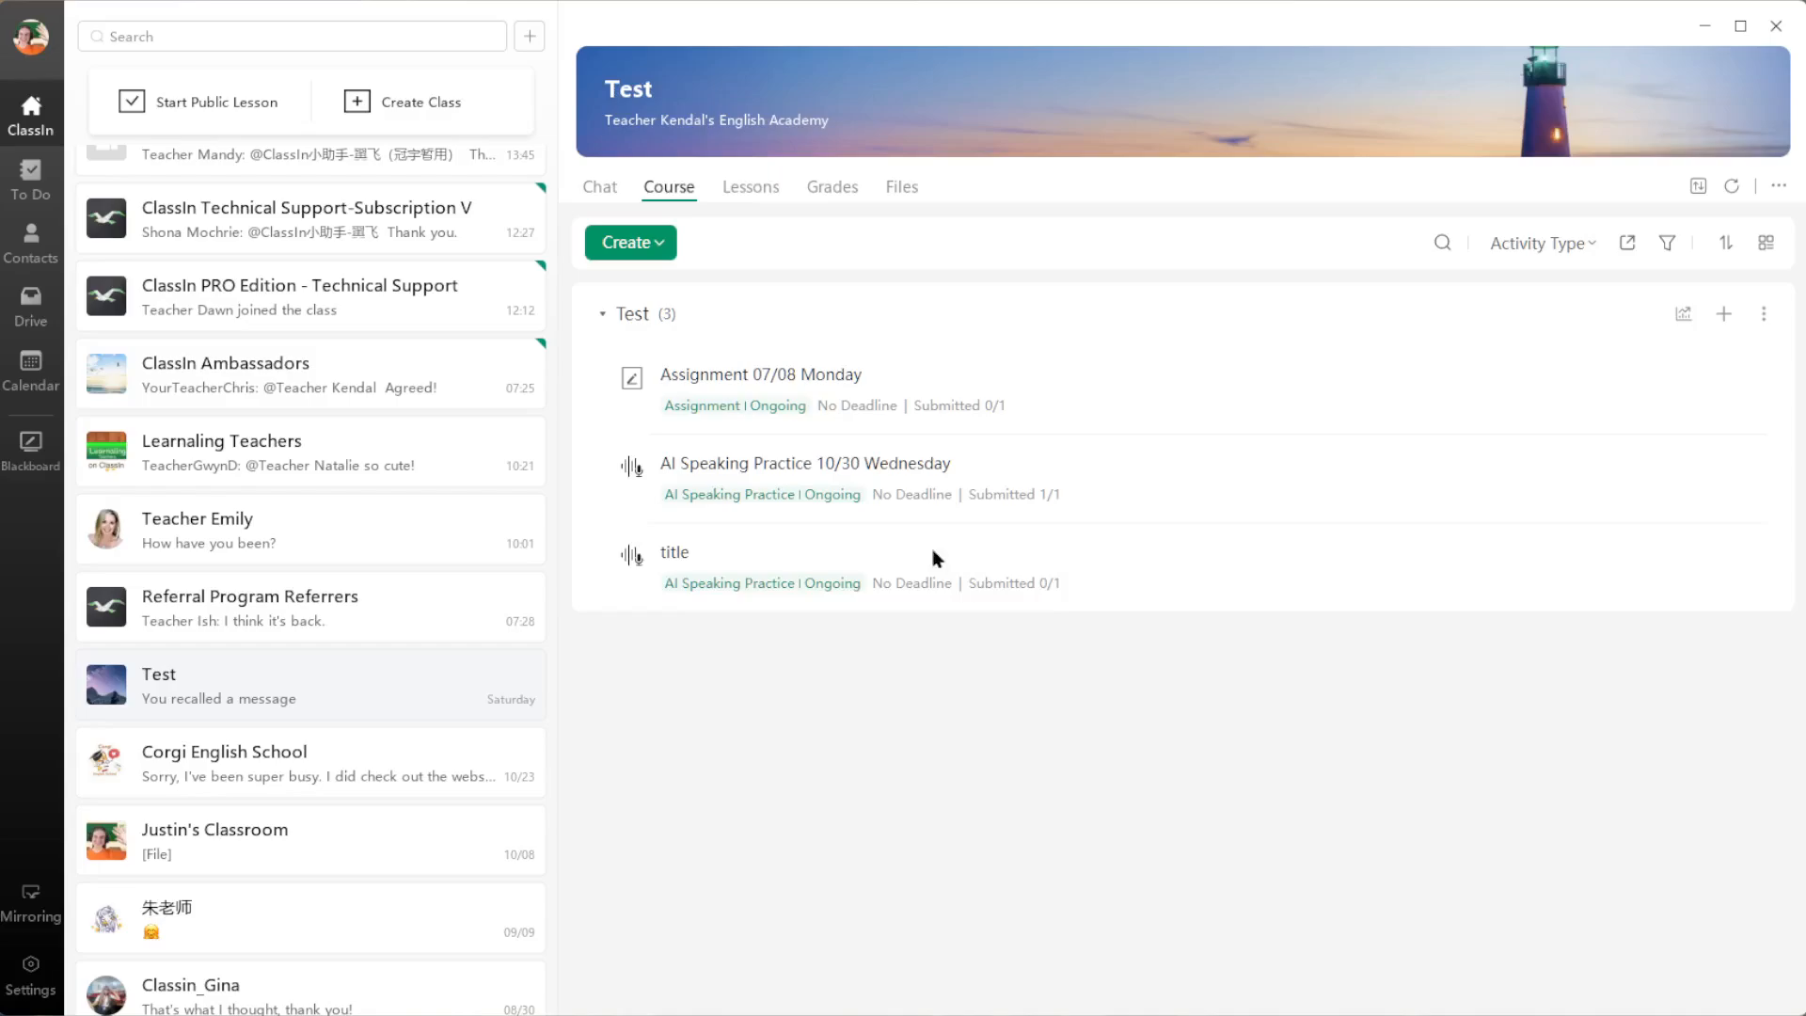
pyautogui.moveTo(1194, 797)
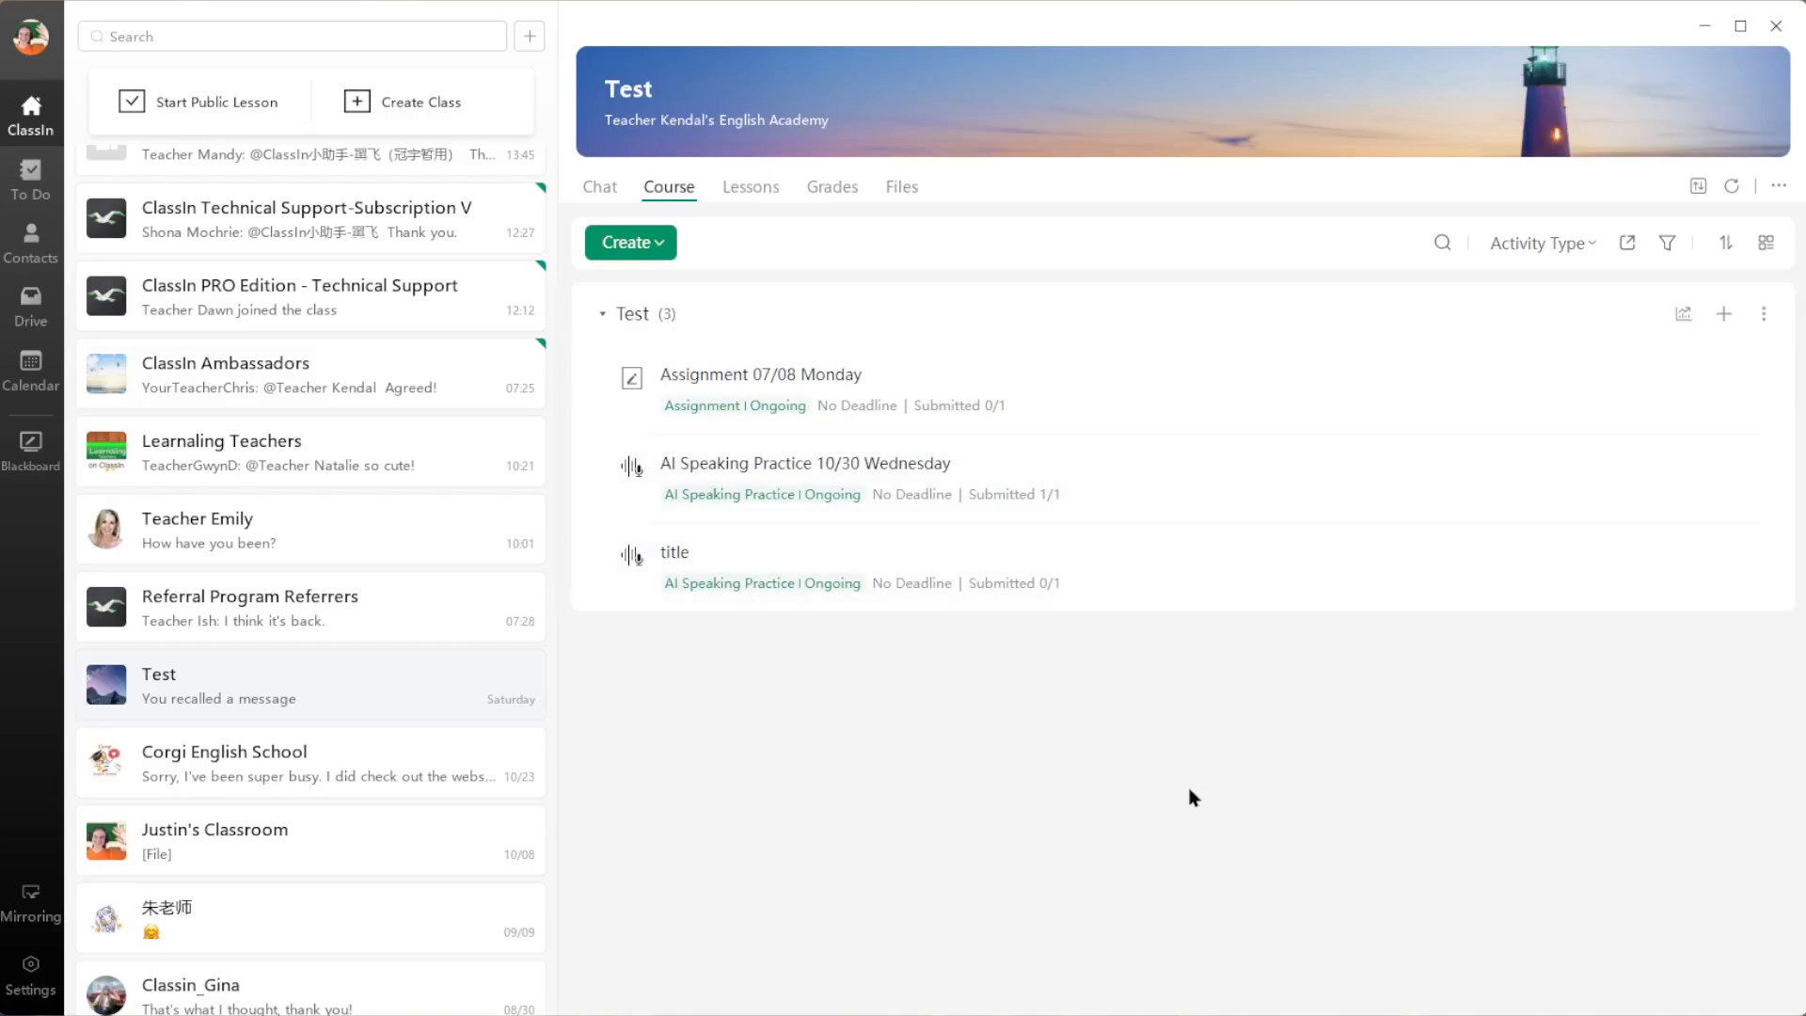
pyautogui.moveTo(1069, 478)
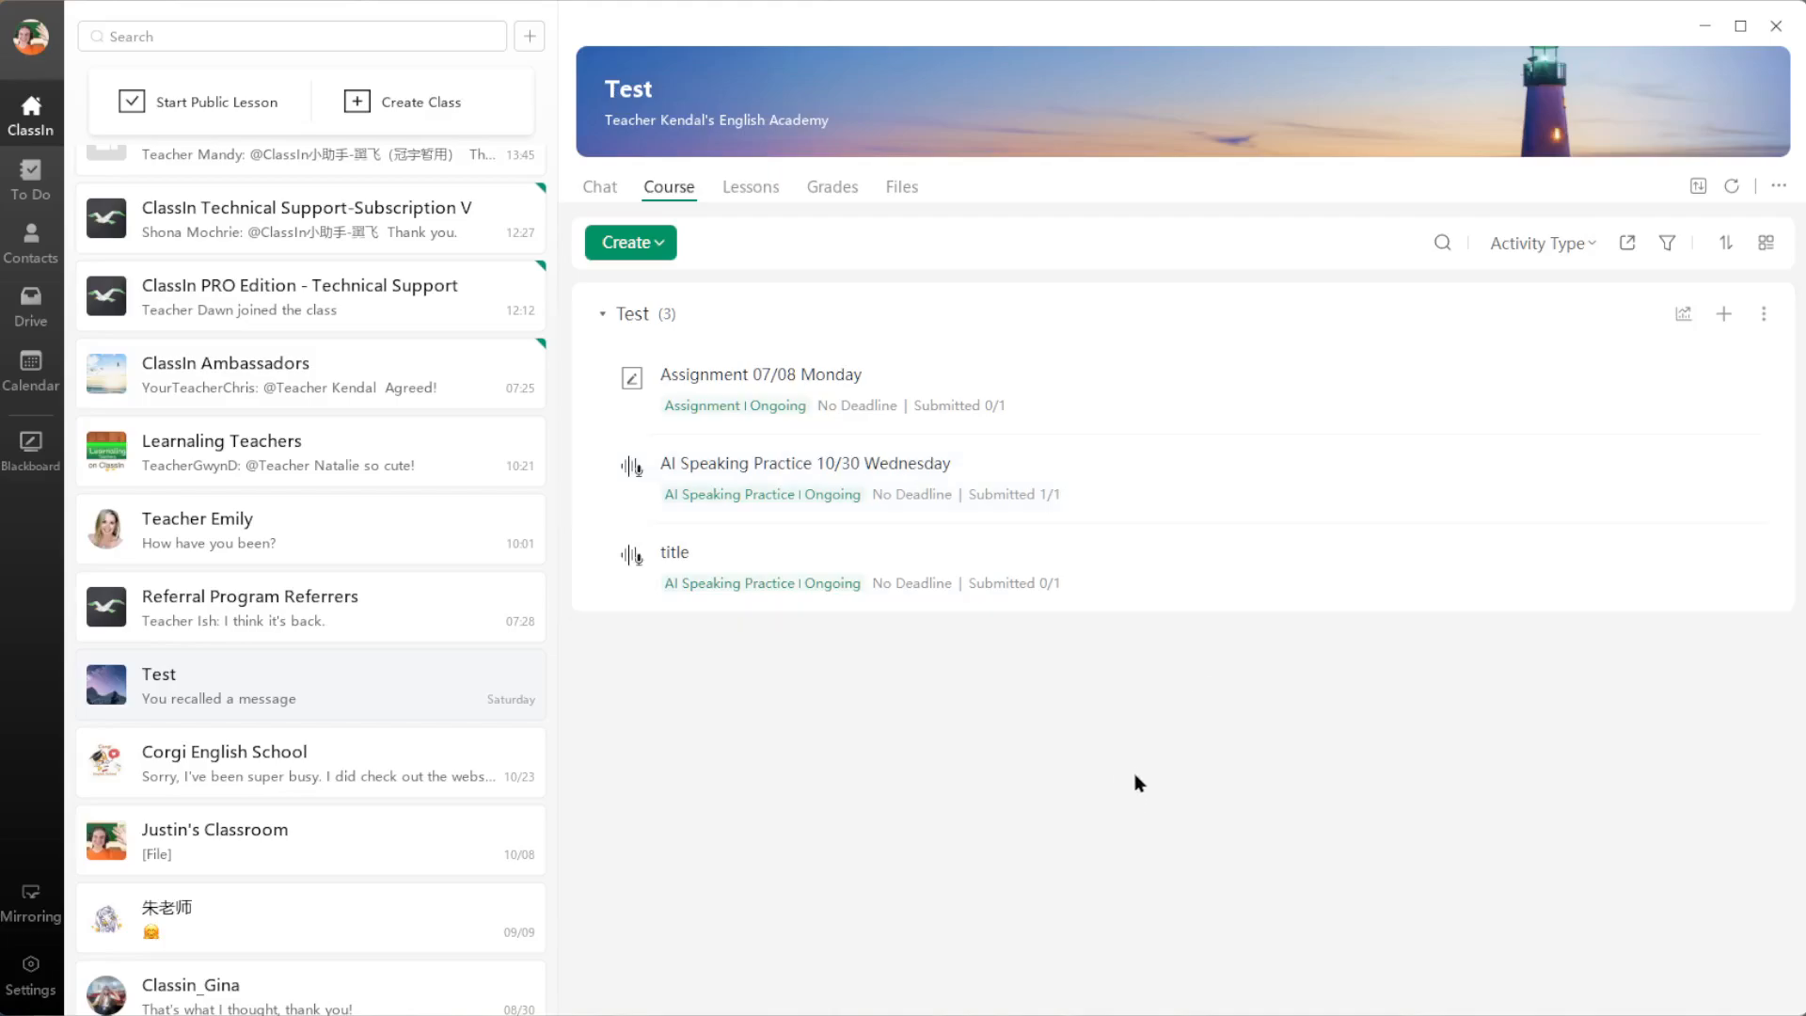
pyautogui.click(805, 463)
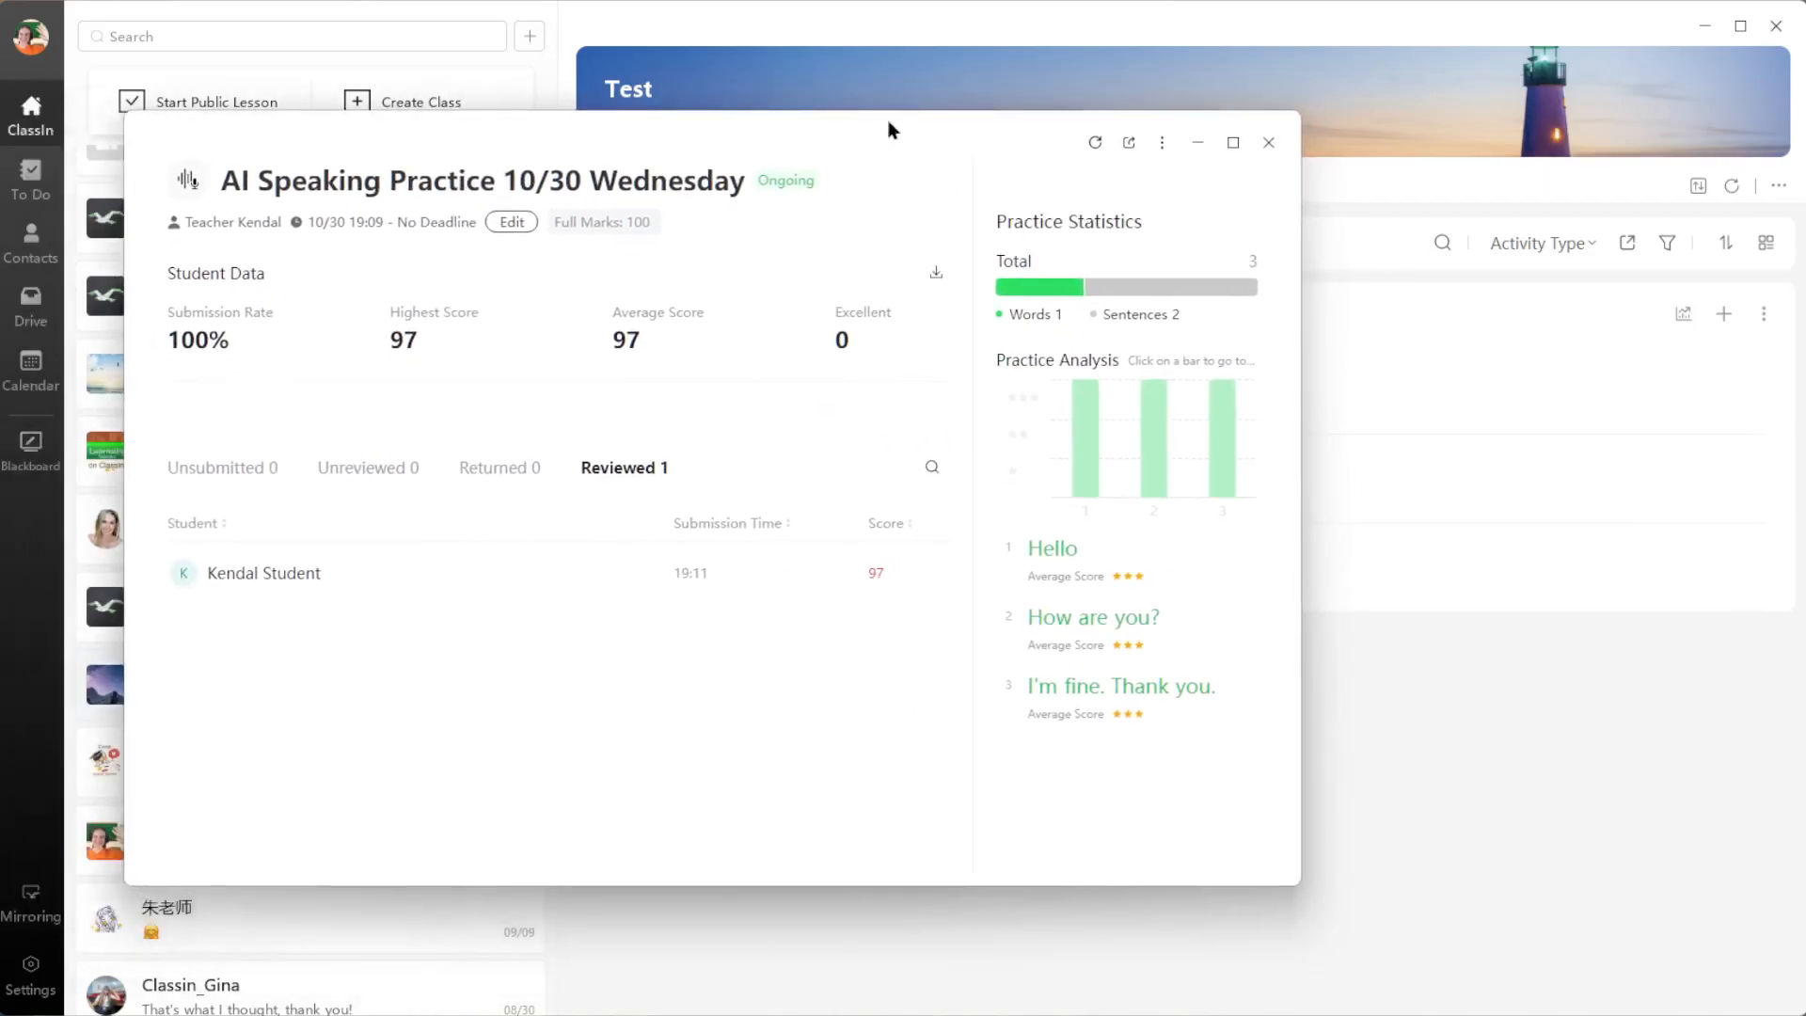
pyautogui.moveTo(850, 171)
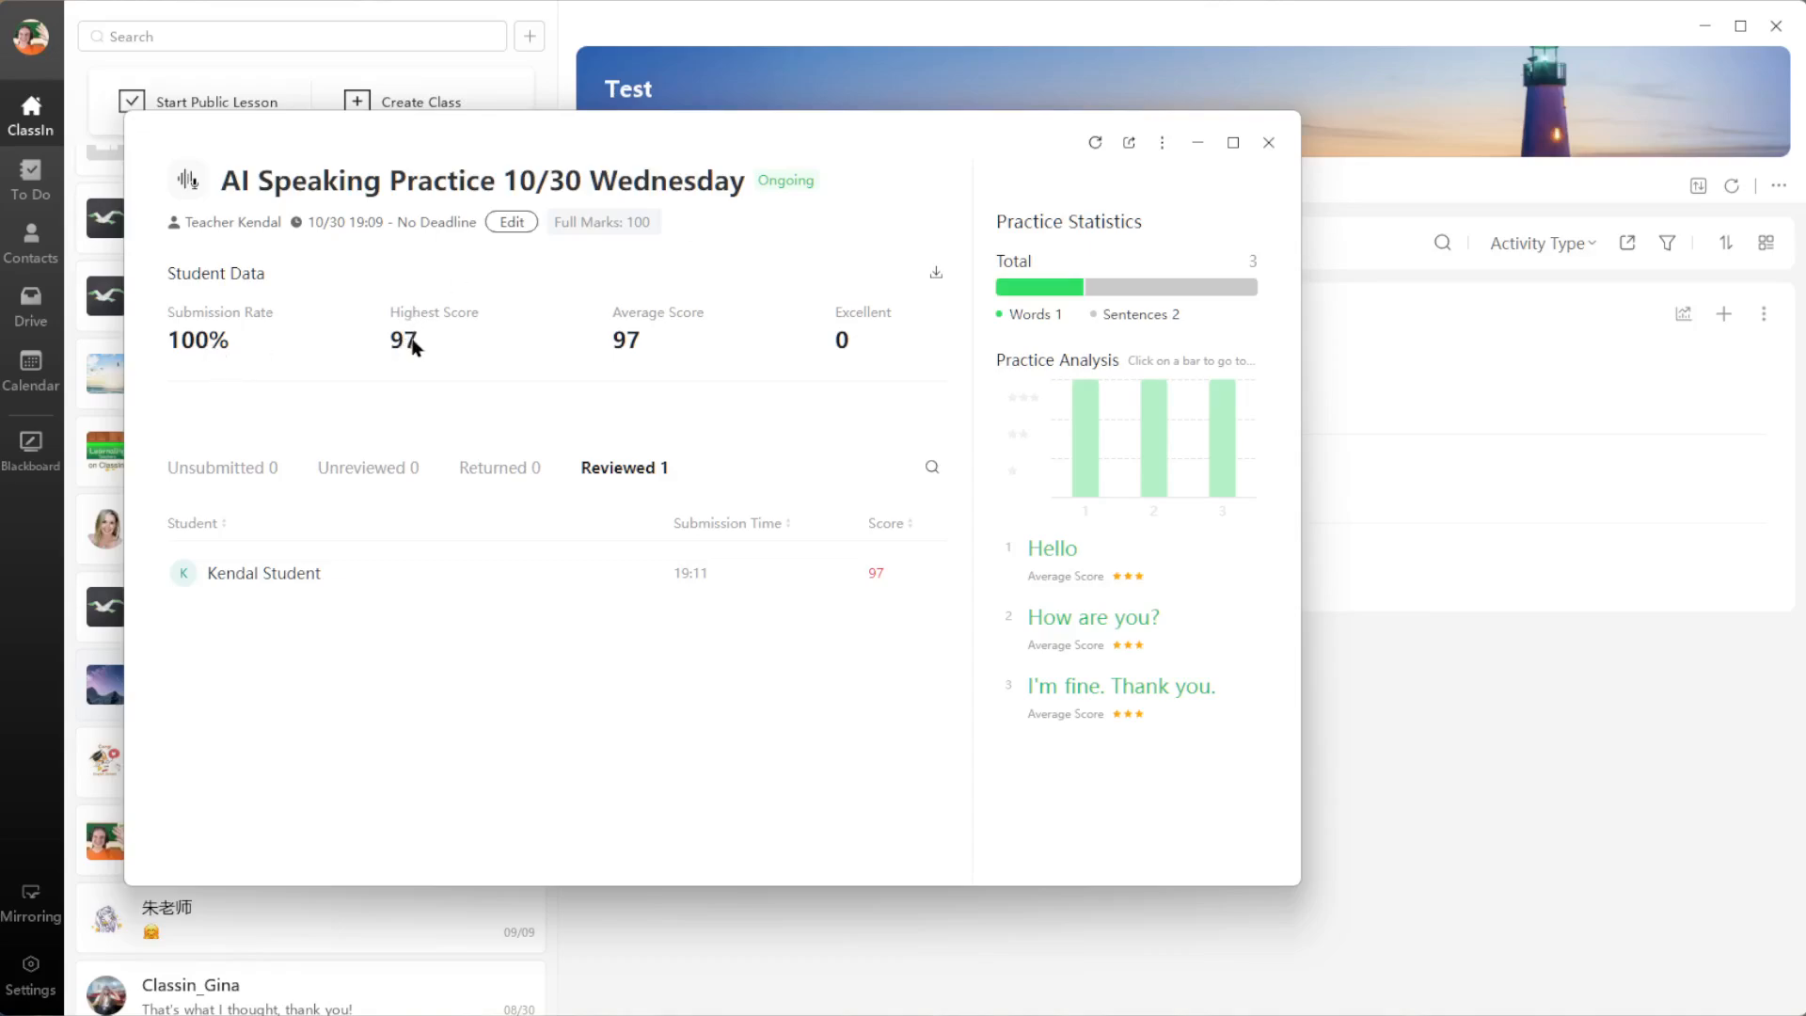
pyautogui.moveTo(878, 332)
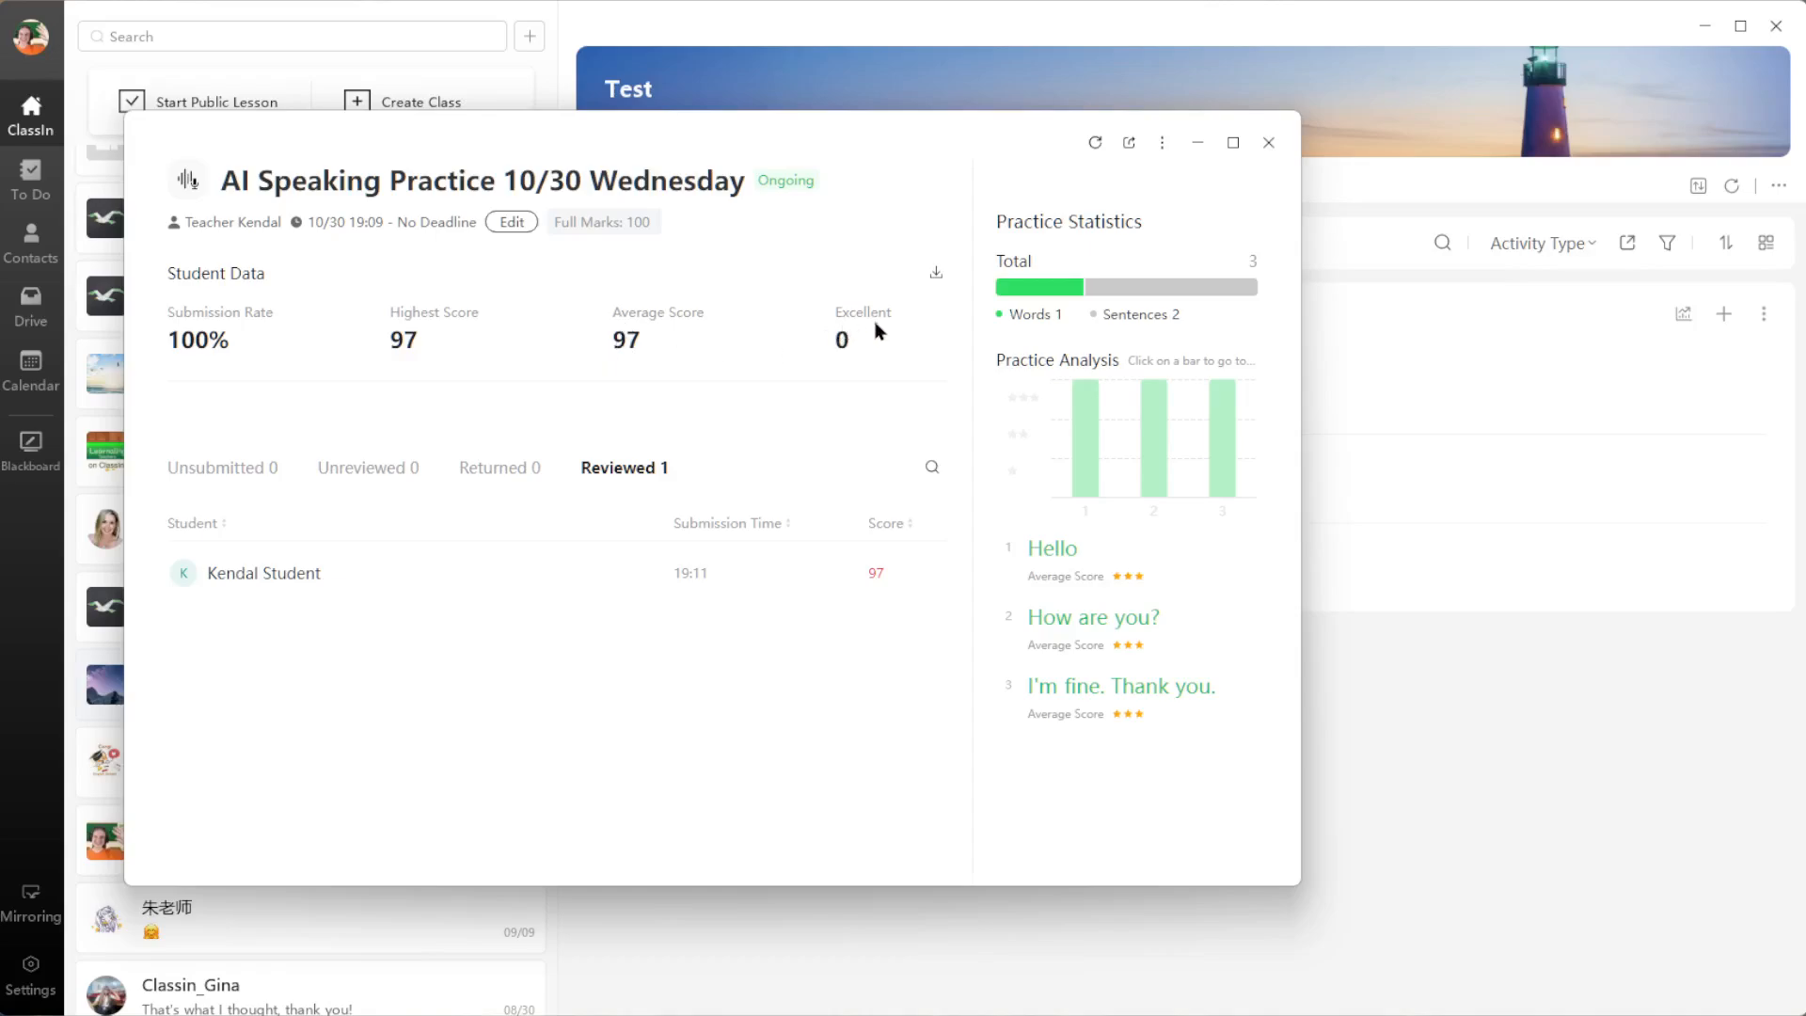
pyautogui.moveTo(850, 354)
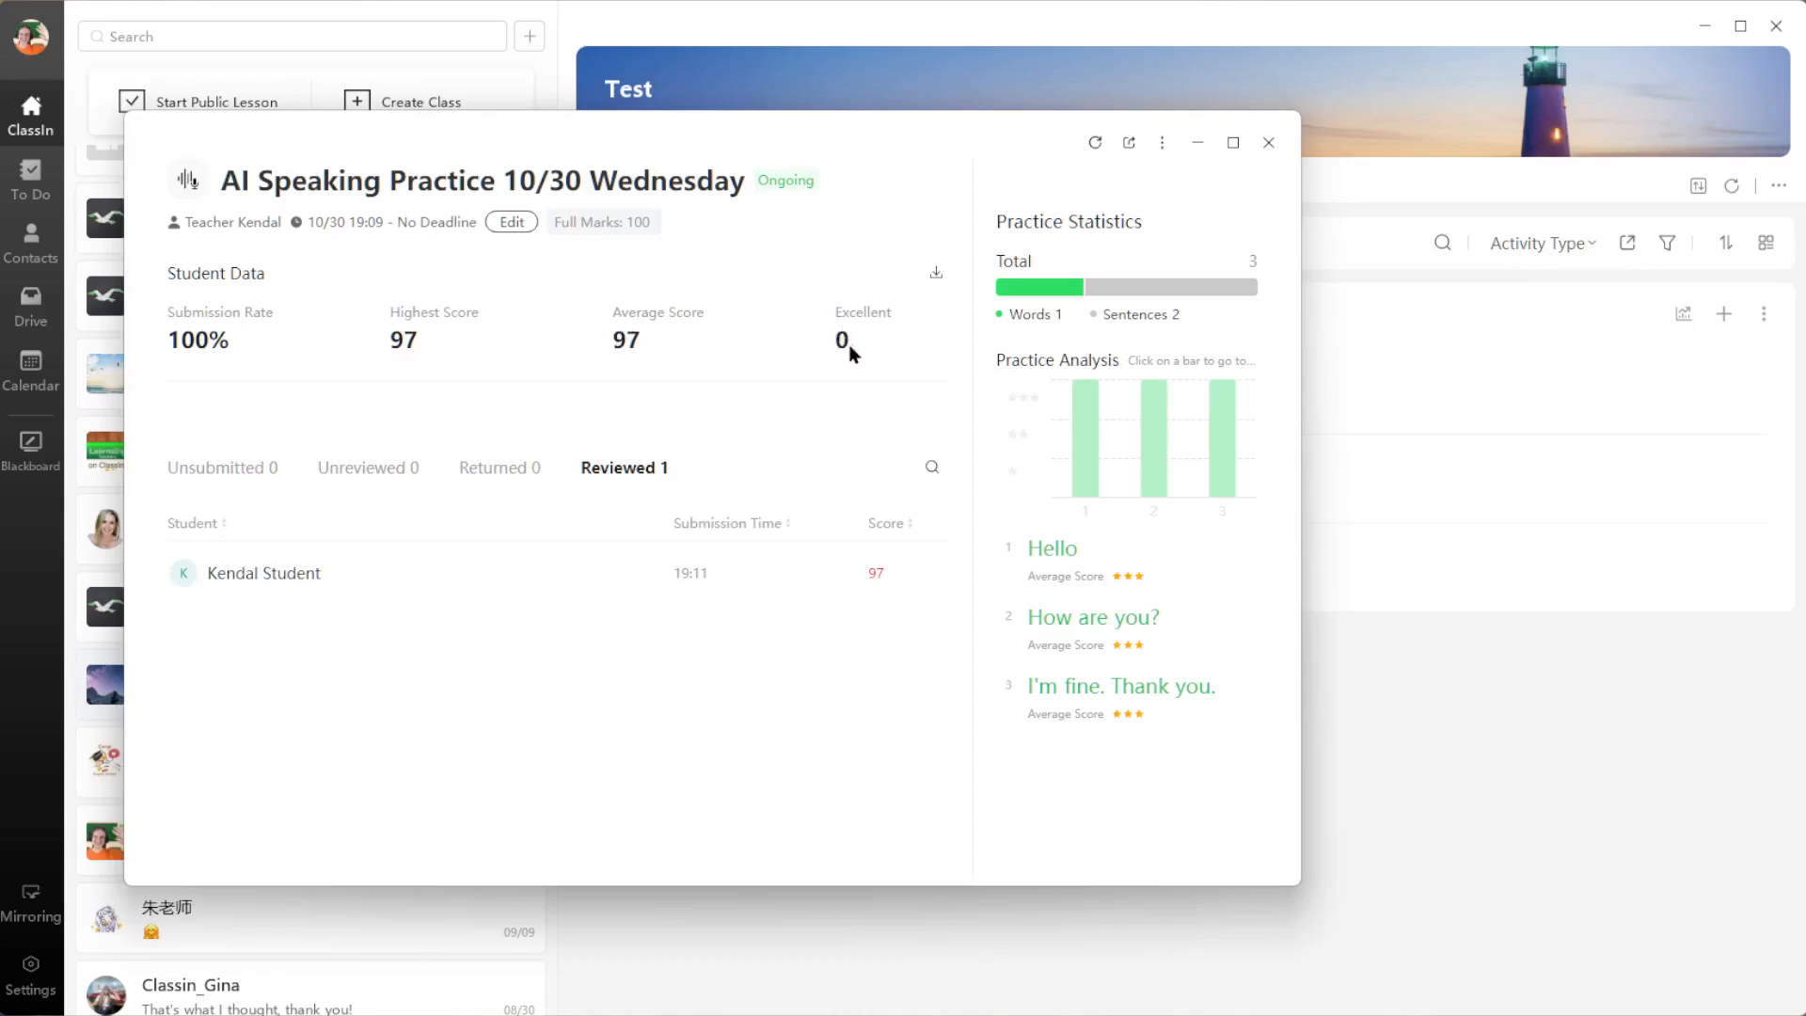
pyautogui.moveTo(437, 365)
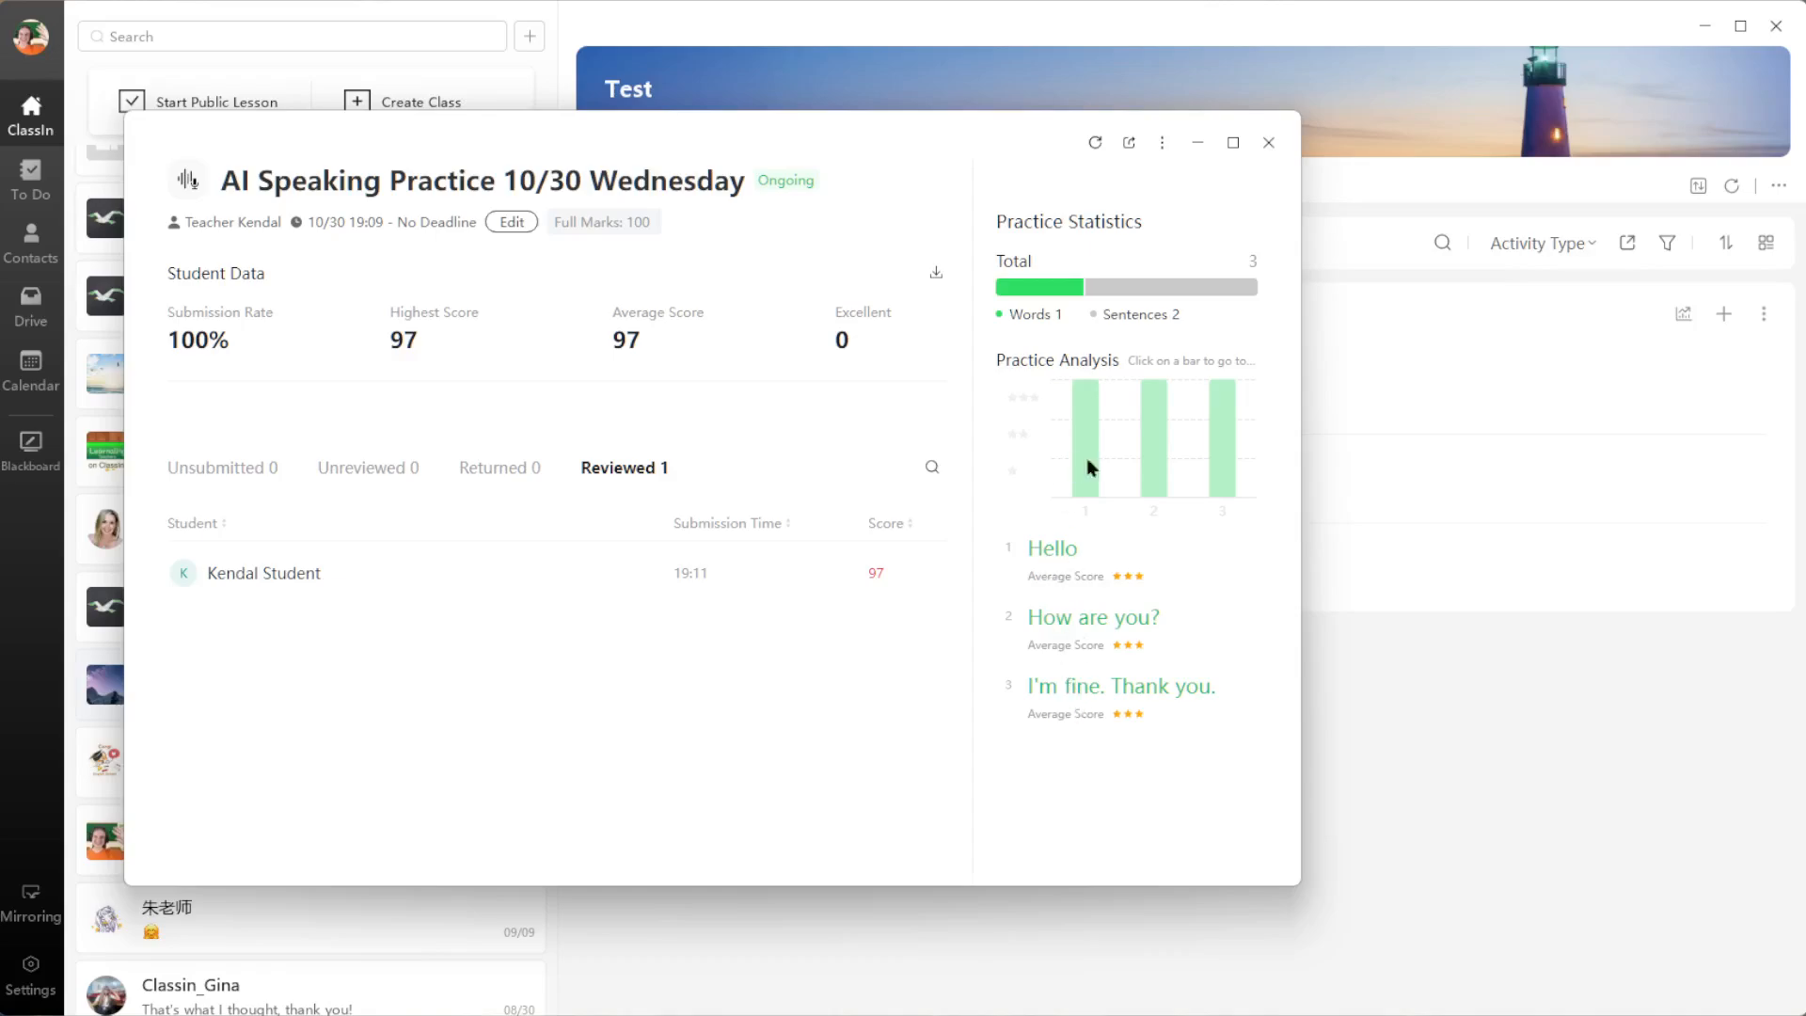
pyautogui.moveTo(253, 617)
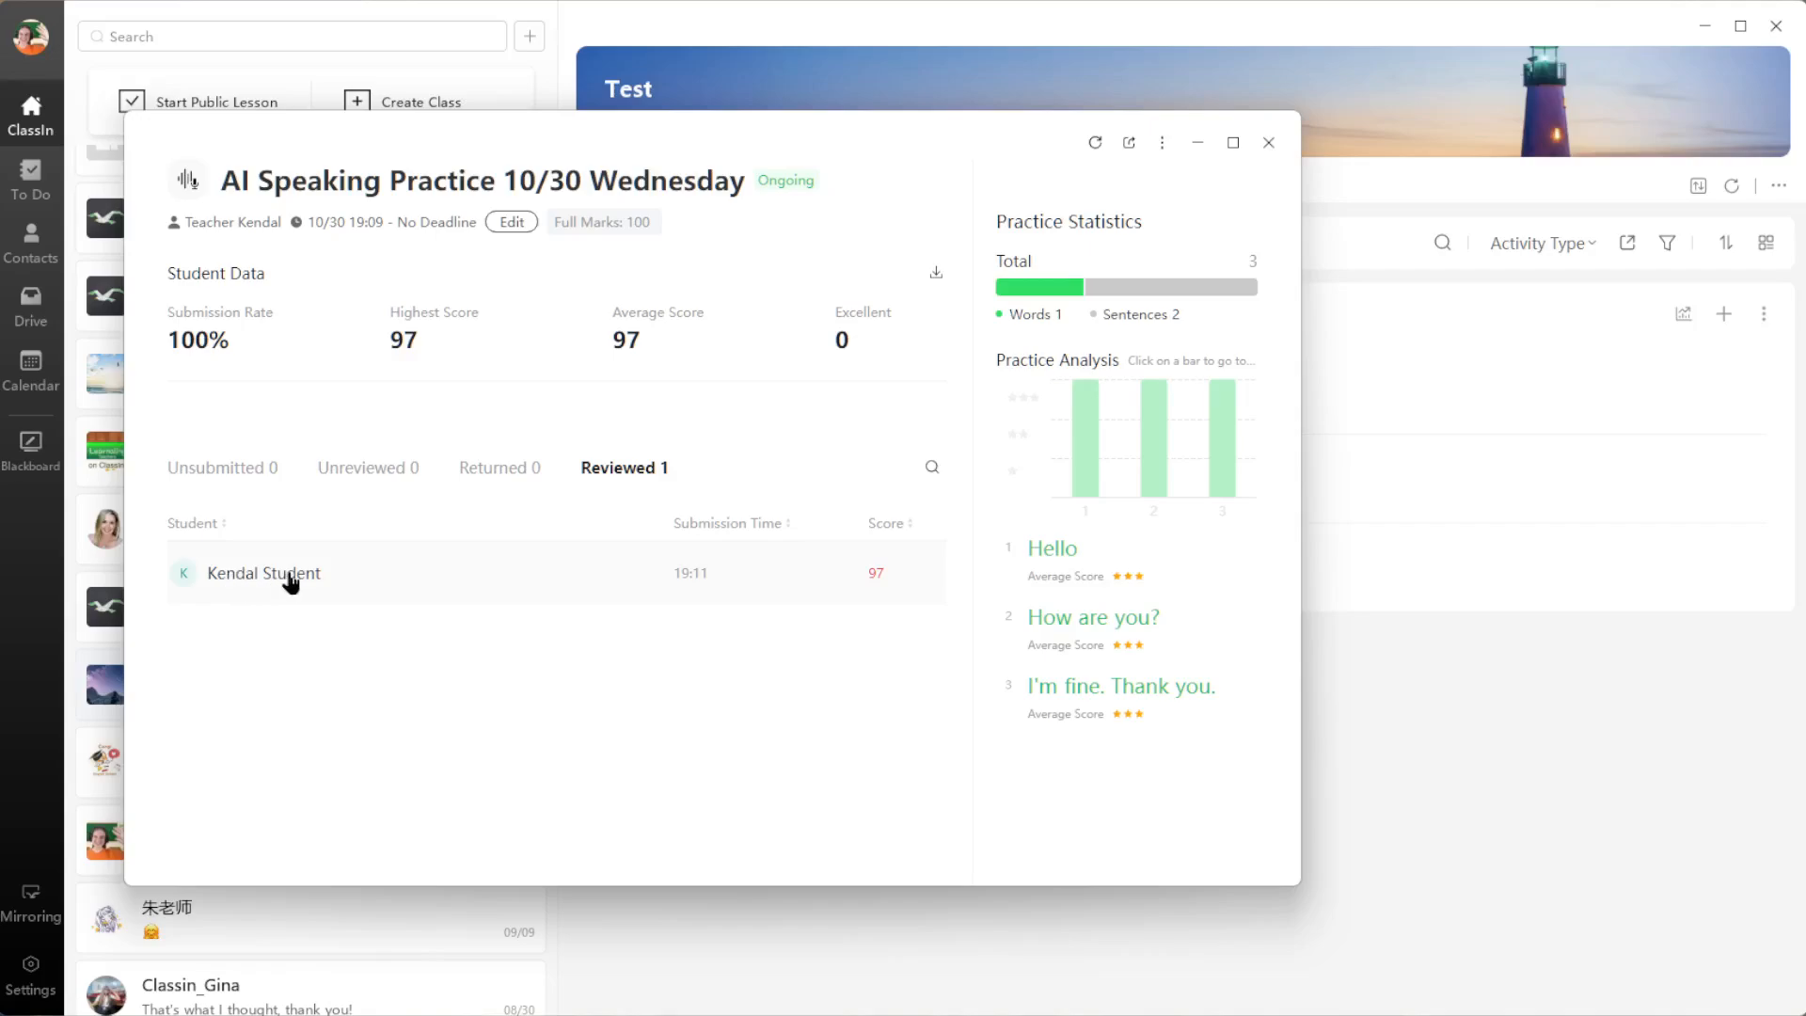
# Step: Open Kendal Student's submission for AI Speaking Practice 10/30 Wednesday, scored 97
pyautogui.click(262, 573)
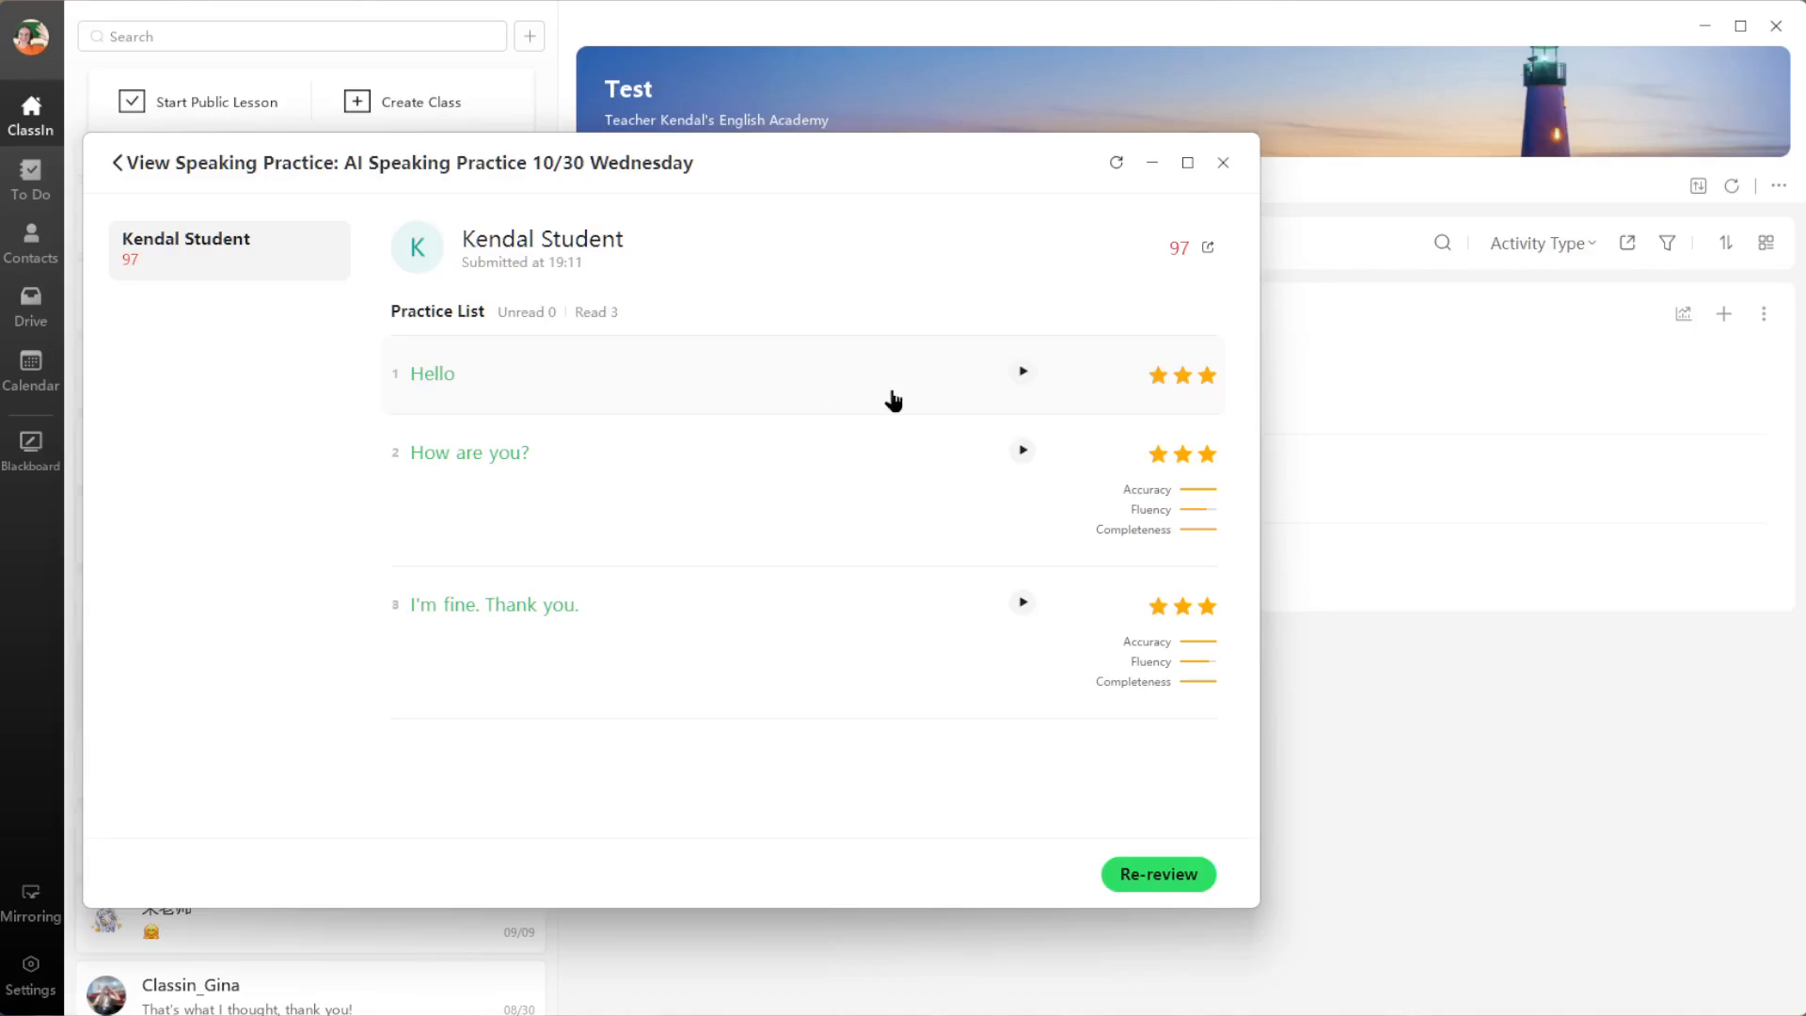
pyautogui.moveTo(1025, 372)
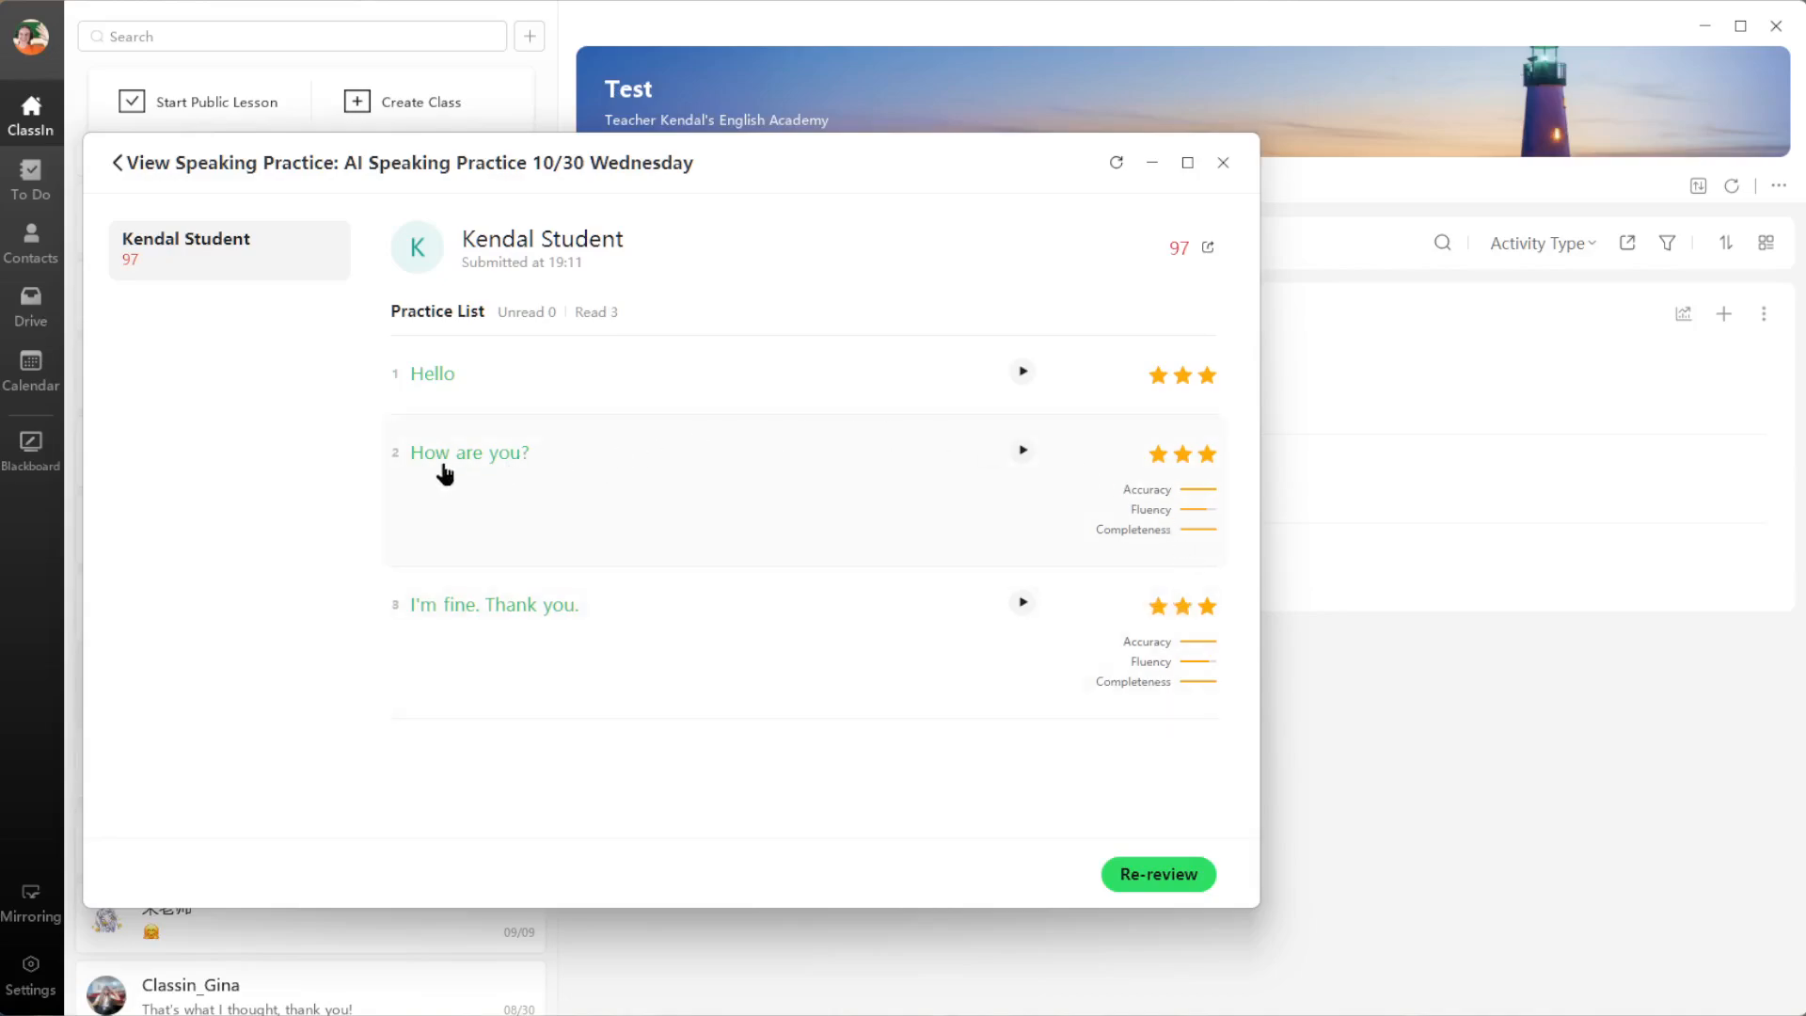
pyautogui.moveTo(1158, 504)
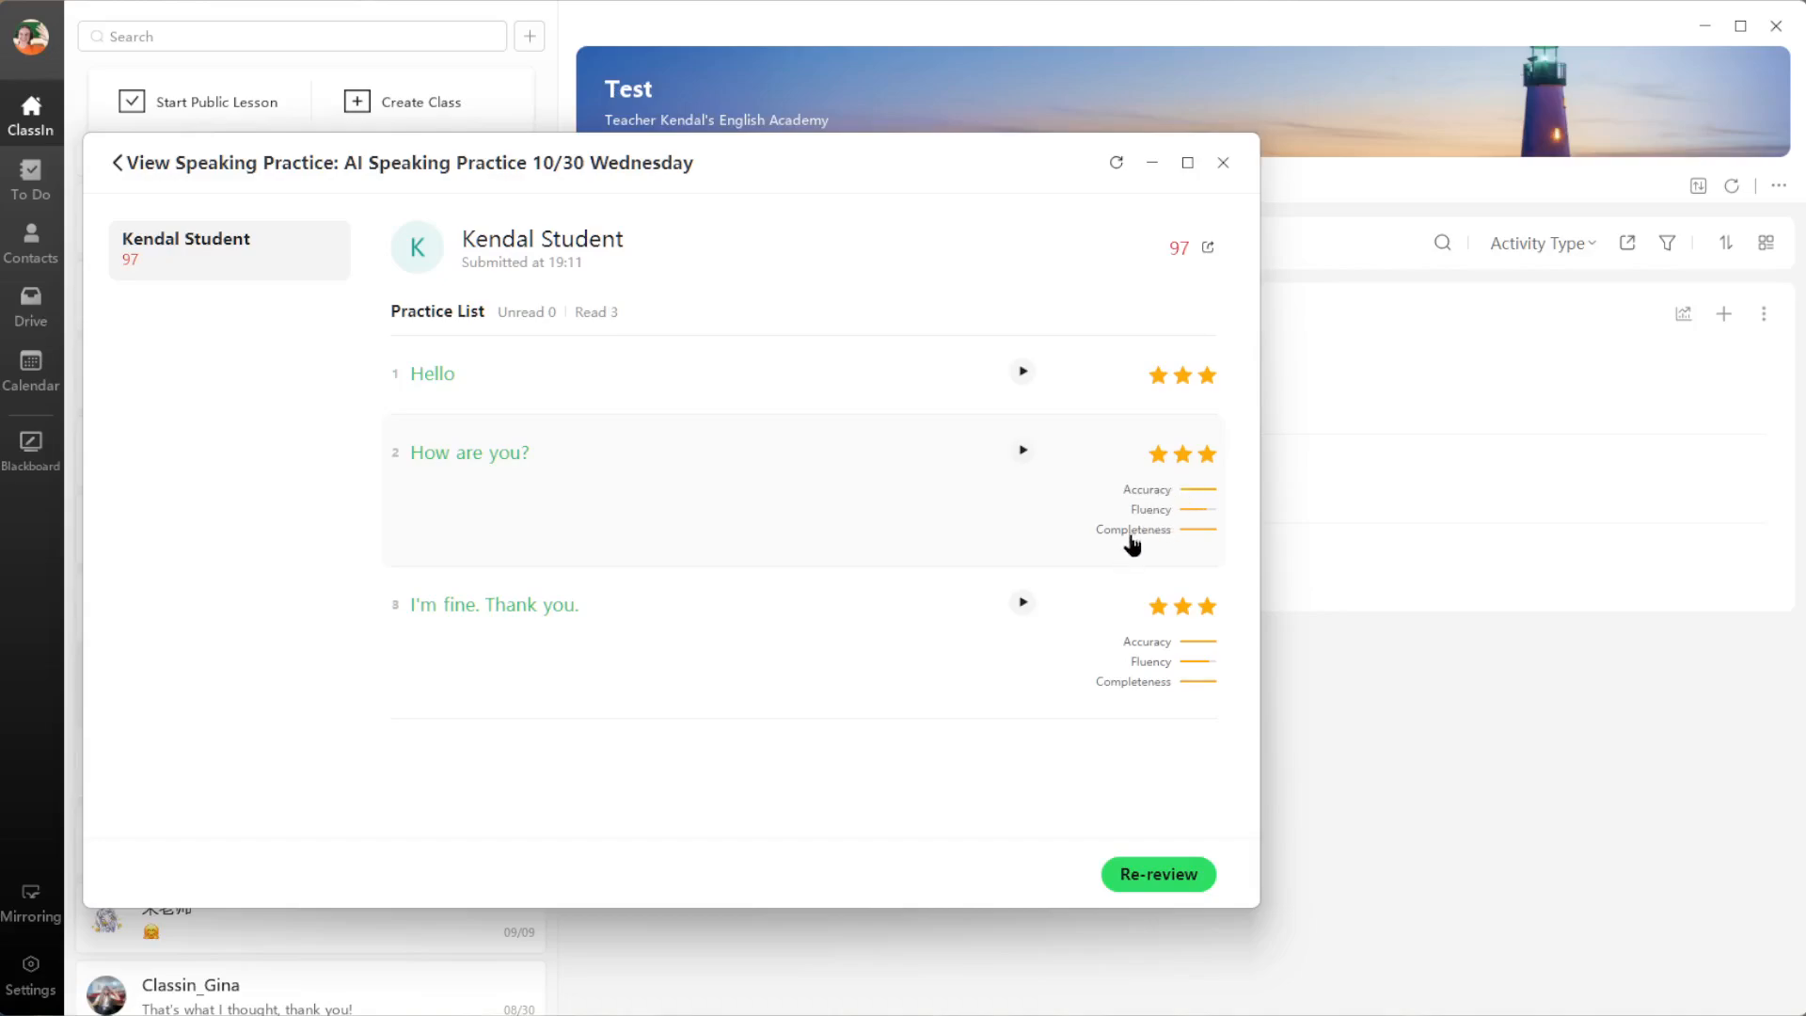
pyautogui.moveTo(1154, 528)
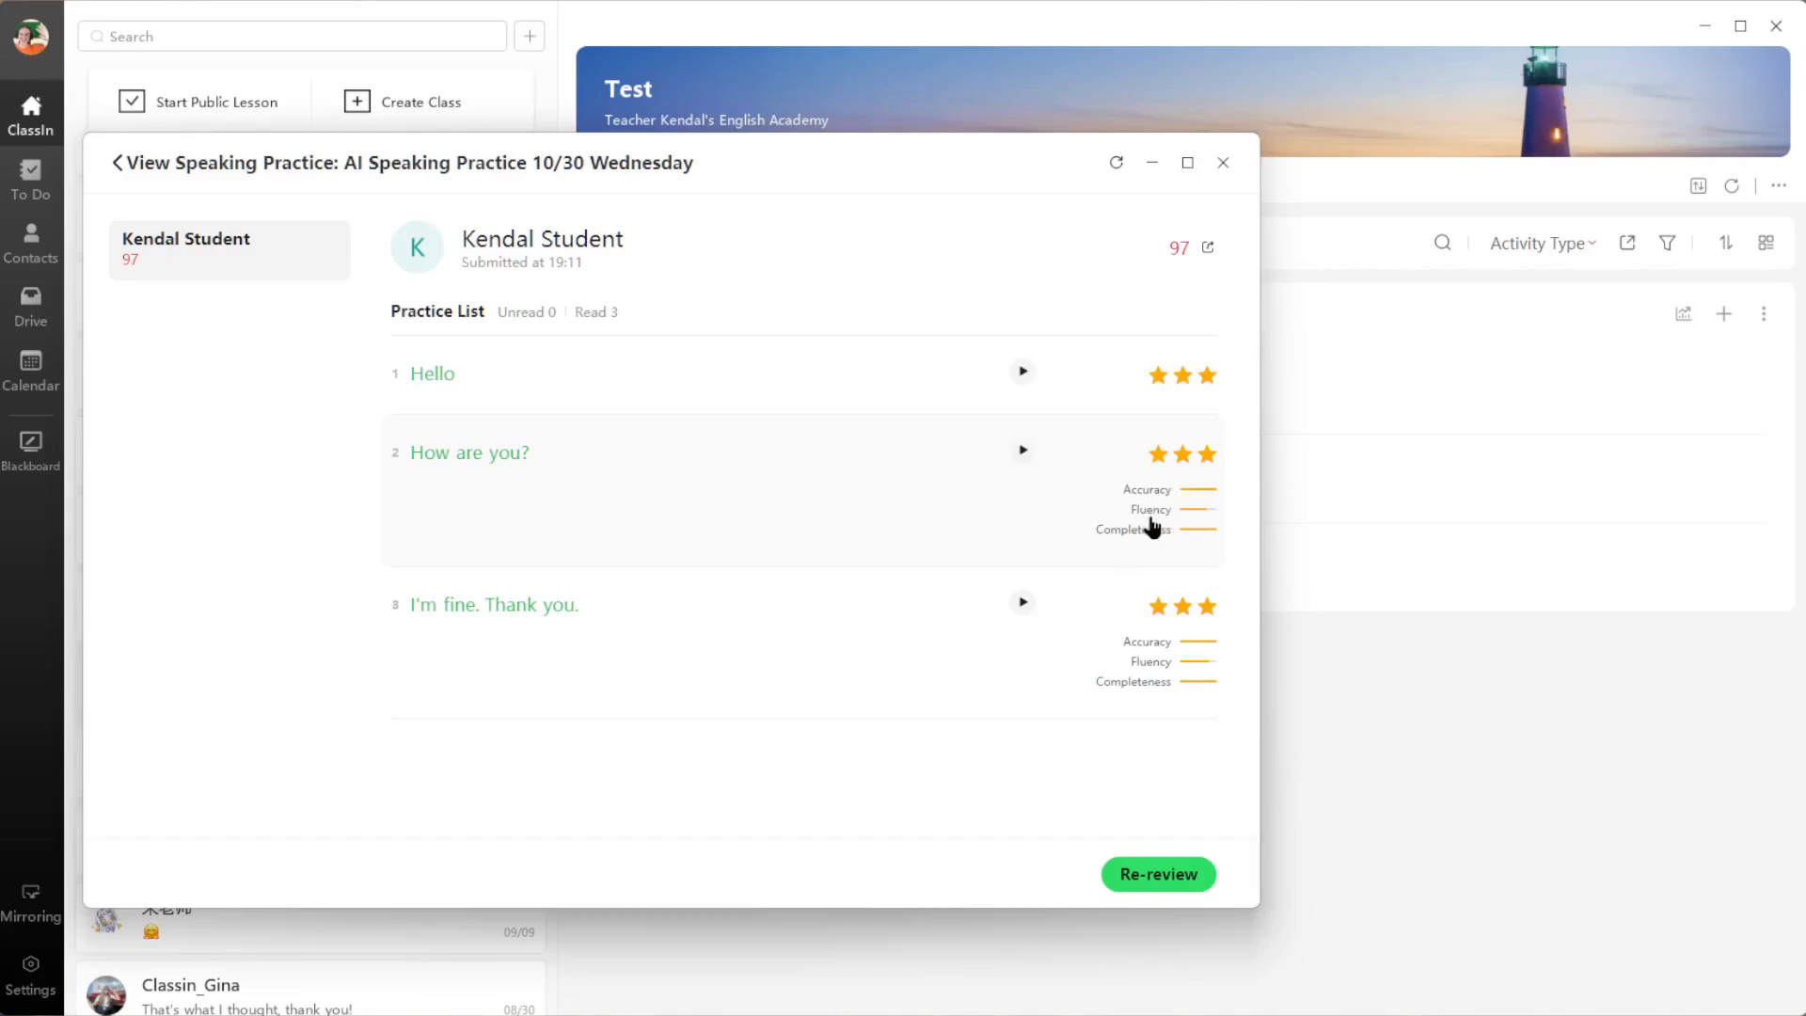
pyautogui.moveTo(1211, 523)
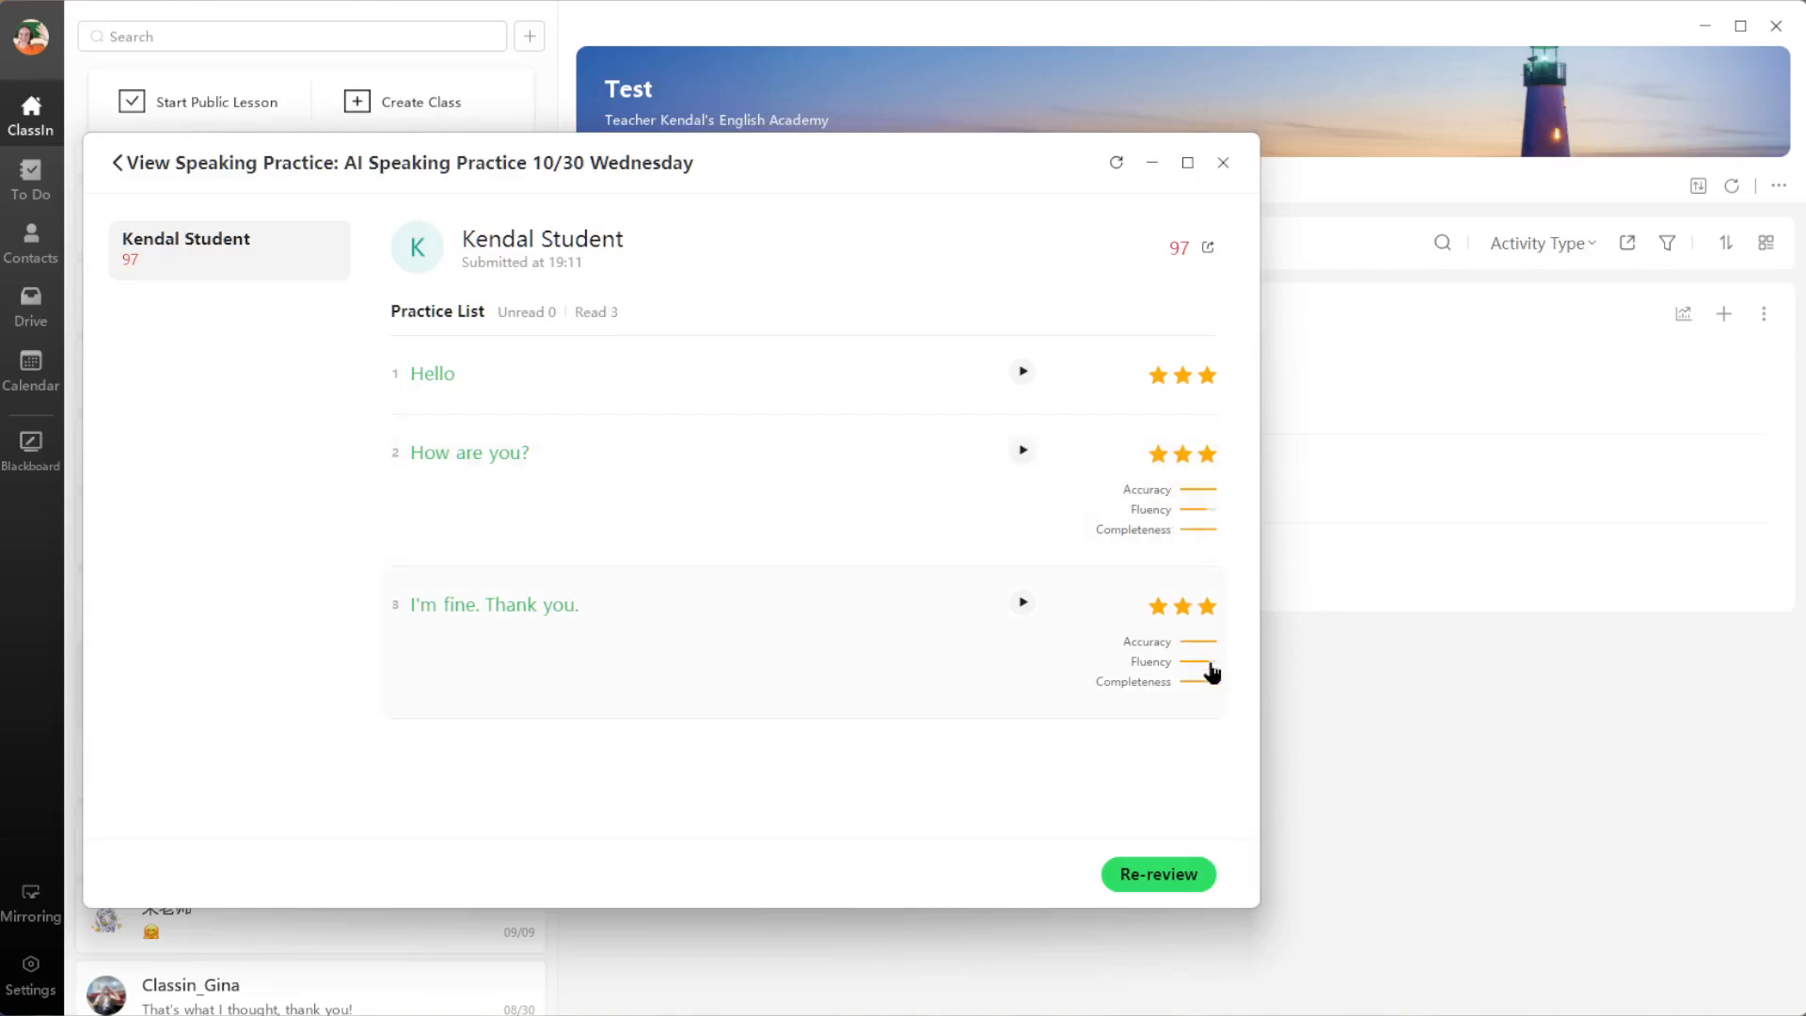
pyautogui.moveTo(820, 774)
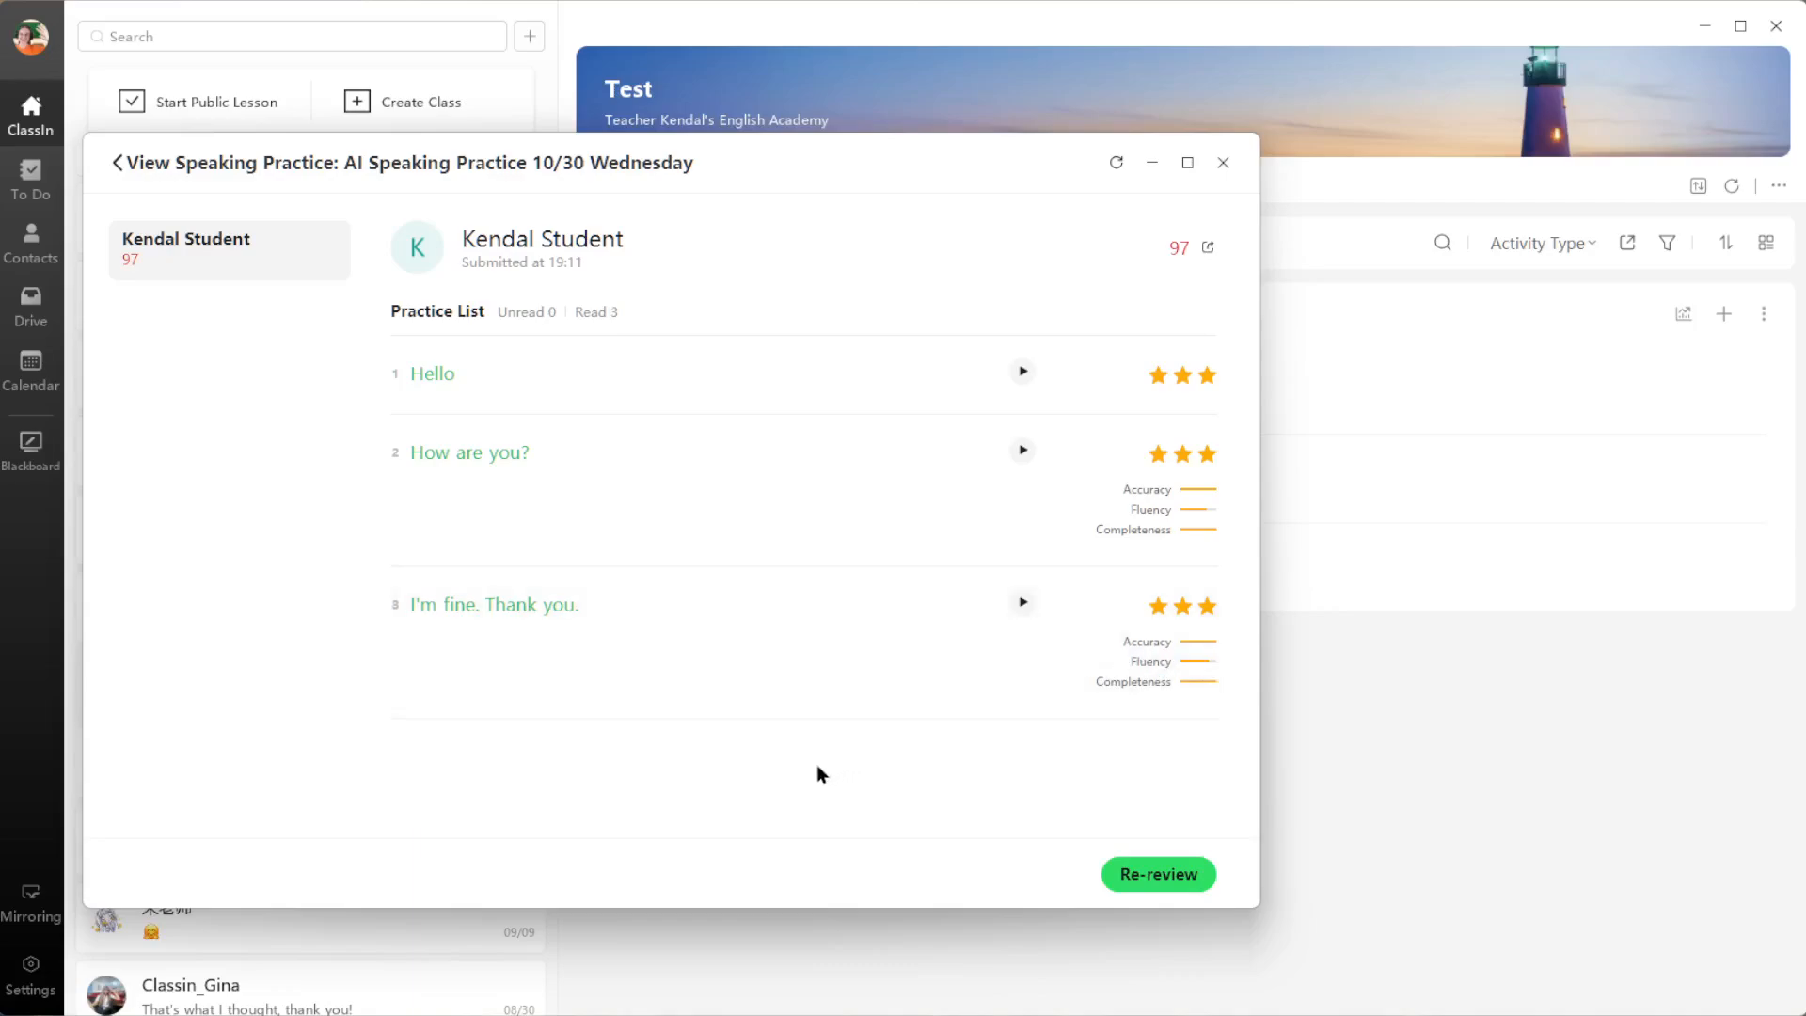
pyautogui.moveTo(604, 712)
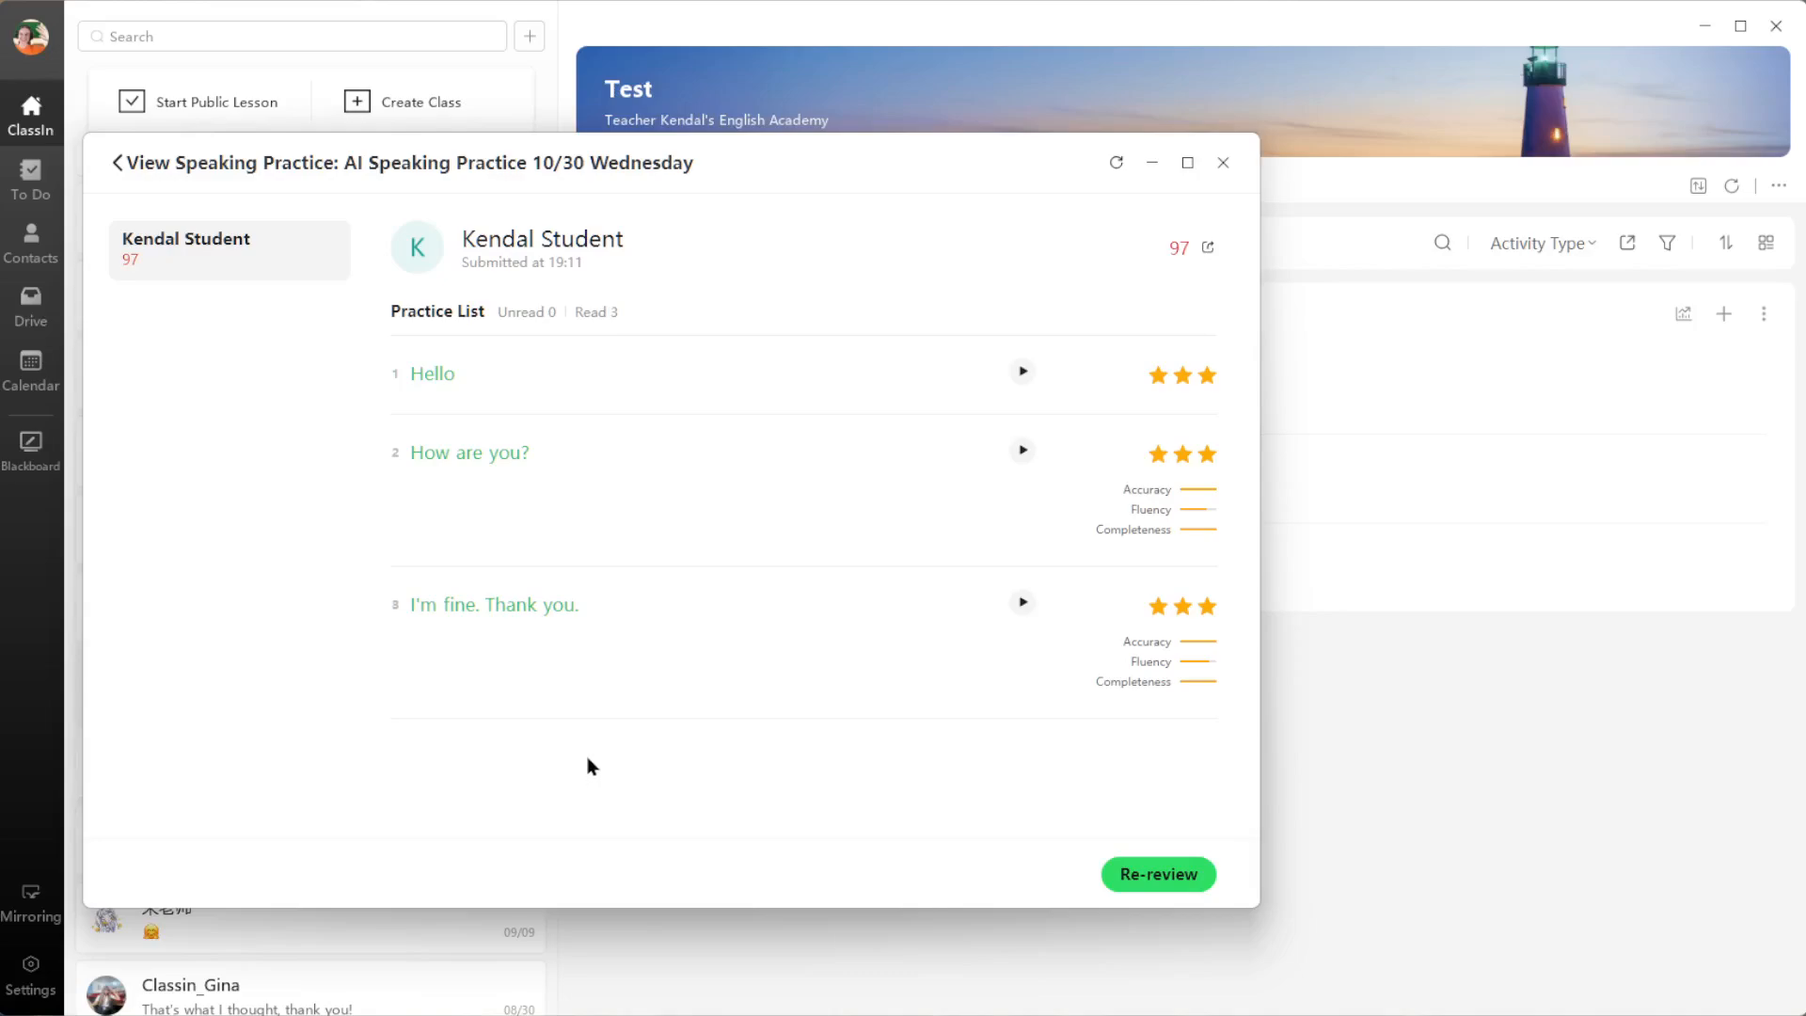
pyautogui.moveTo(573, 761)
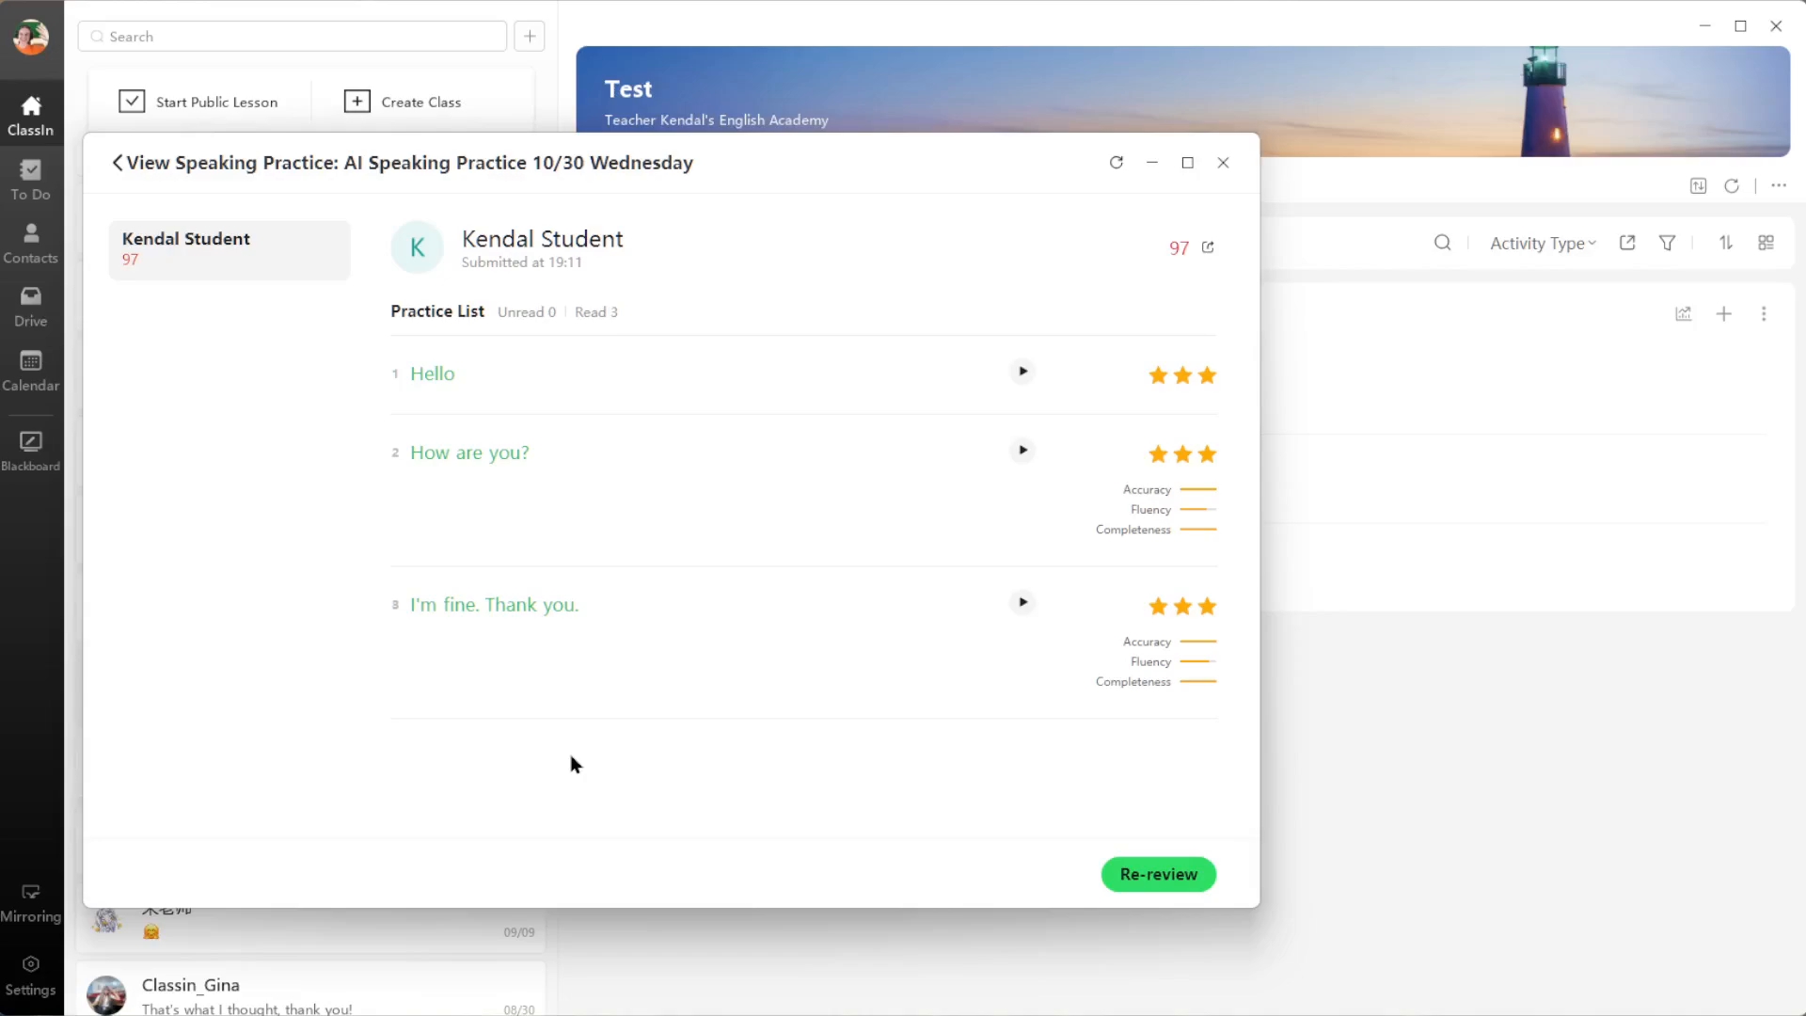
pyautogui.moveTo(534, 750)
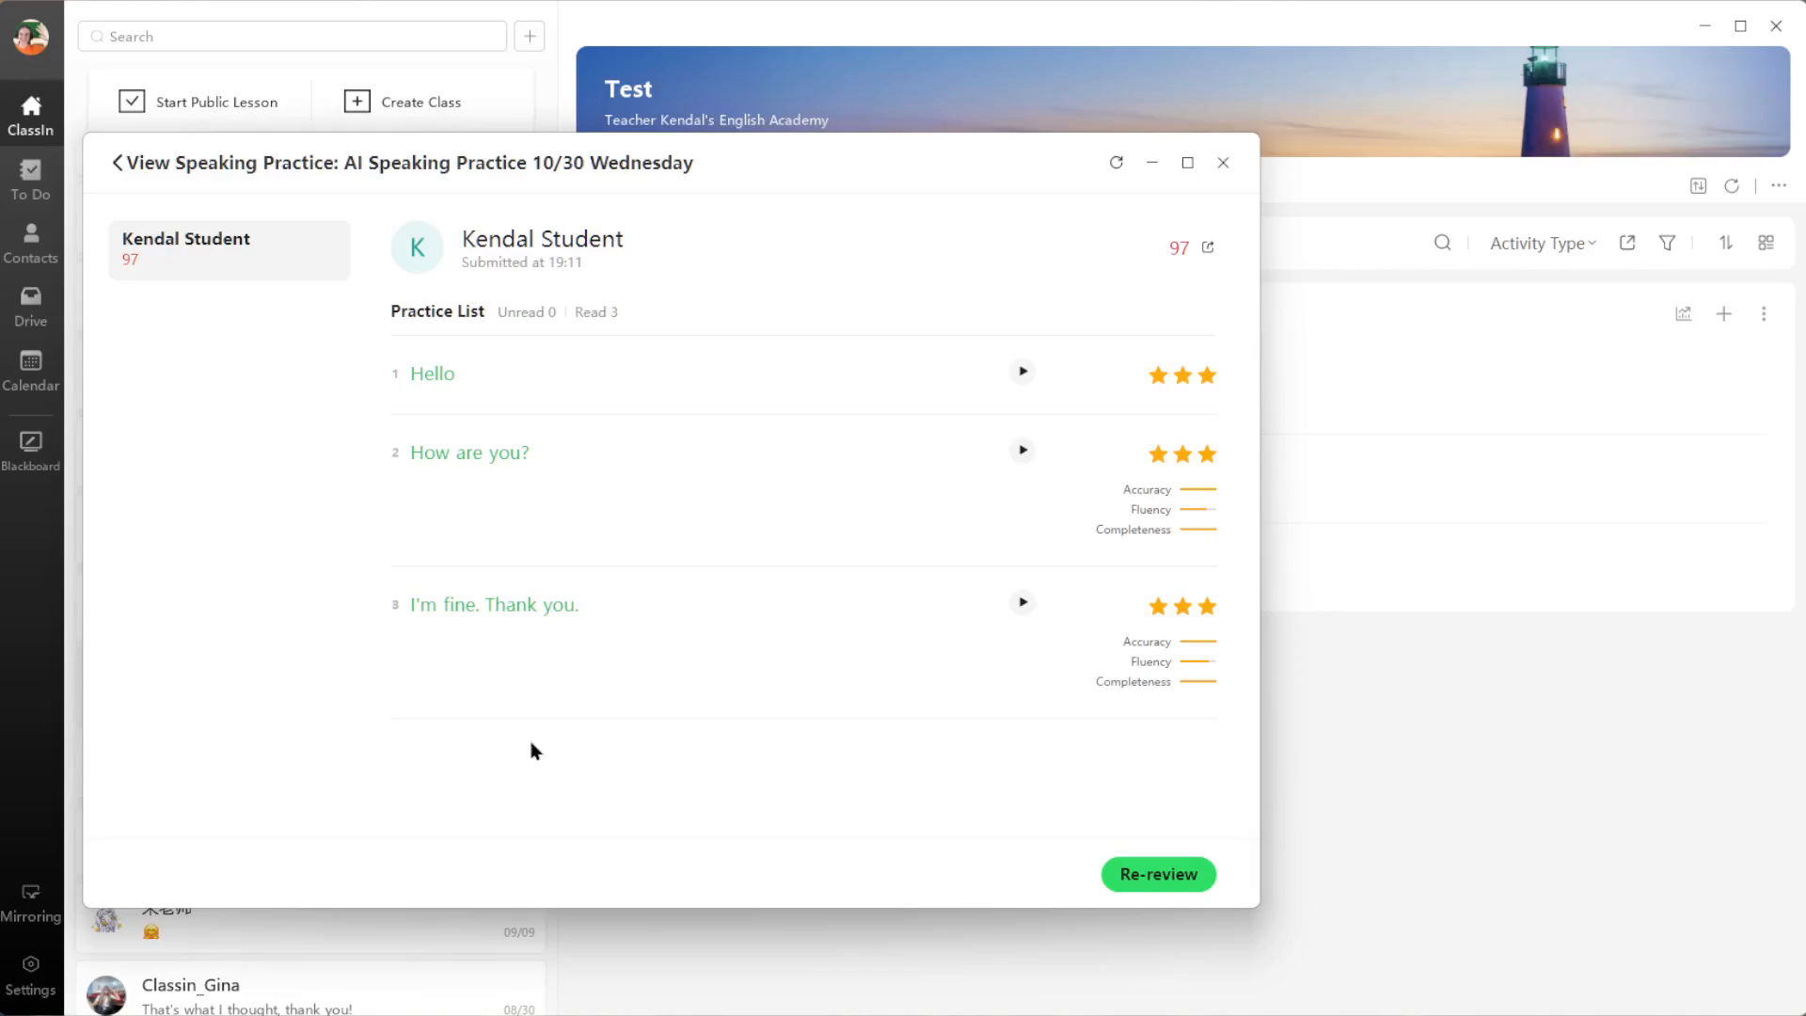
pyautogui.moveTo(587, 802)
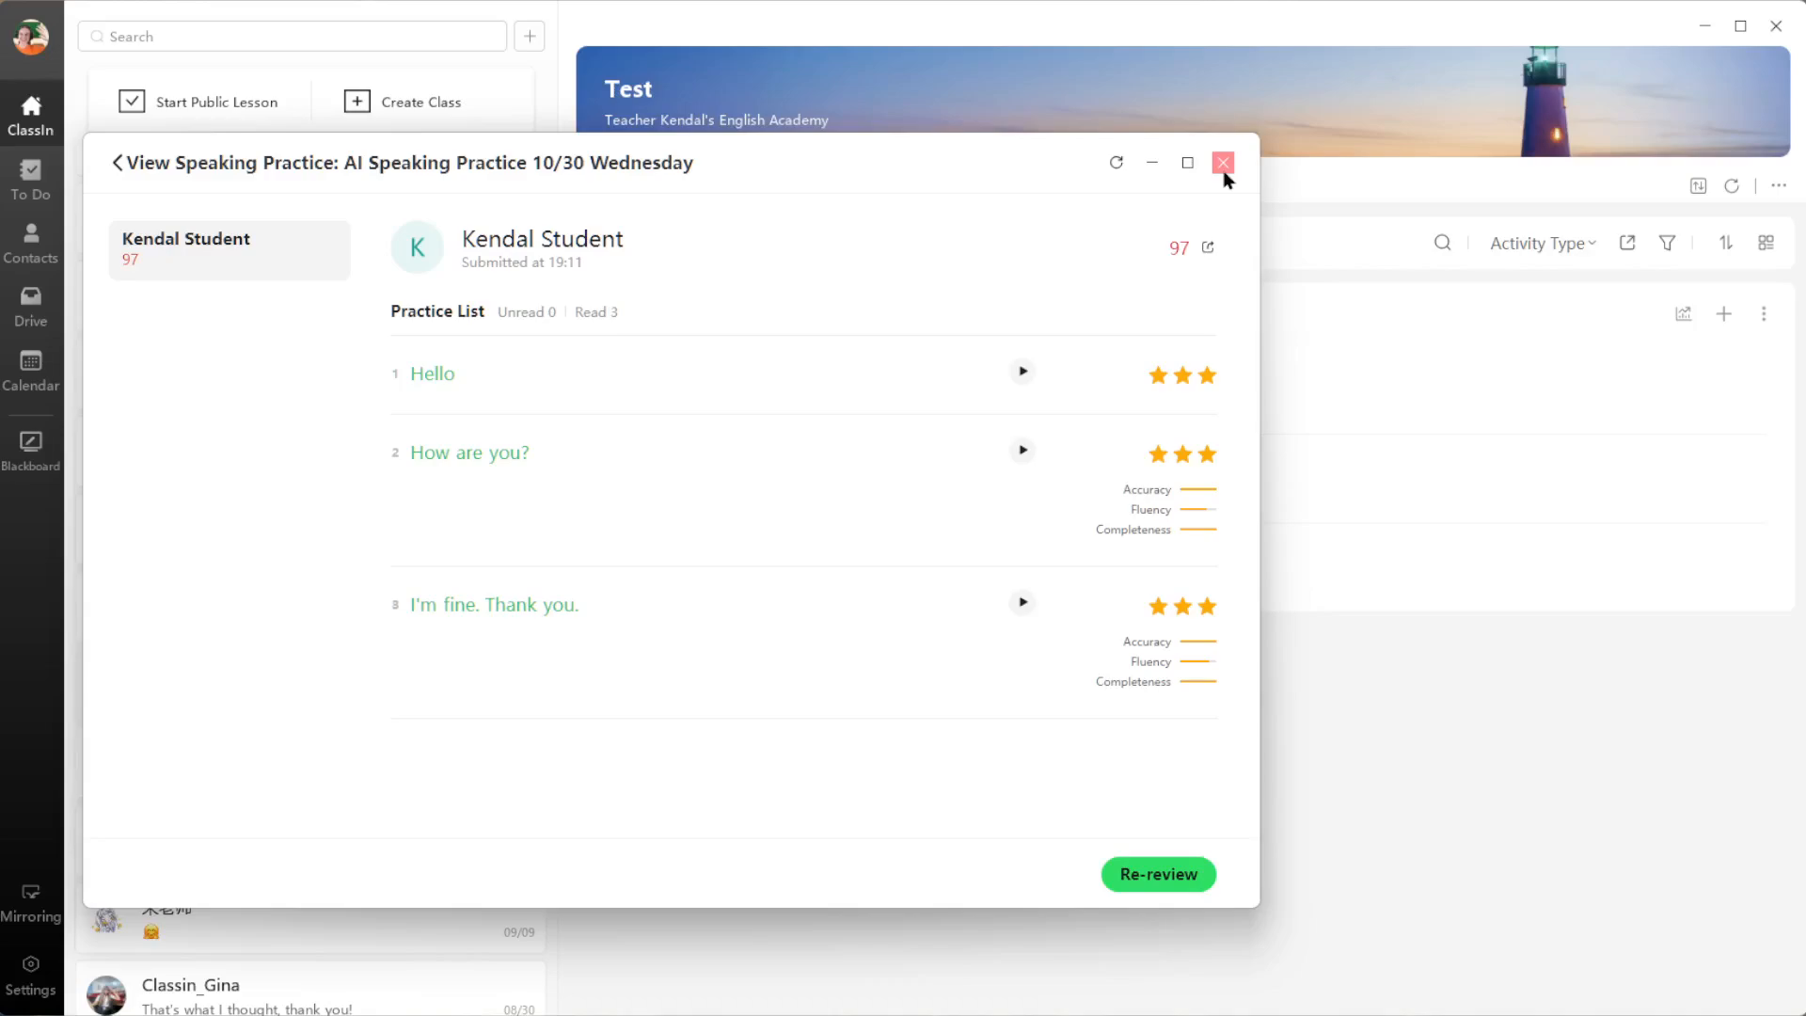
# Step: Close the View Speaking Practice window to return to the Test class Course page
pyautogui.click(1222, 163)
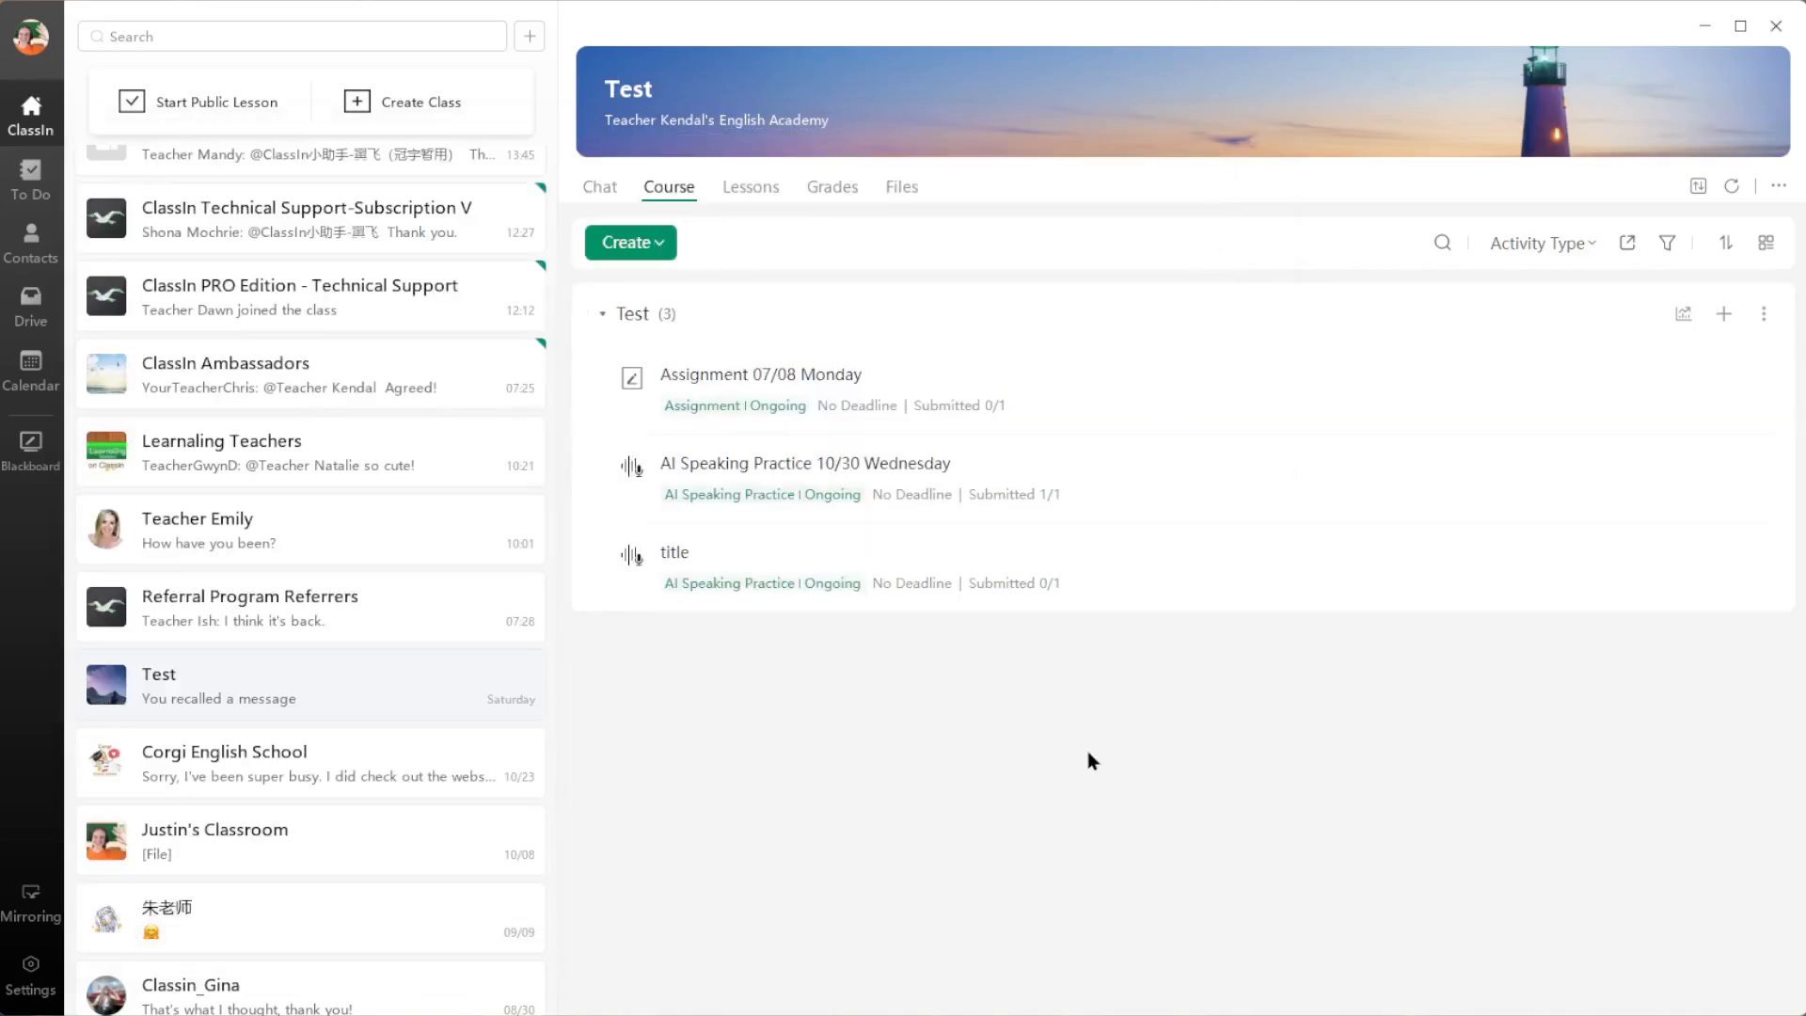